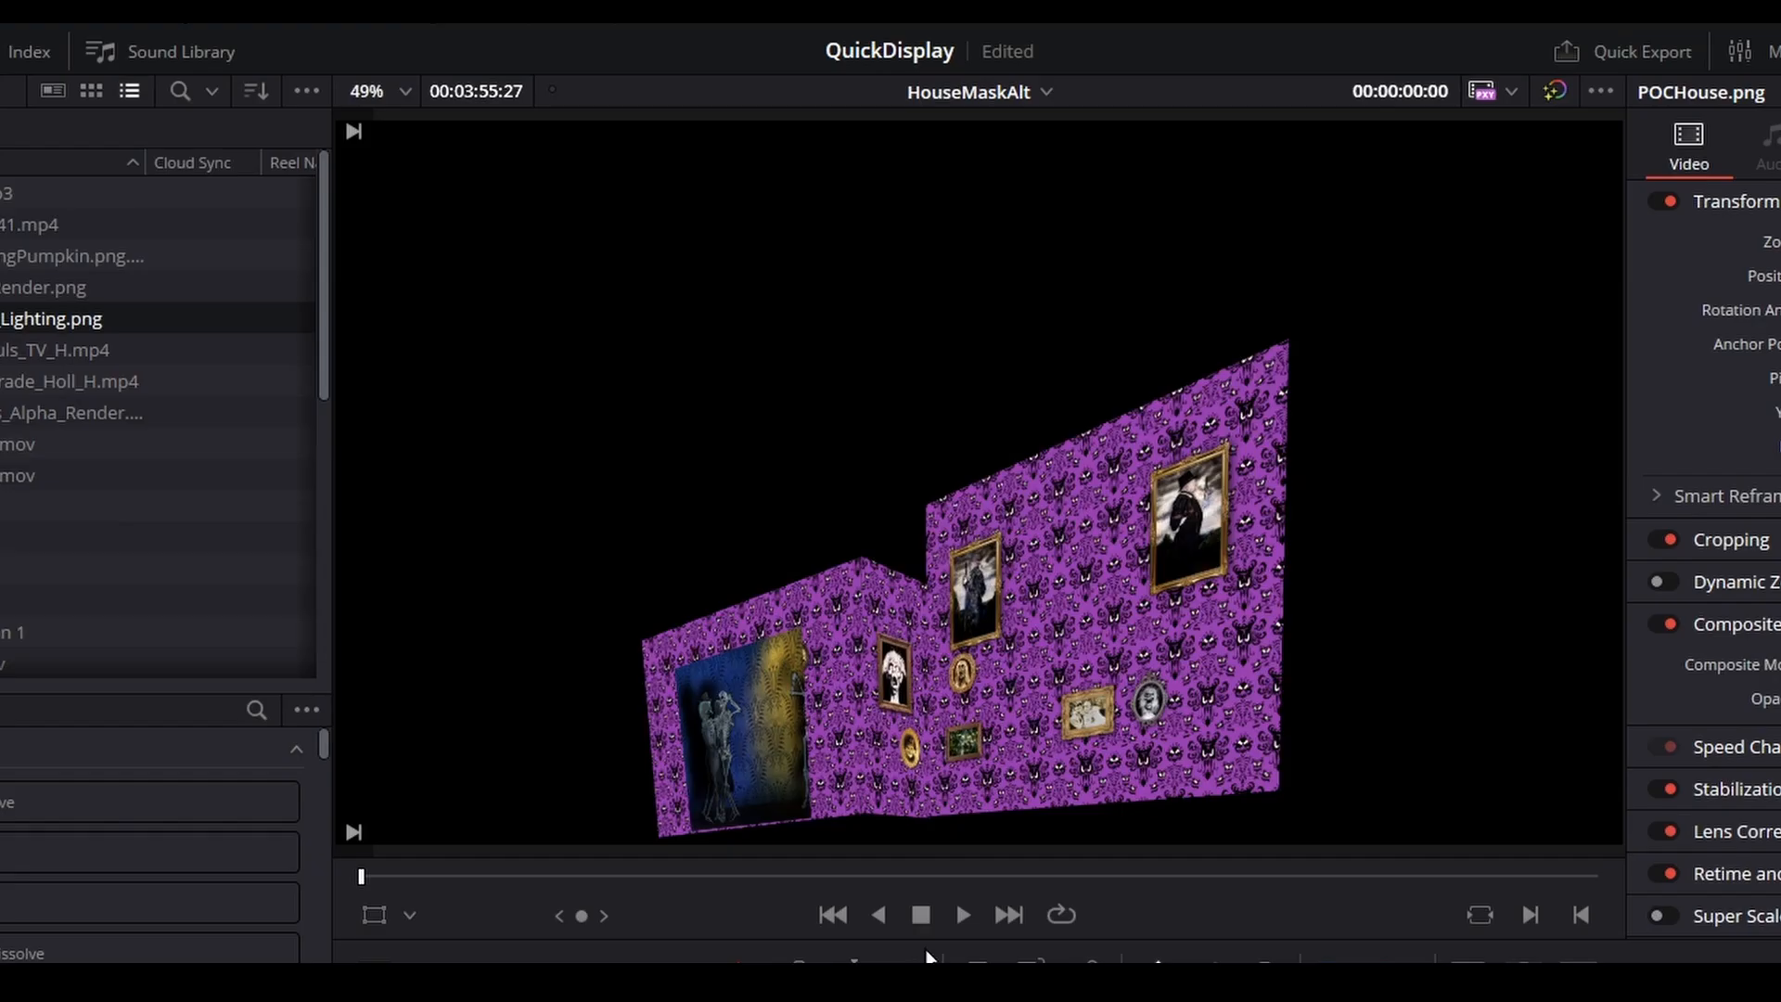
- Play the finished ghost comp, then open the comp with GarageCP and MiddleCP corner pins
left_click(961, 915)
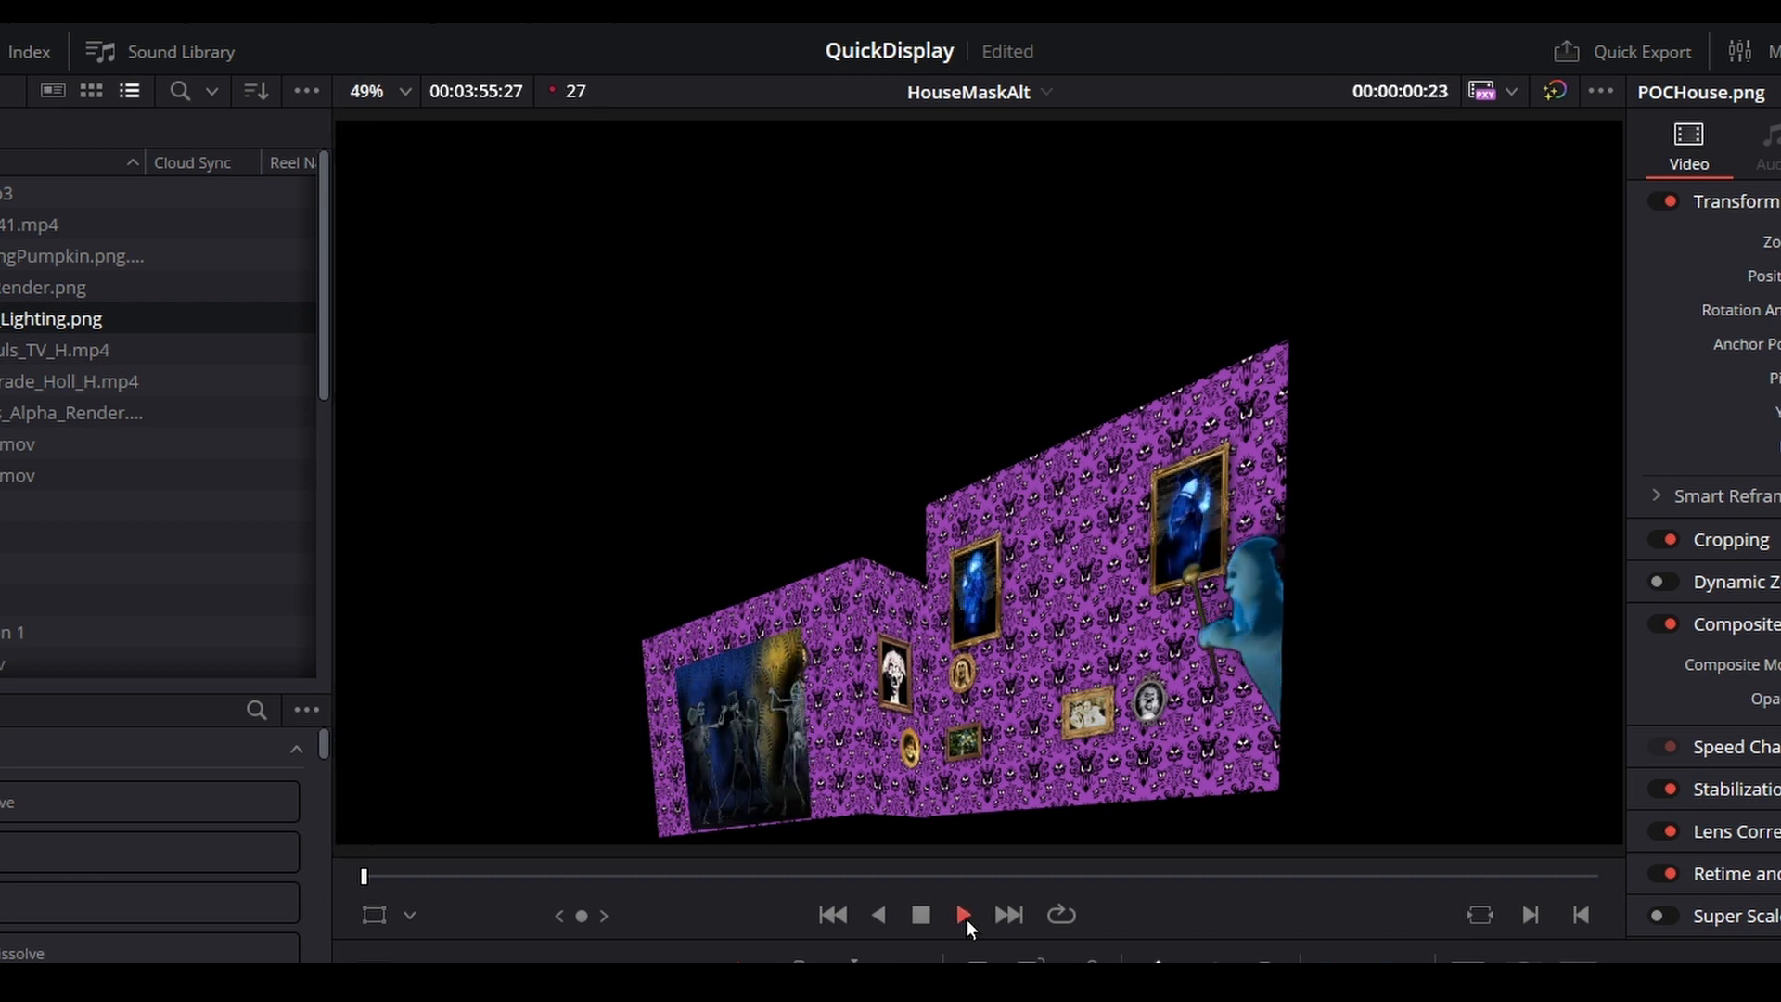
left_click(960, 914)
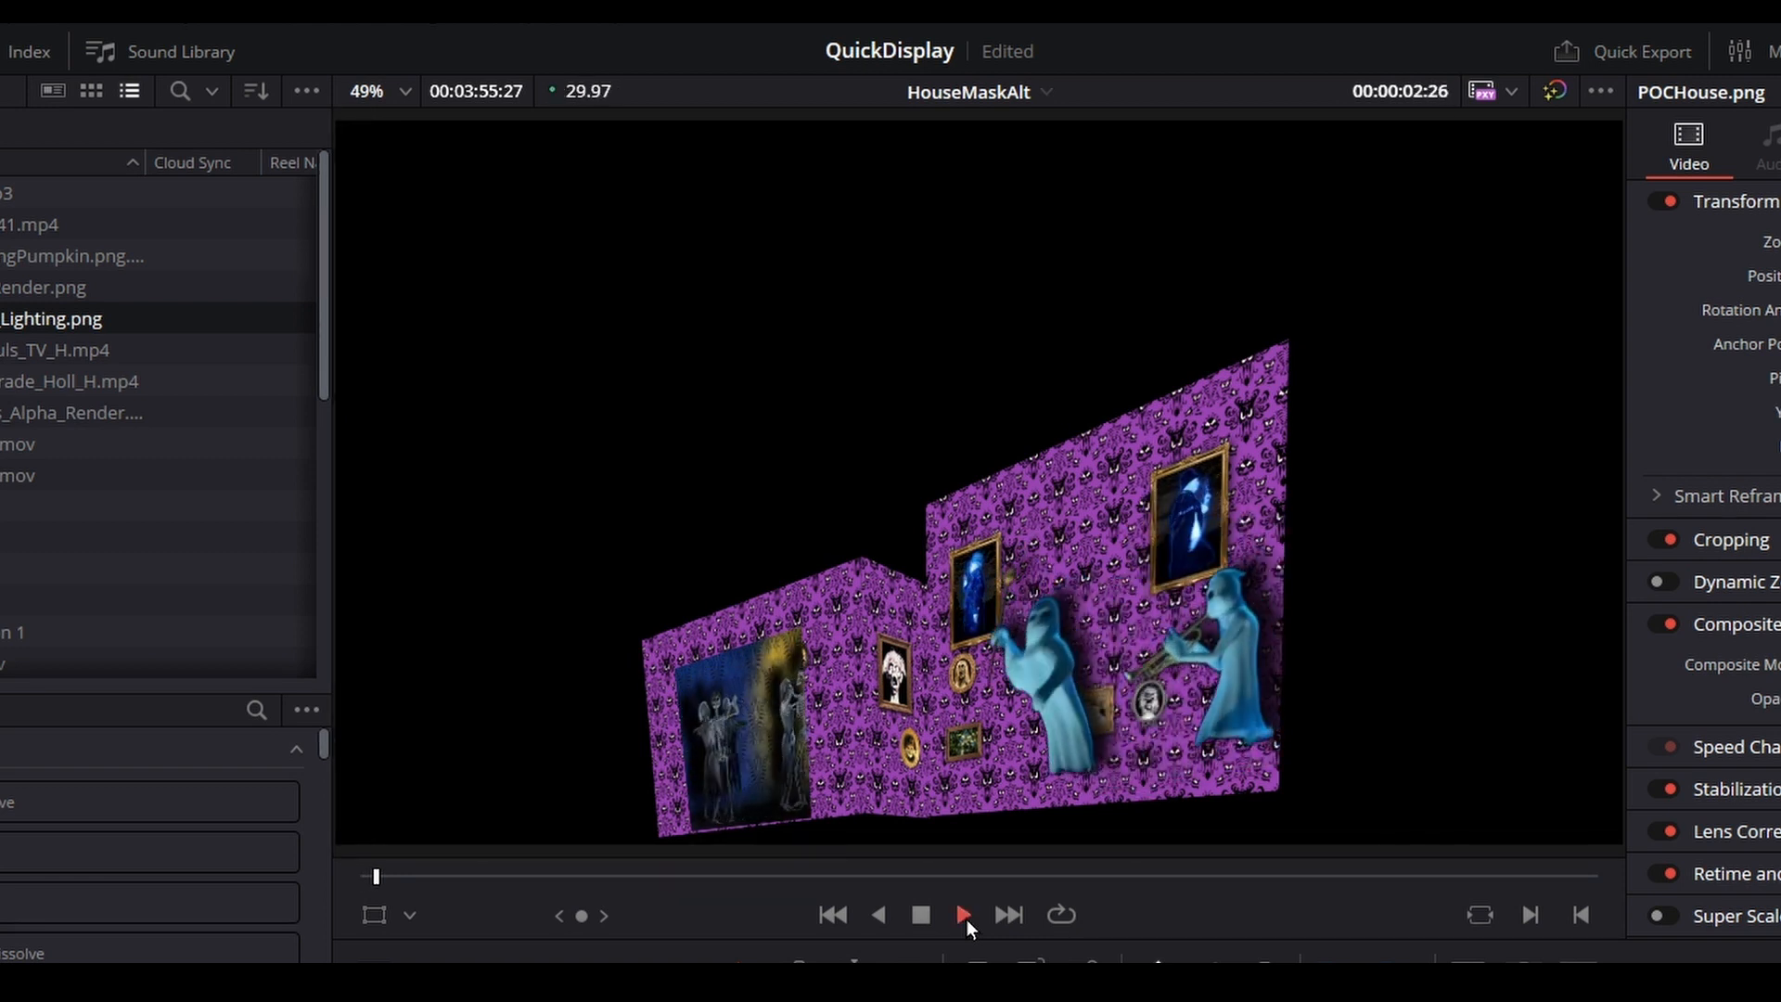
left_click(960, 913)
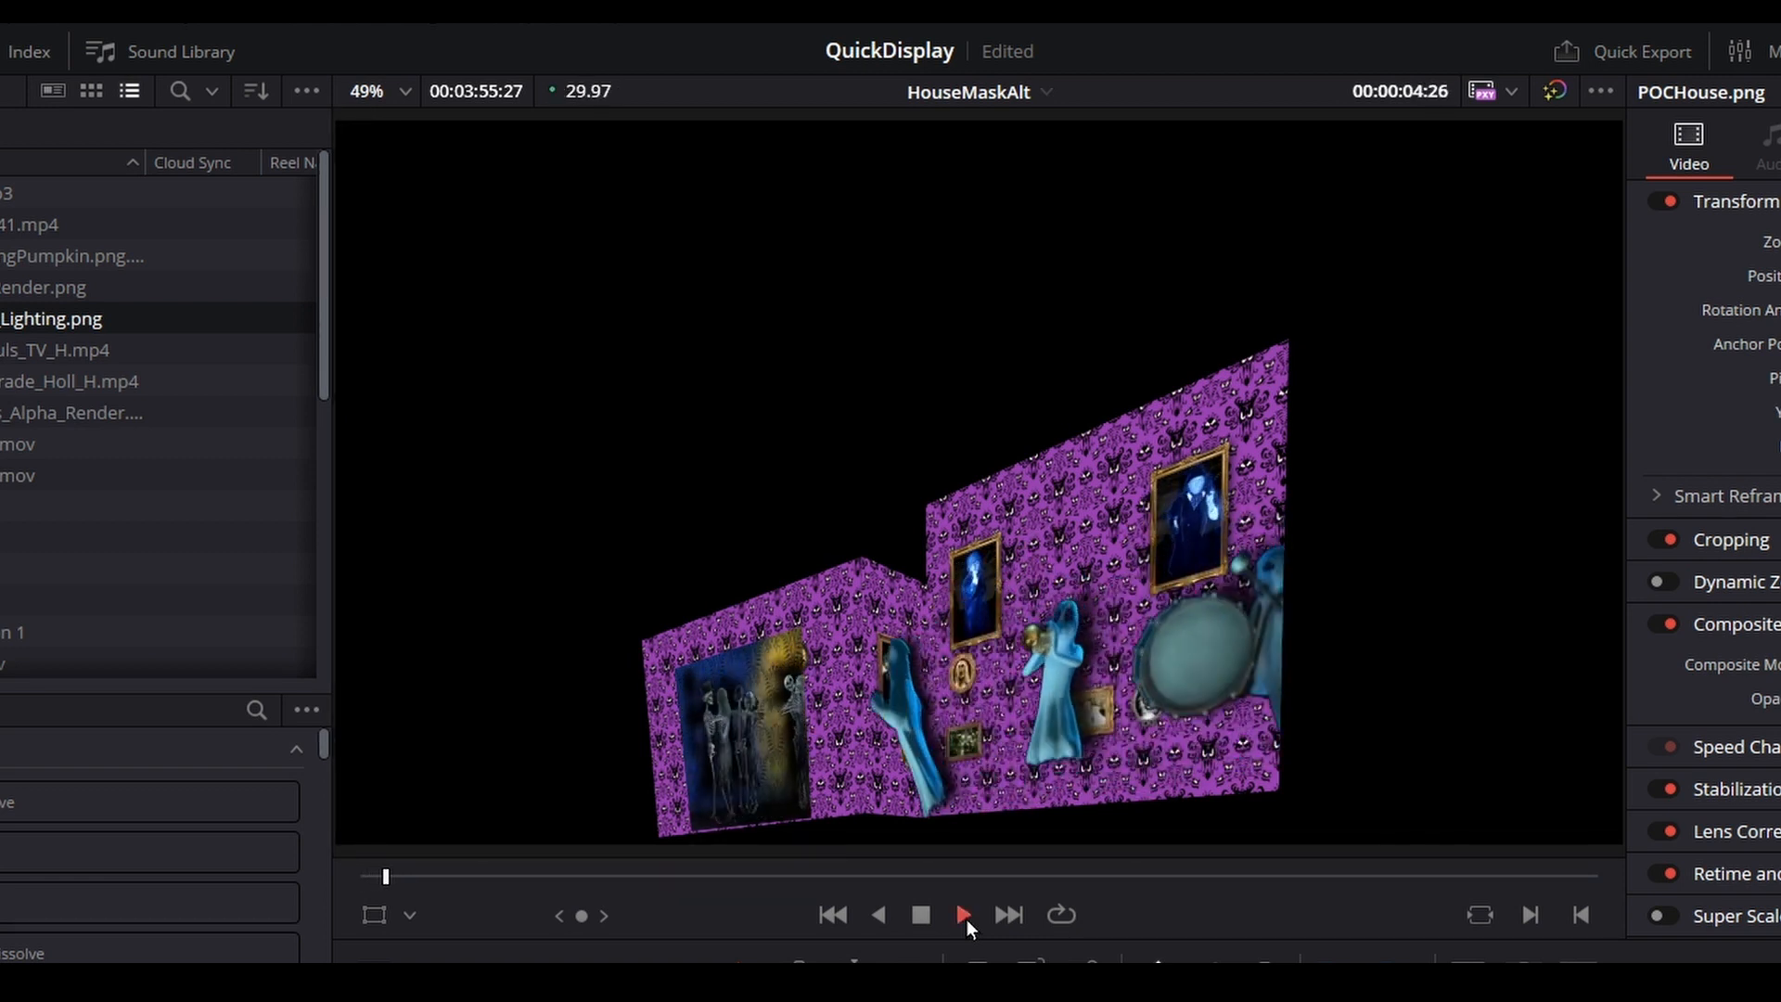
left_click(960, 914)
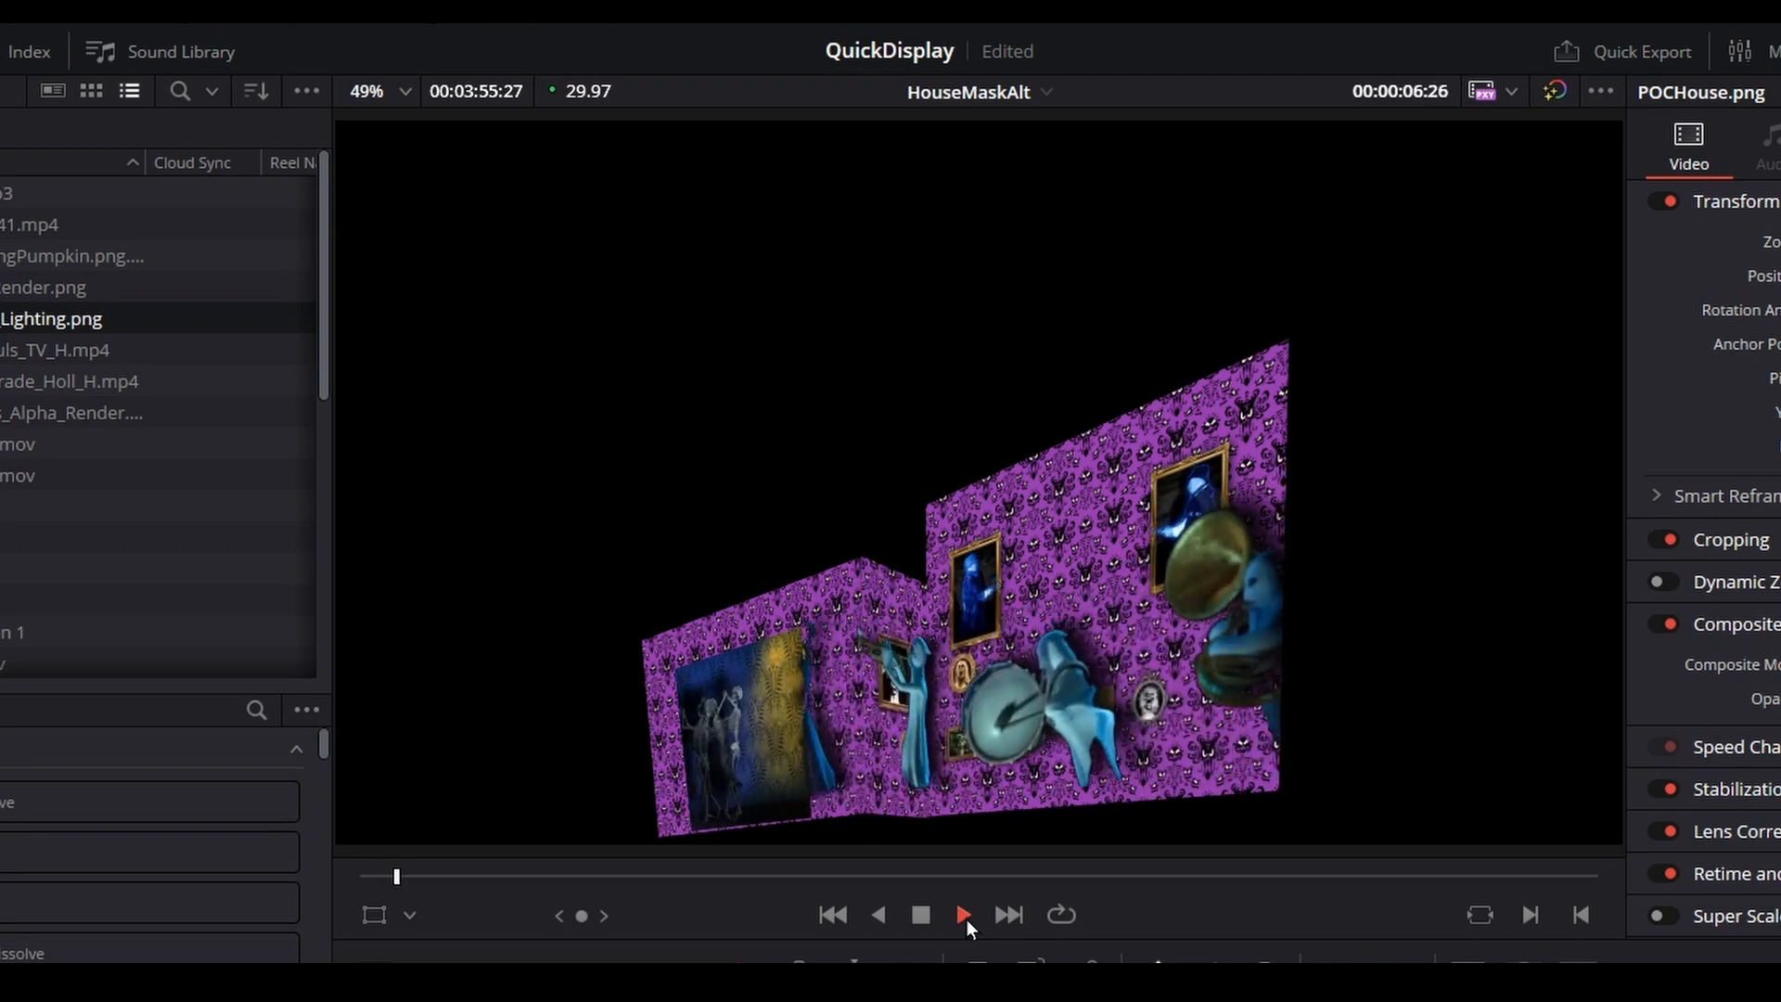
left_click(960, 913)
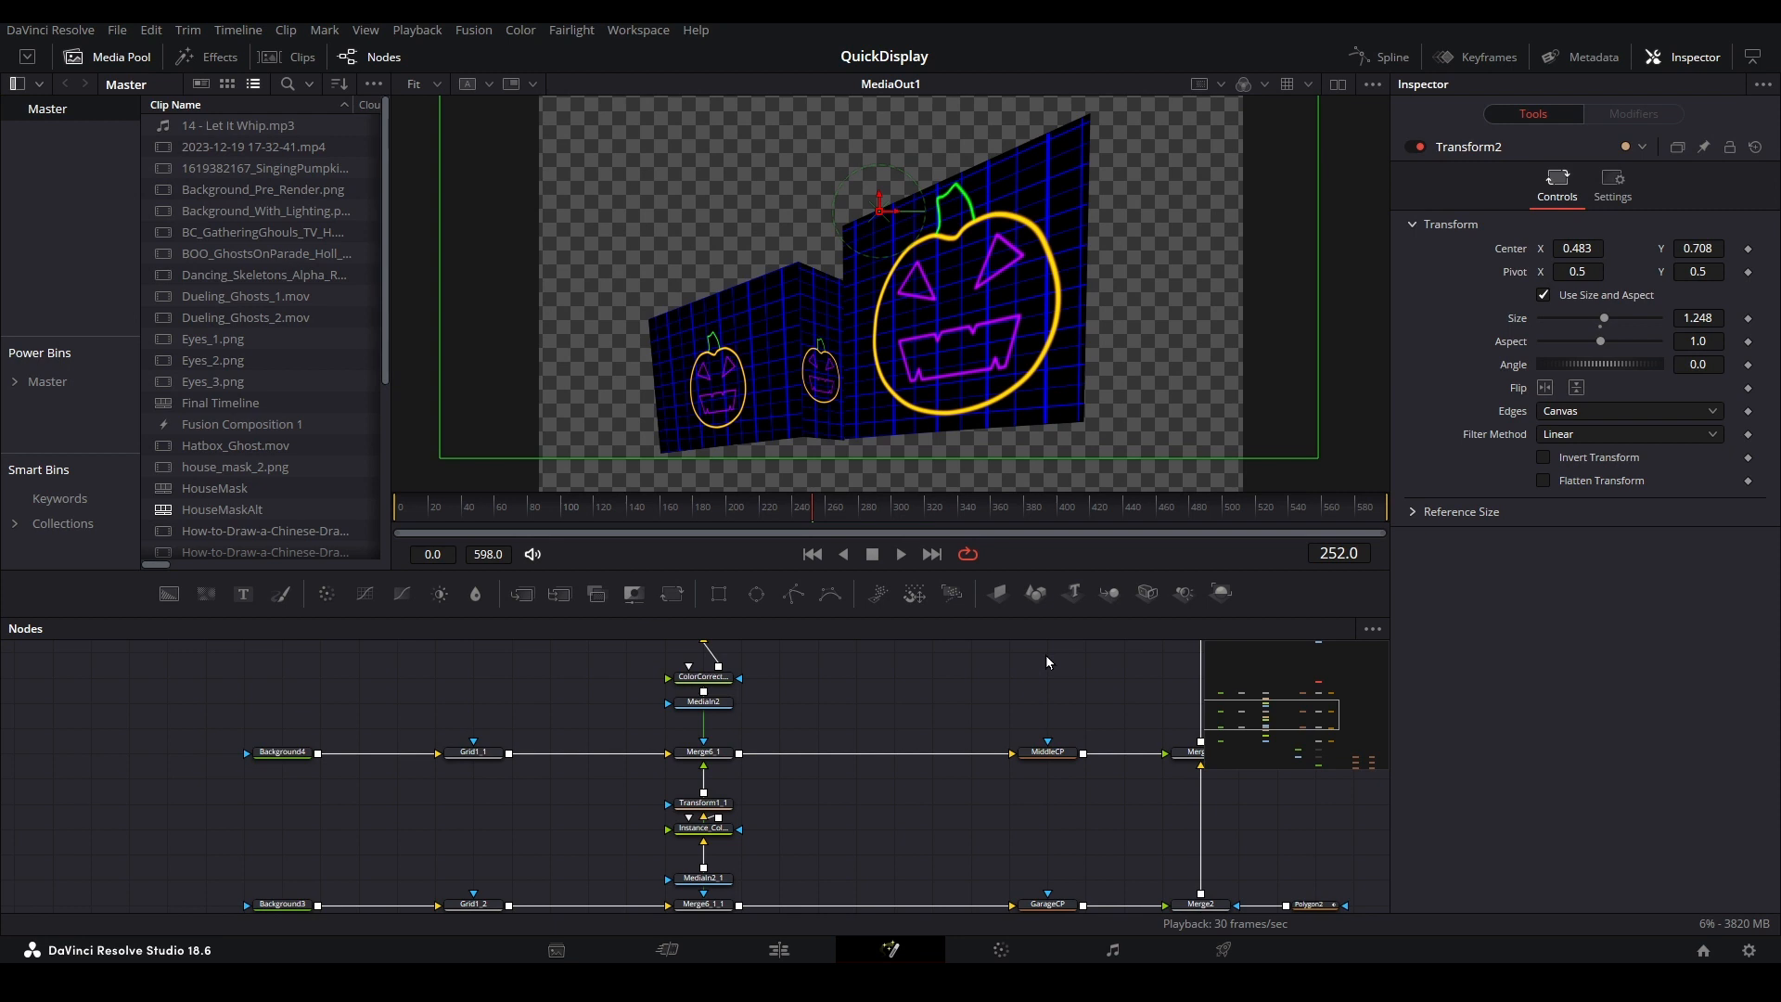
mouse_move(511, 736)
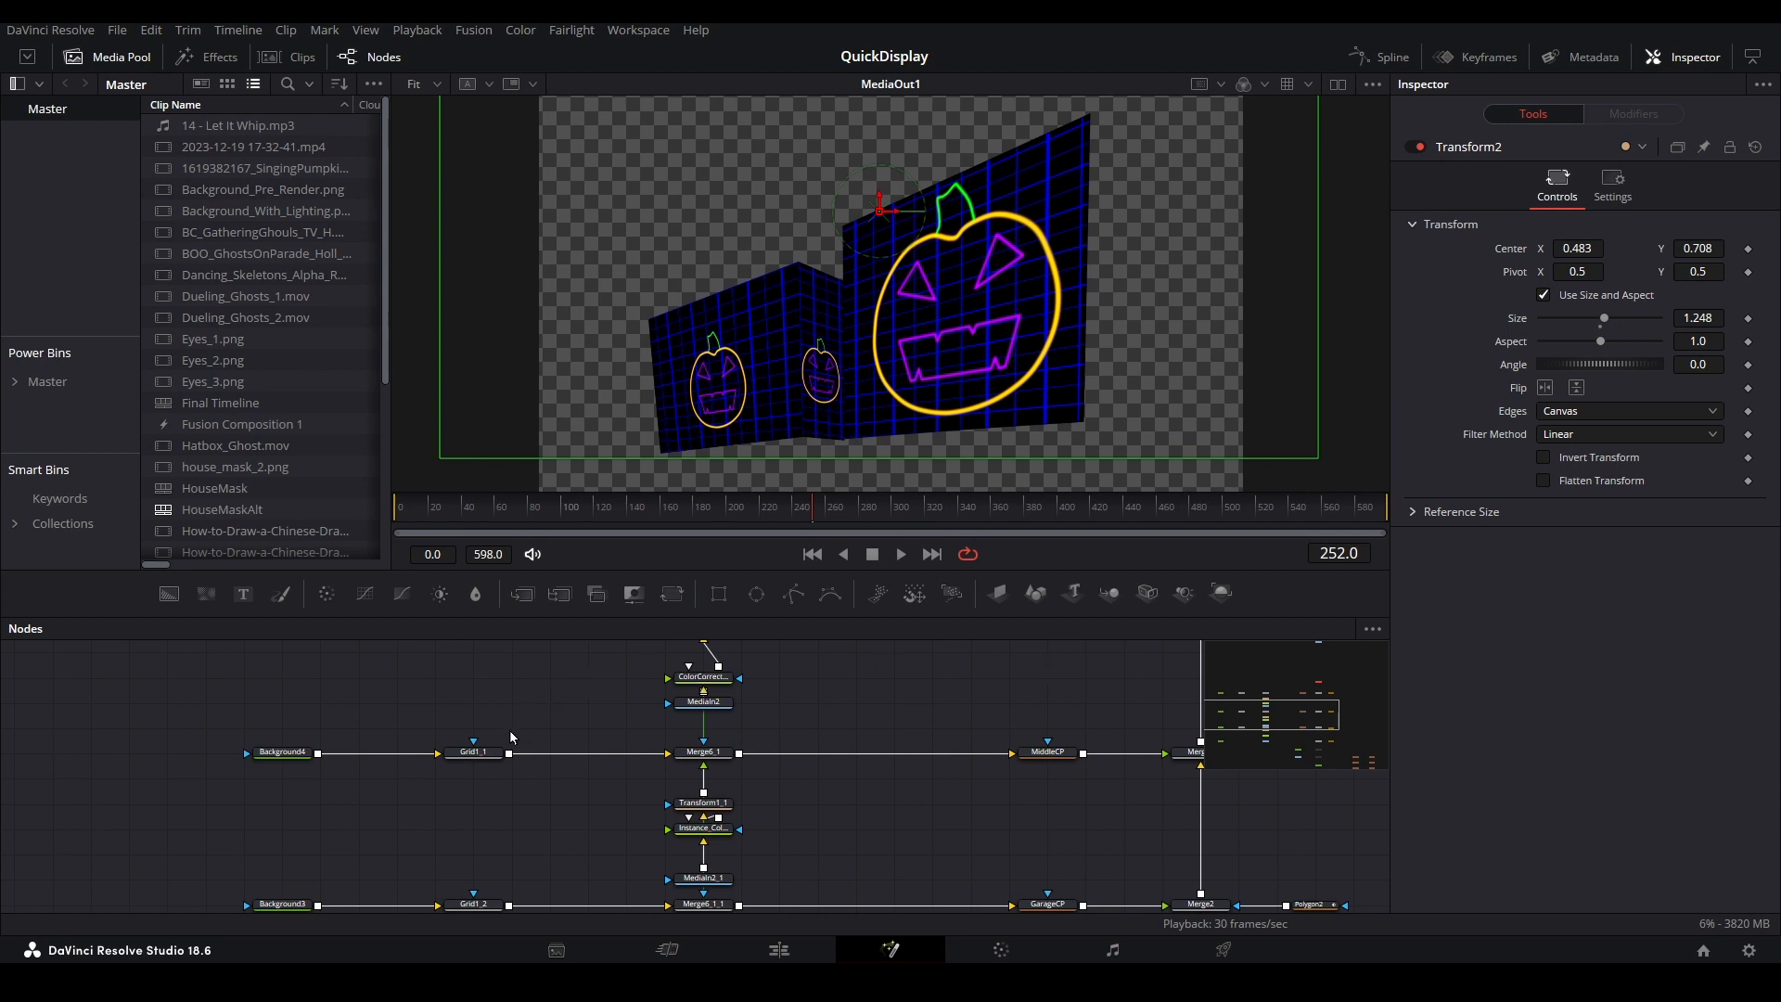
left_click(472, 752)
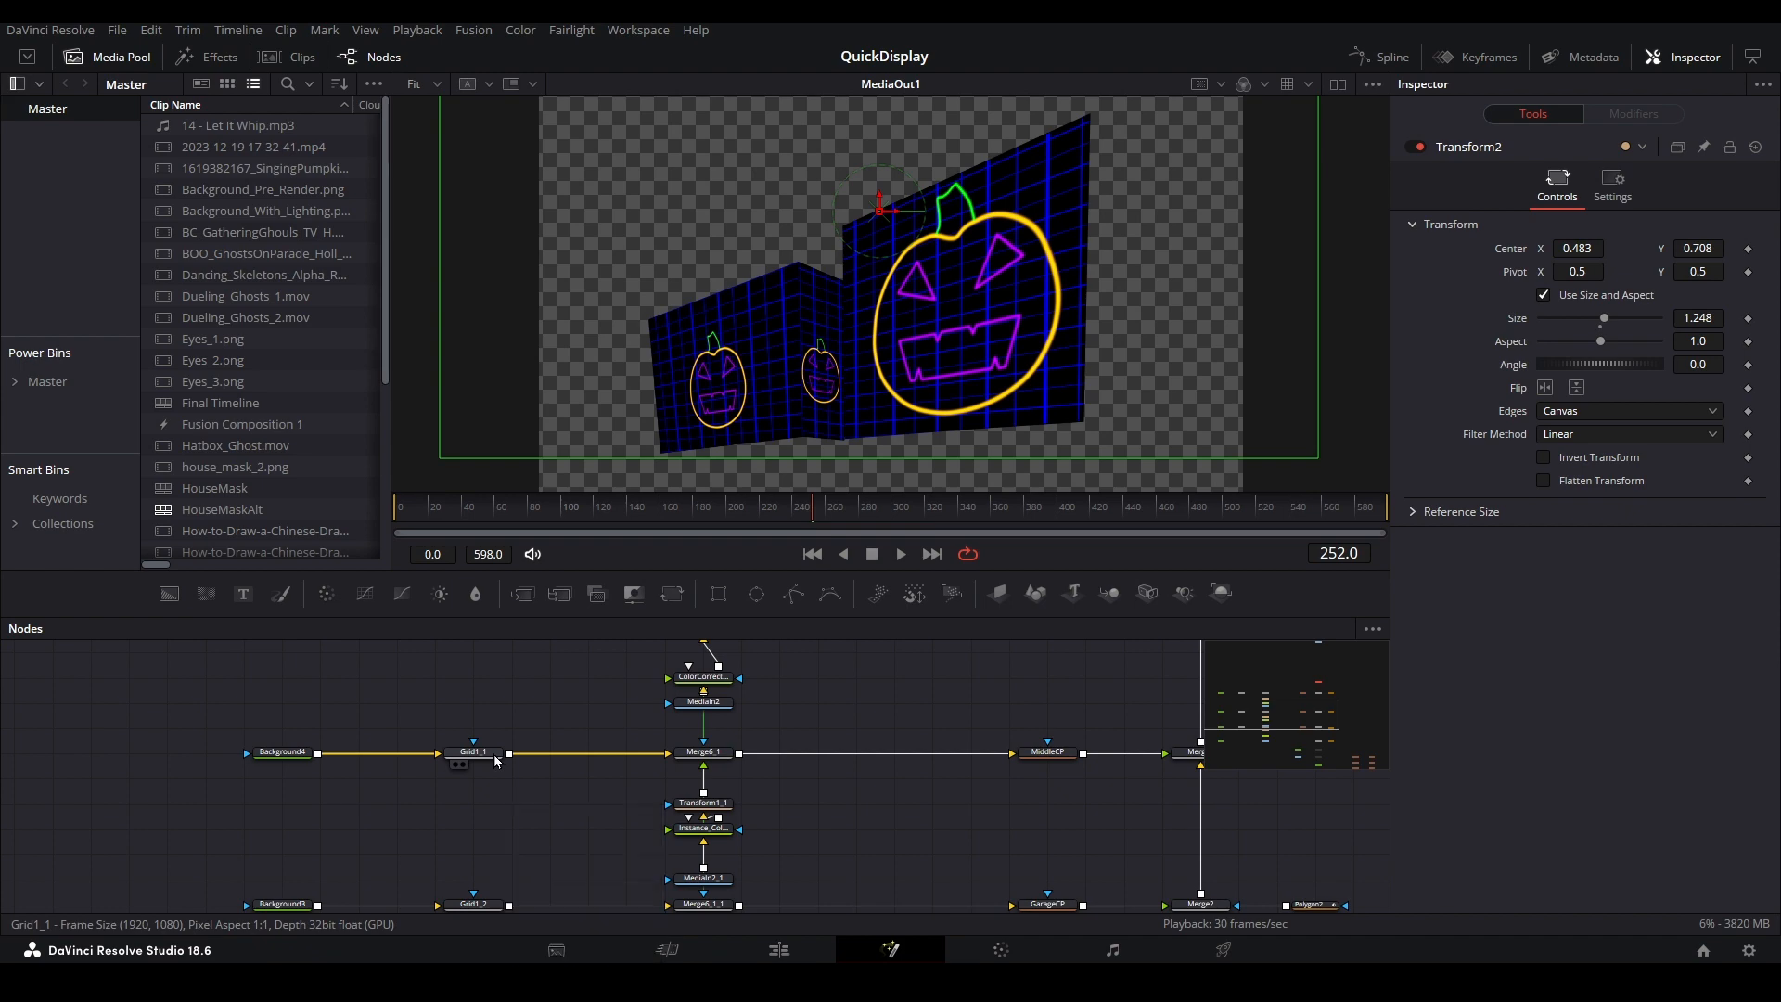
left_click(471, 753)
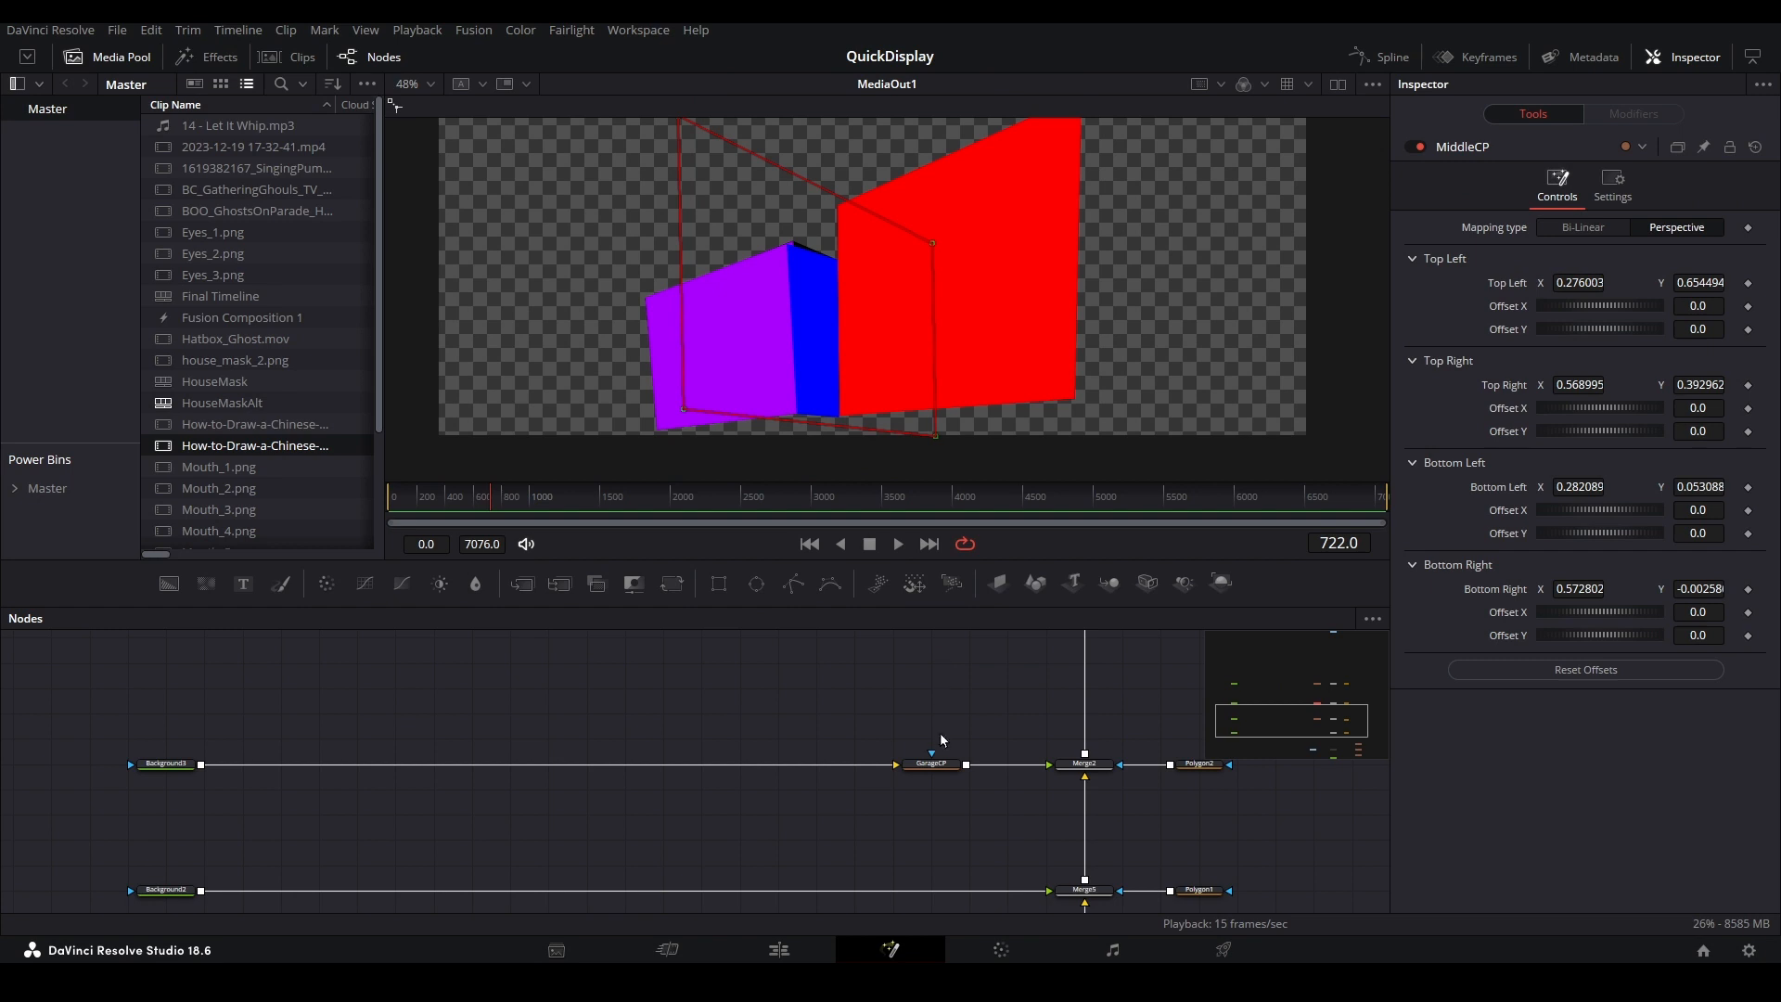
- Inspect the GarageCP and RightCP pins, then insert a Transform between Background5 and RightCP
left_click(927, 764)
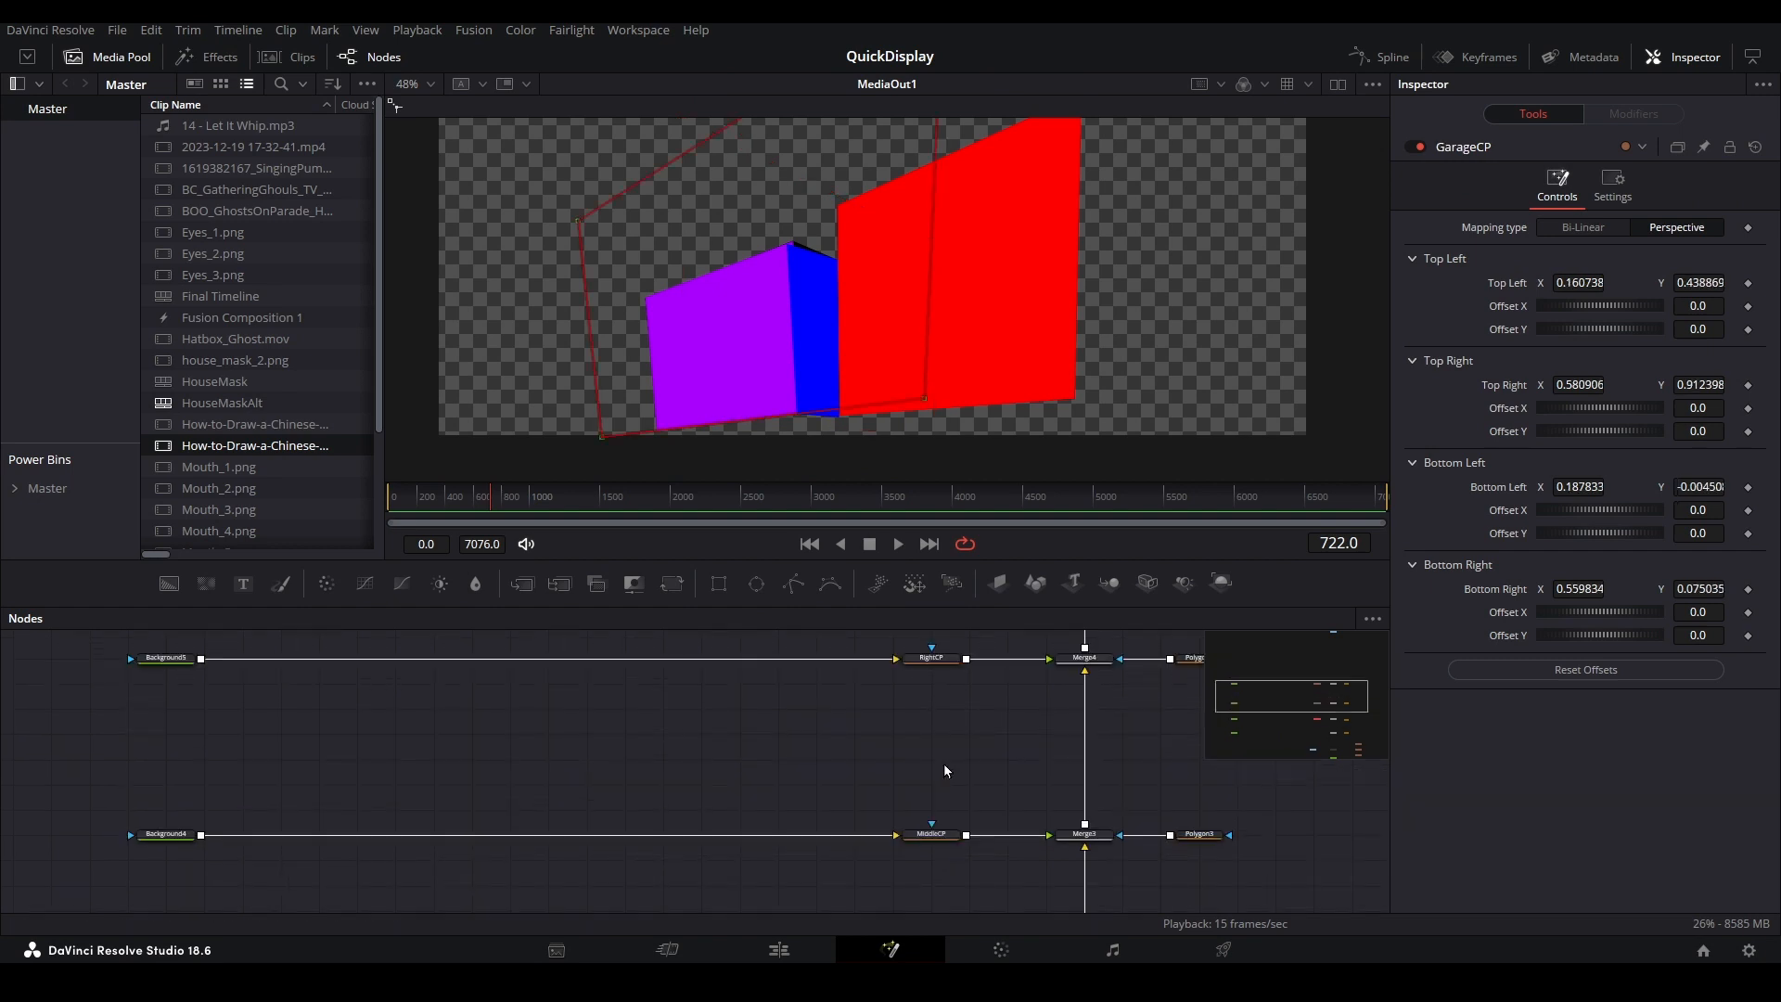
left_click(930, 713)
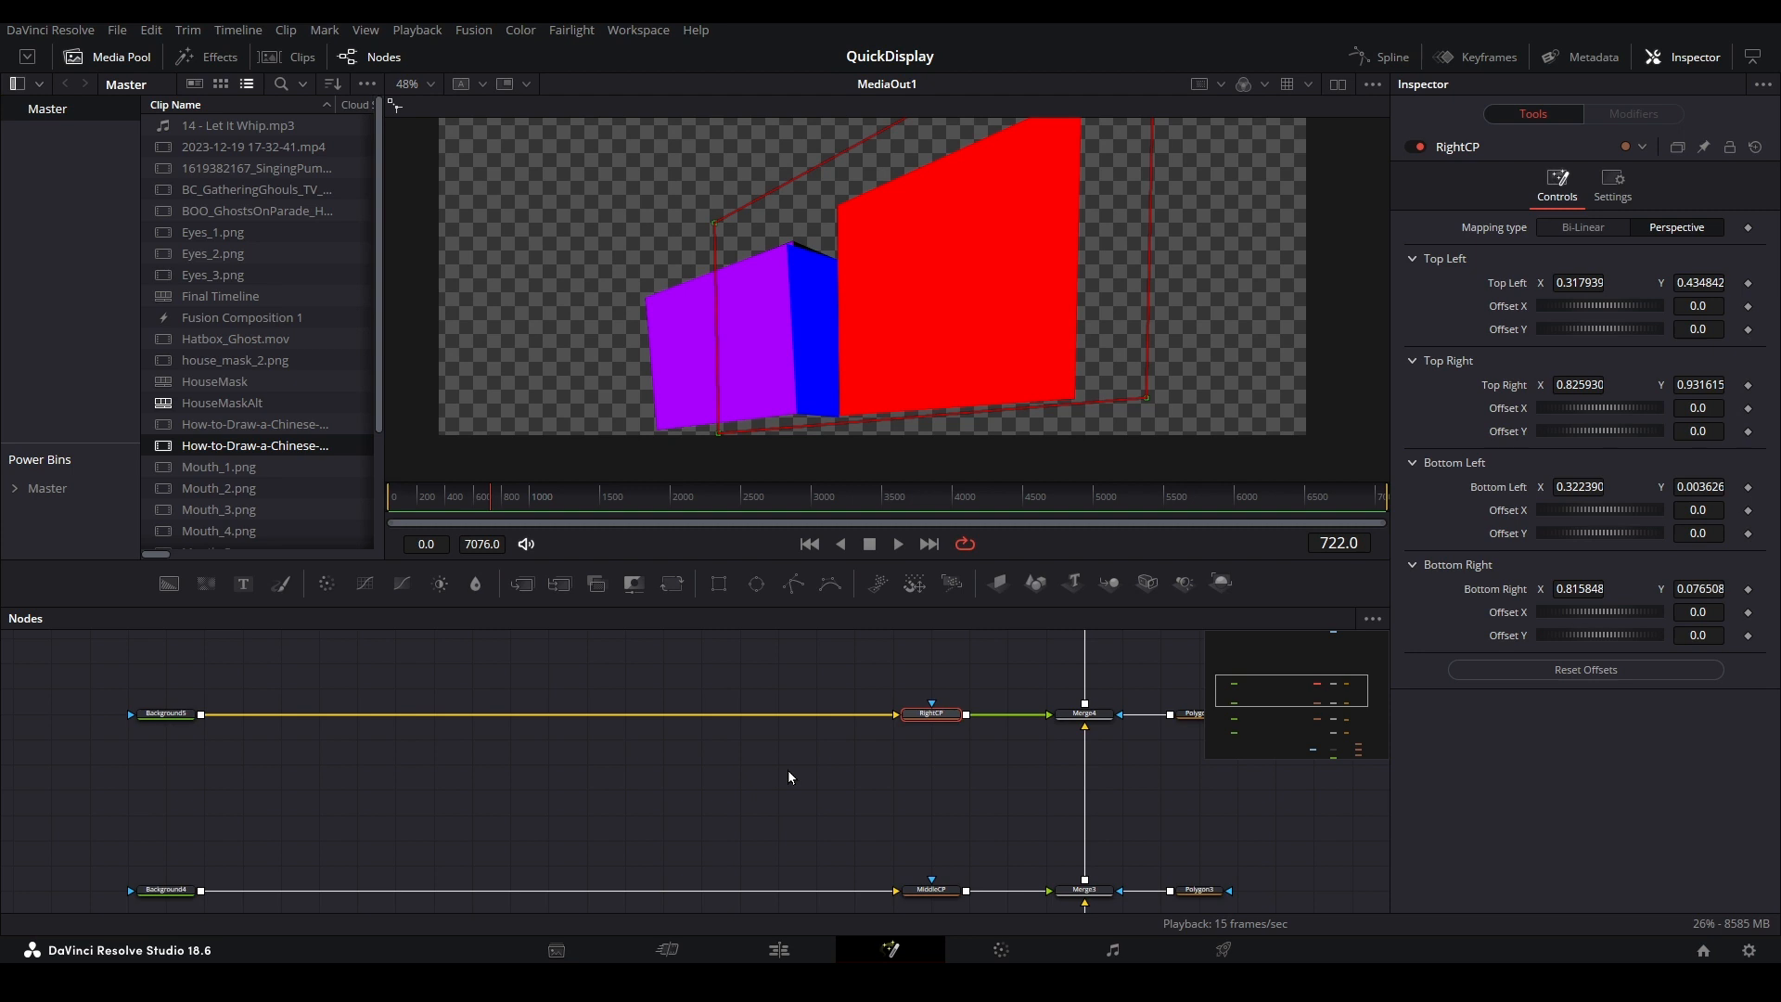
left_click(165, 713)
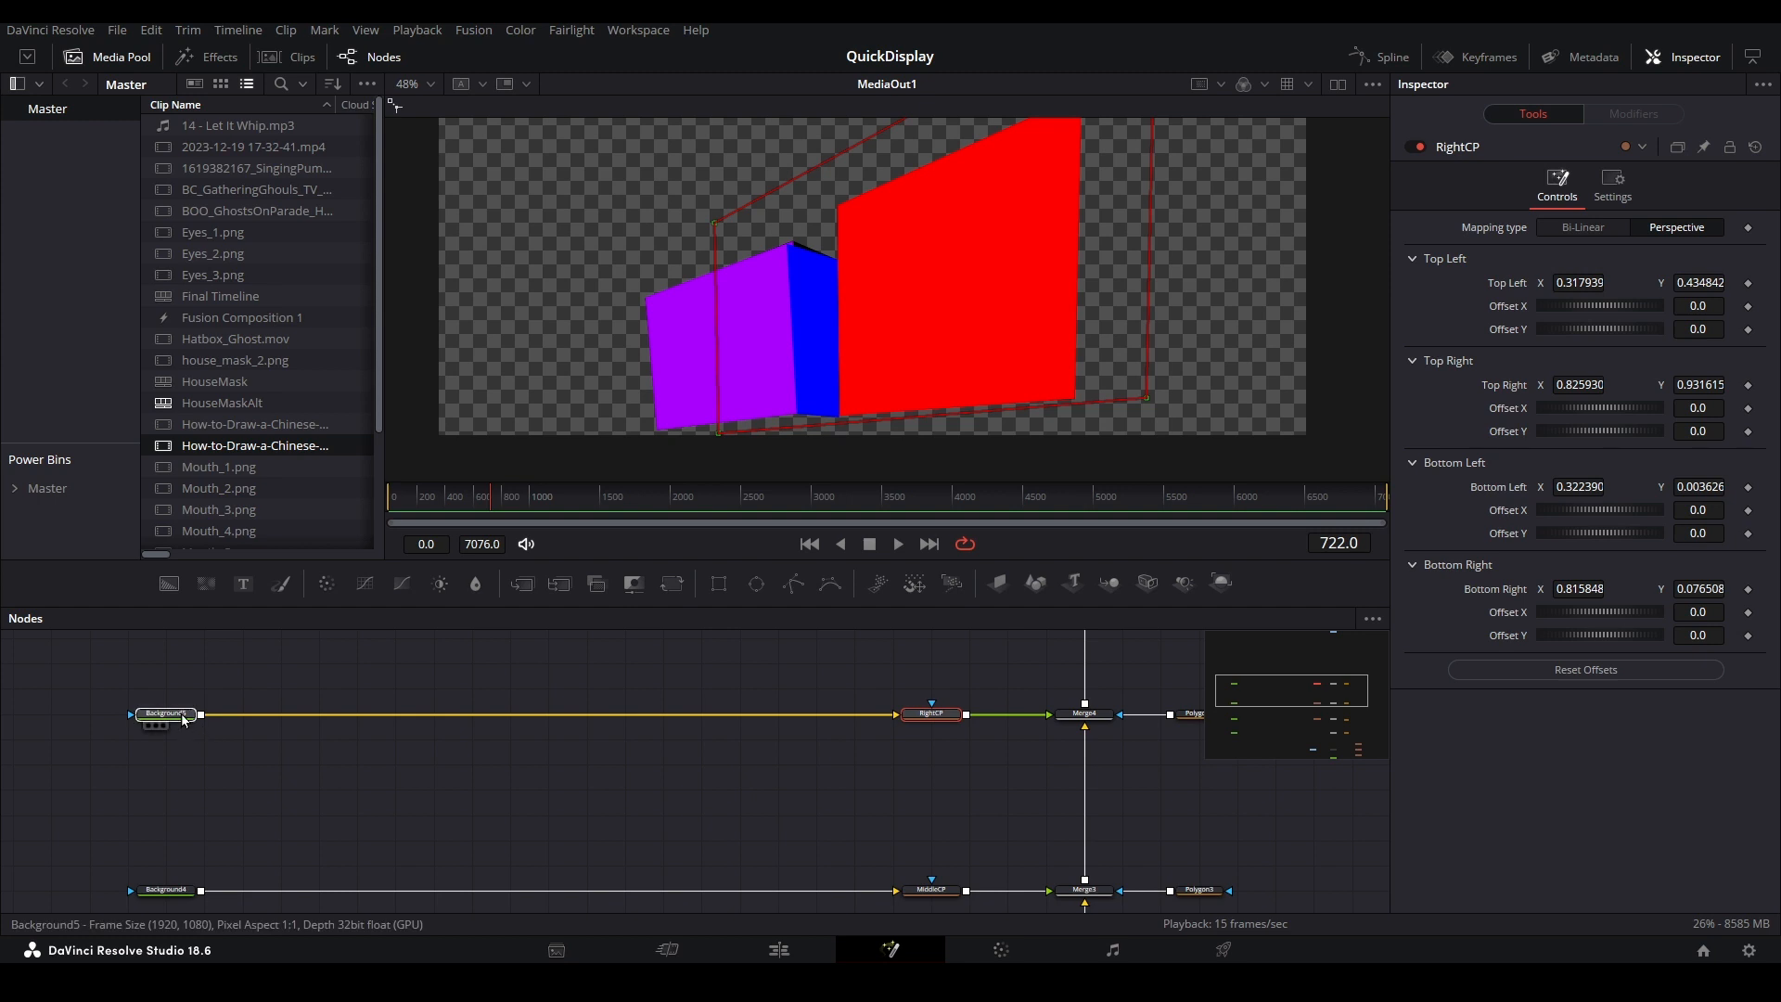
left_click(165, 712)
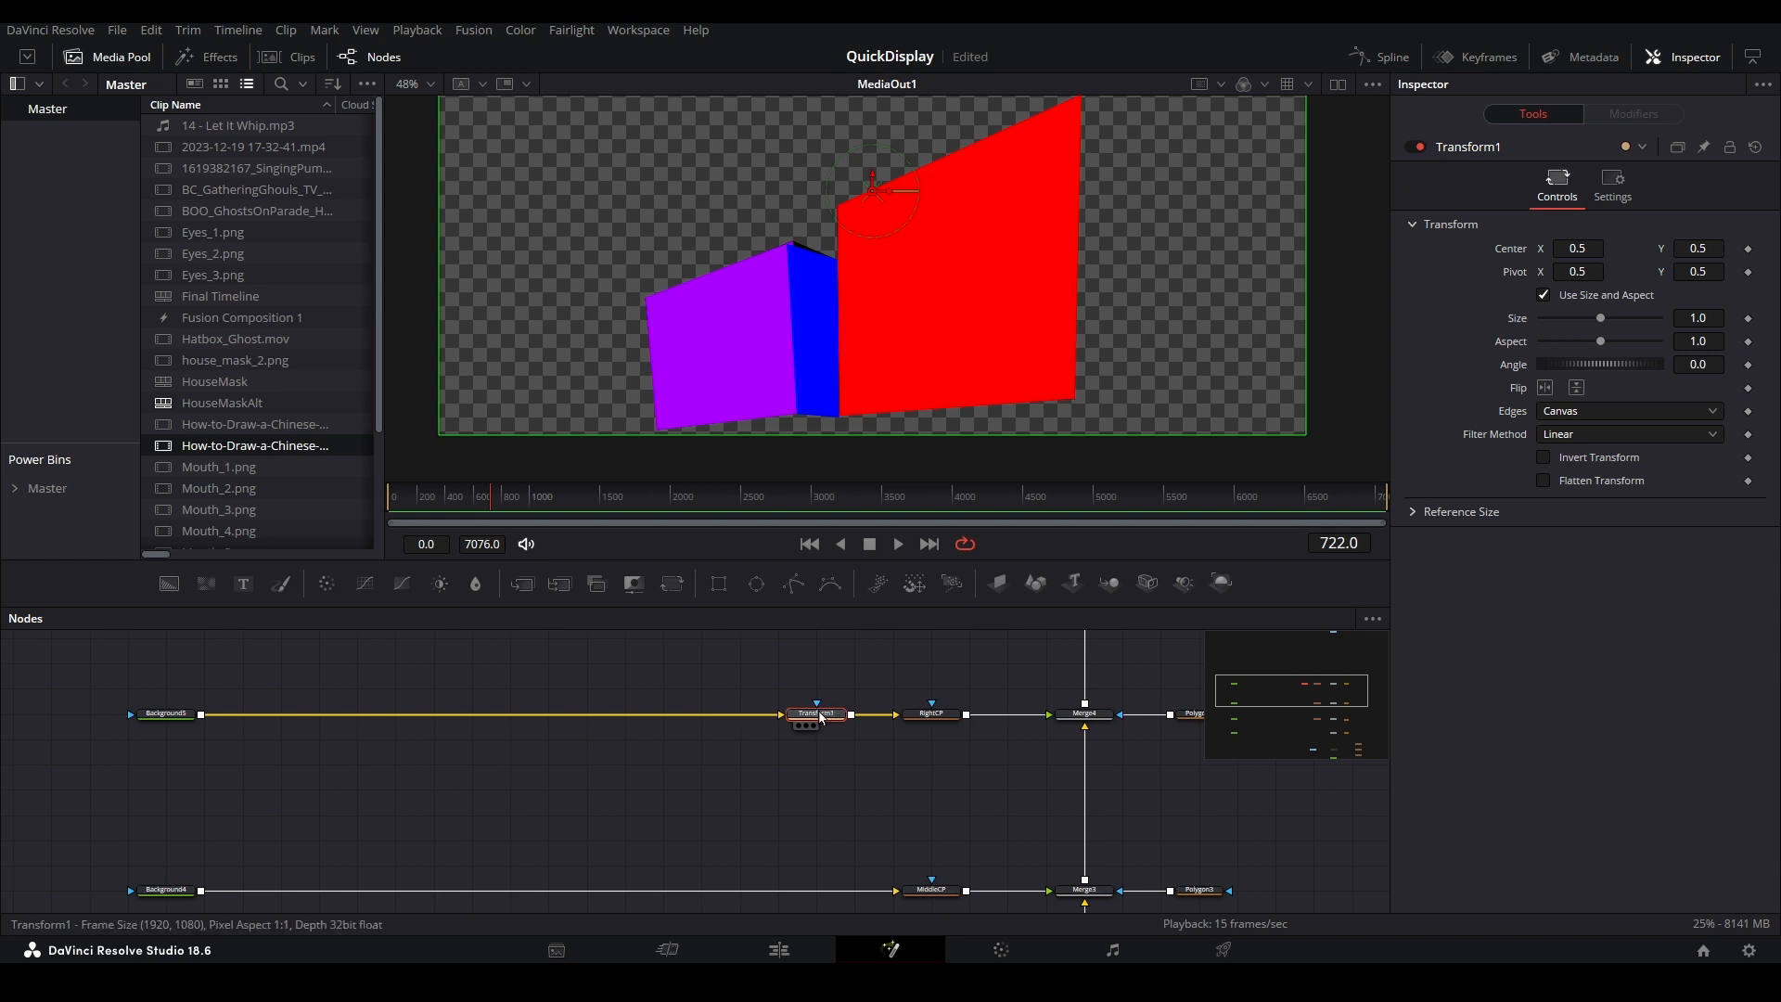
left_click(167, 833)
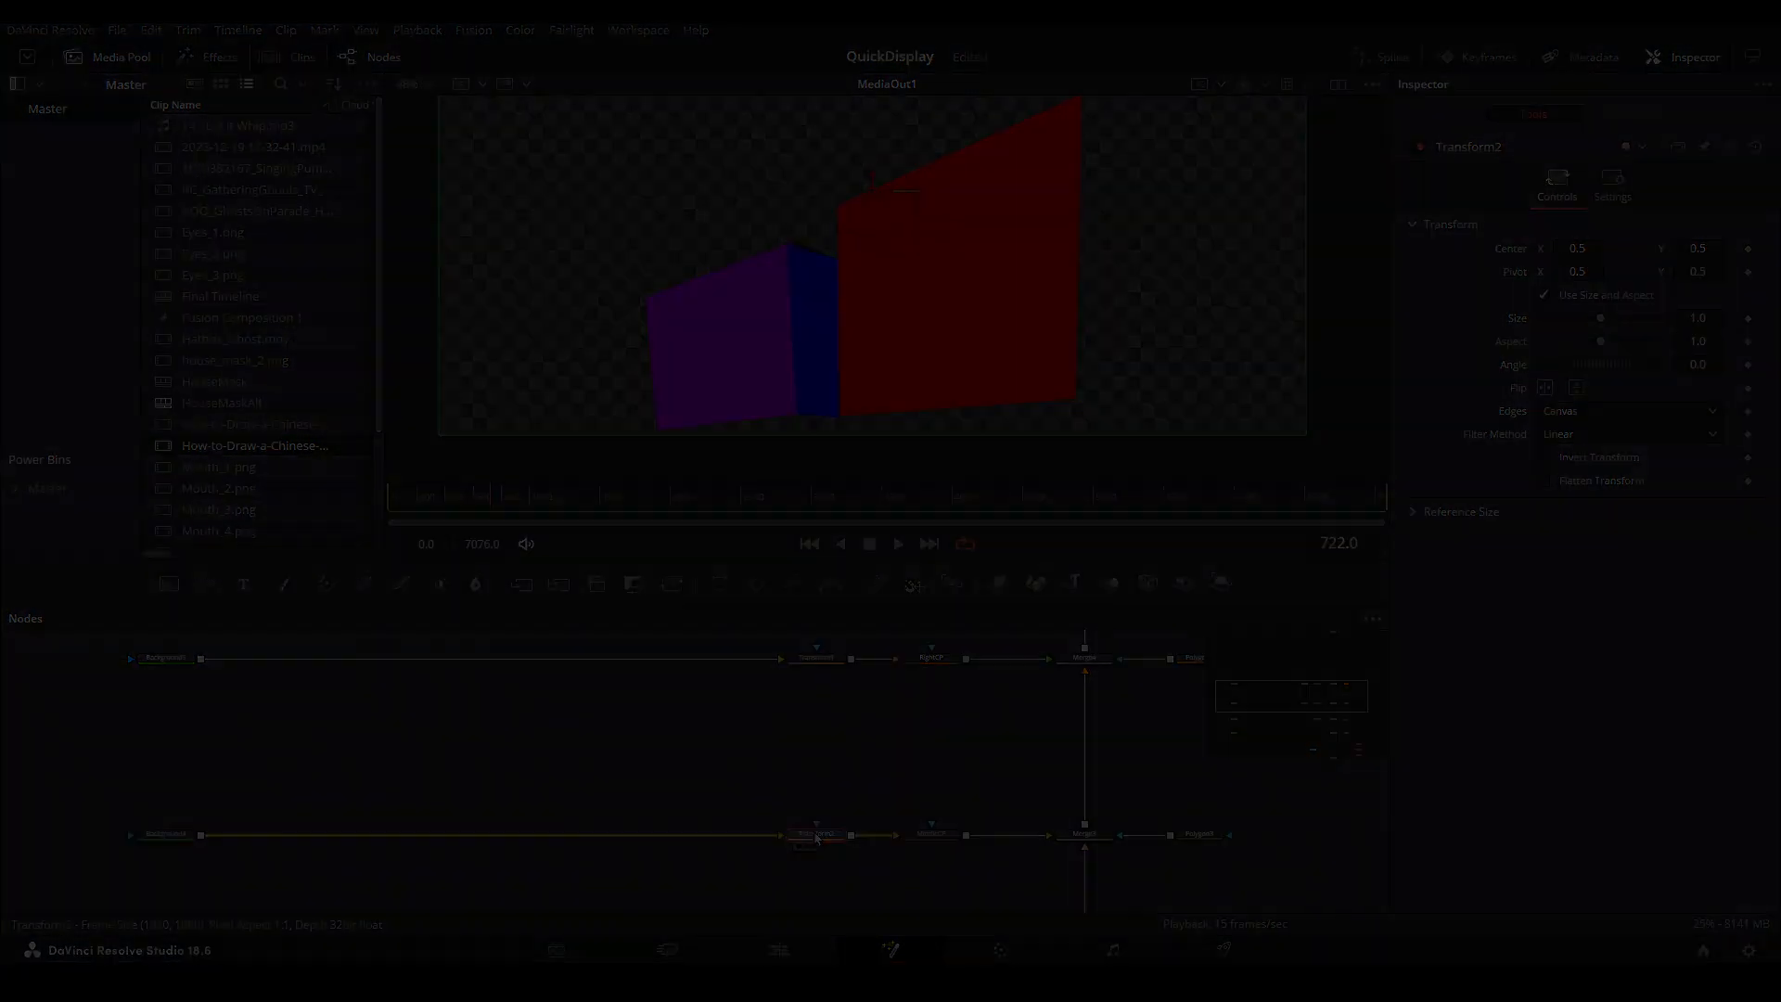
- Add a Transform after Merge8 on the garage wall branch, dismissing the rename dialog
left_click(243, 829)
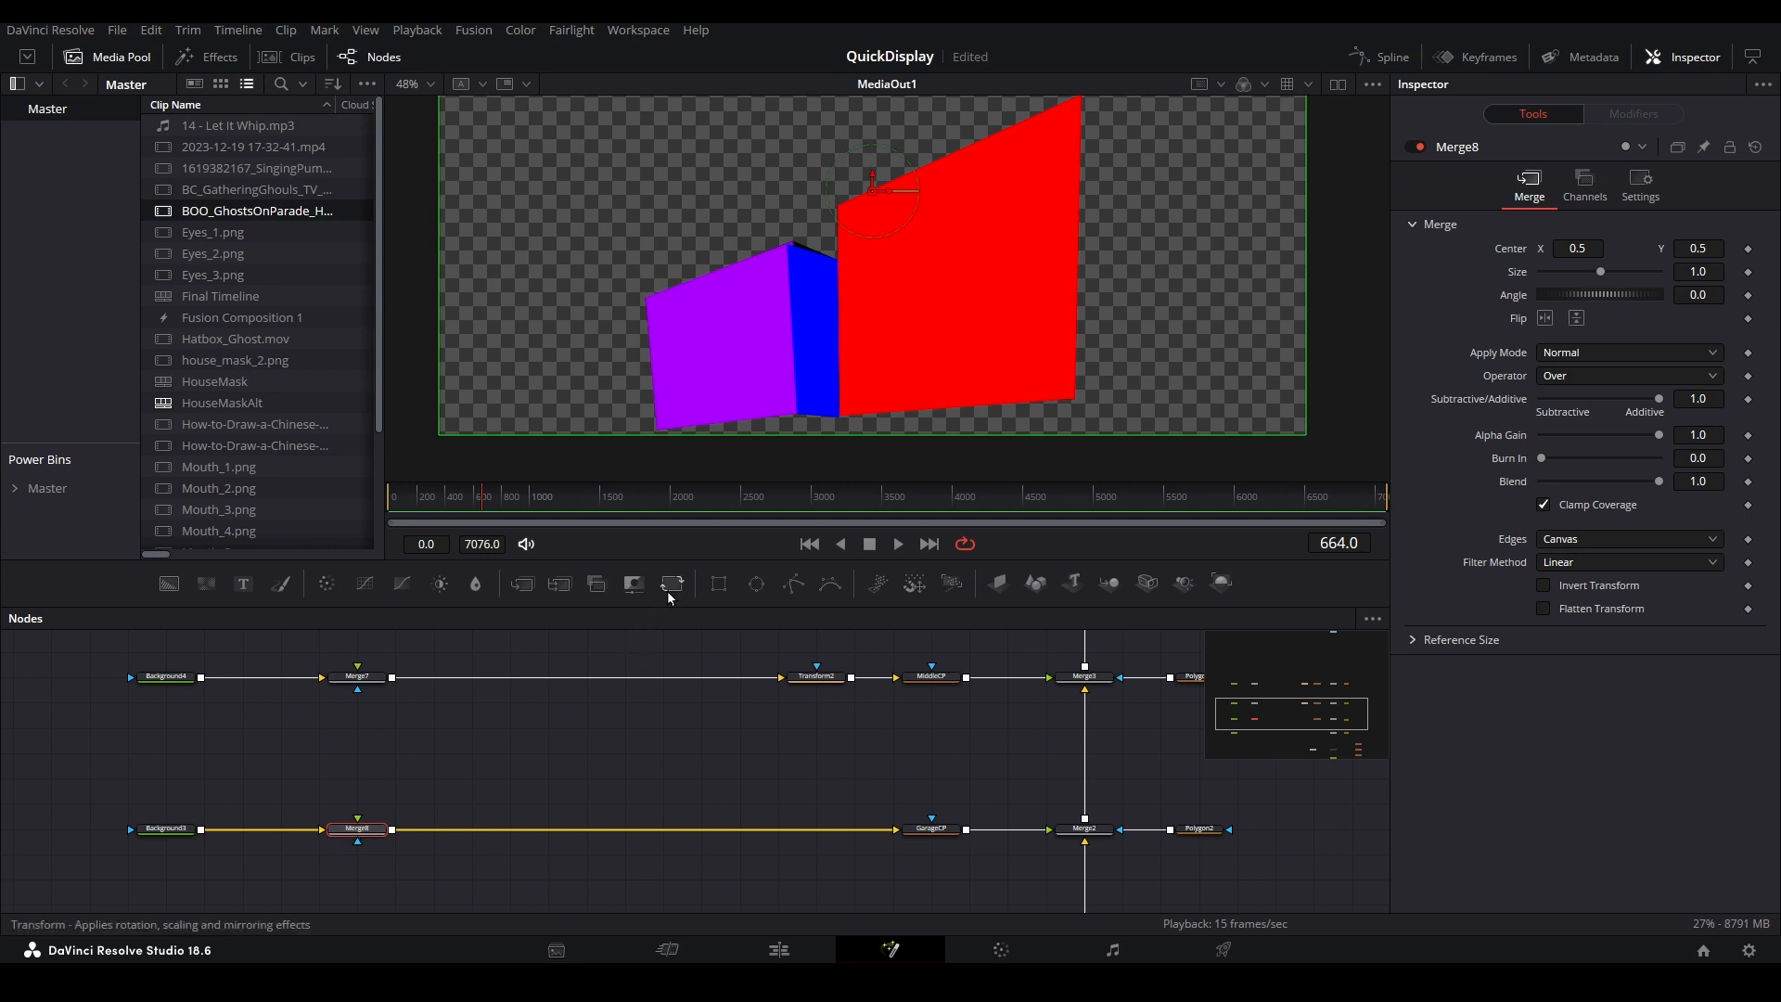
left_click(816, 829)
type("S")
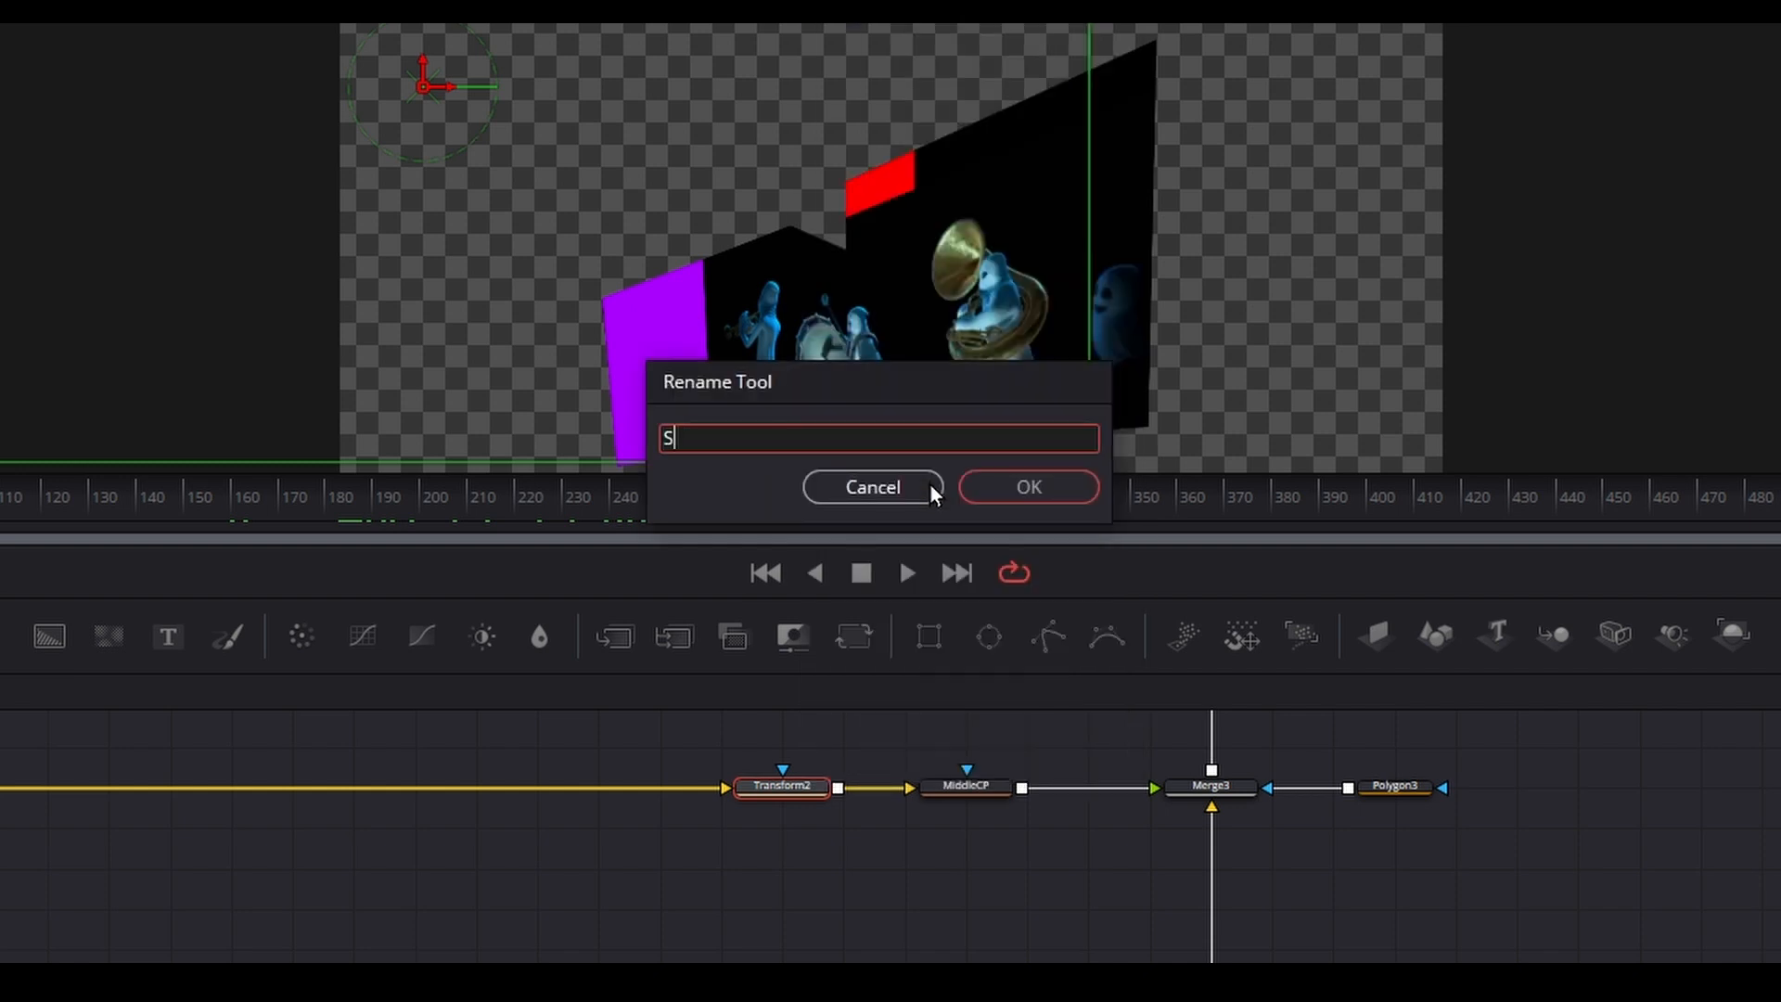
type("titch")
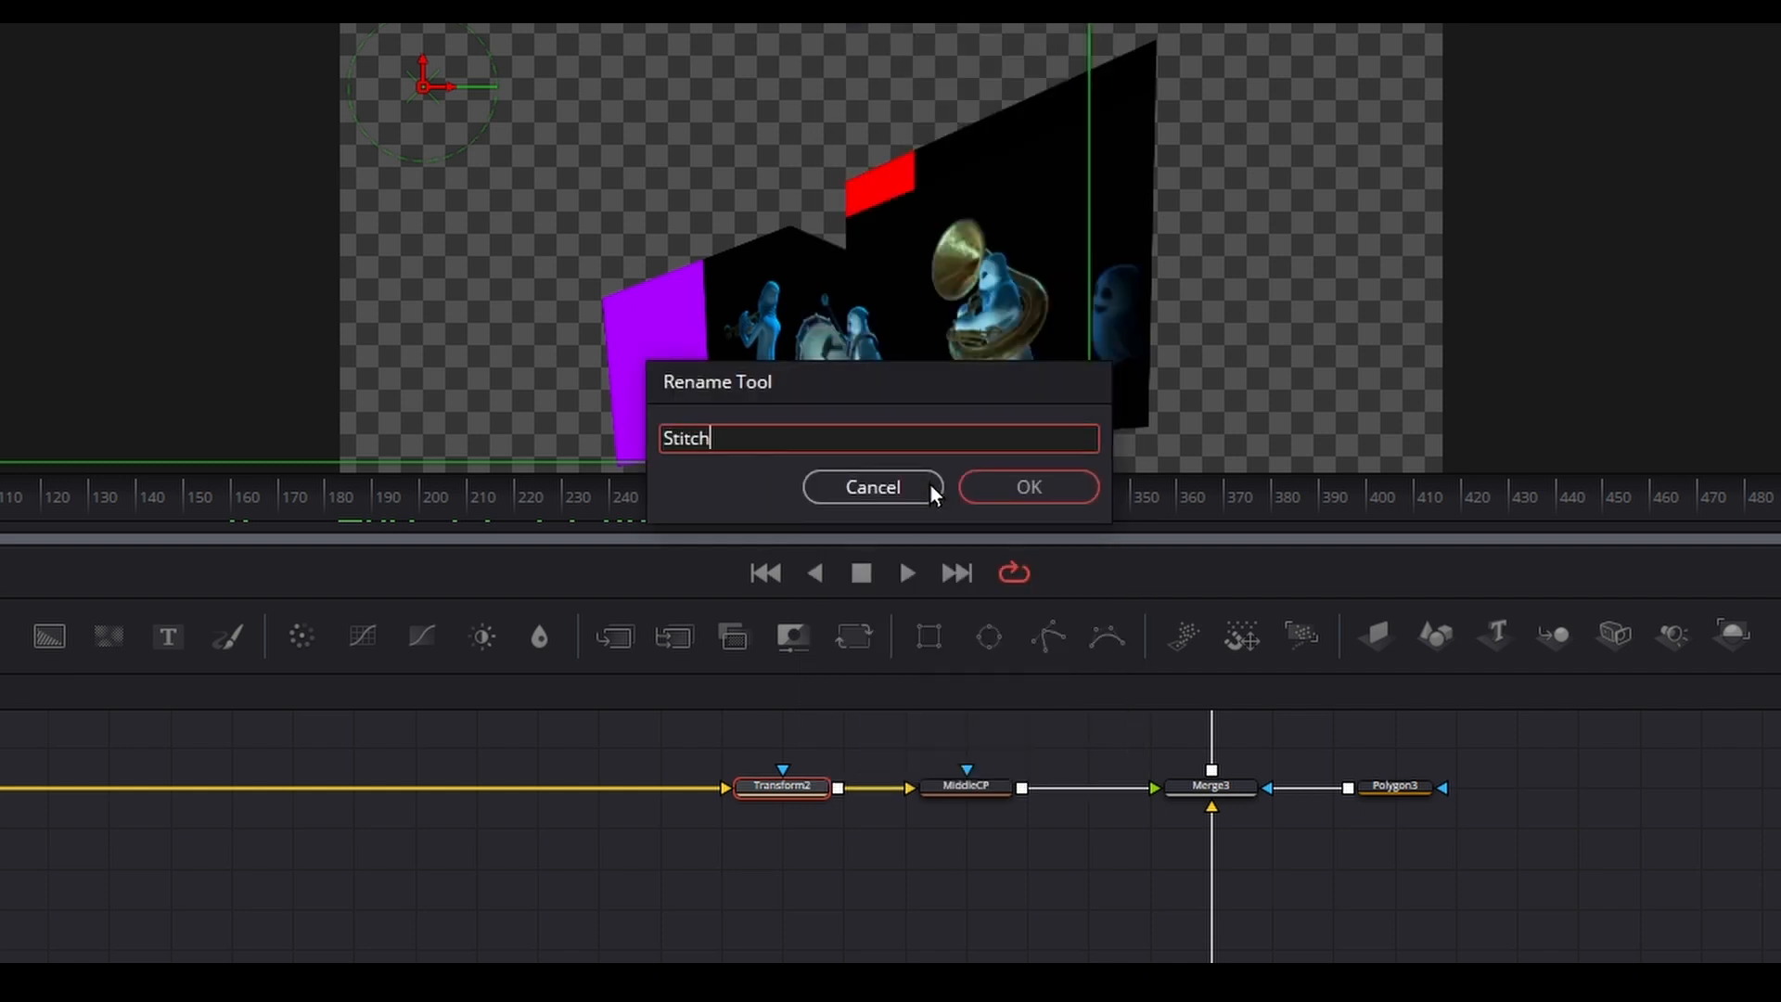
left_click(872, 487)
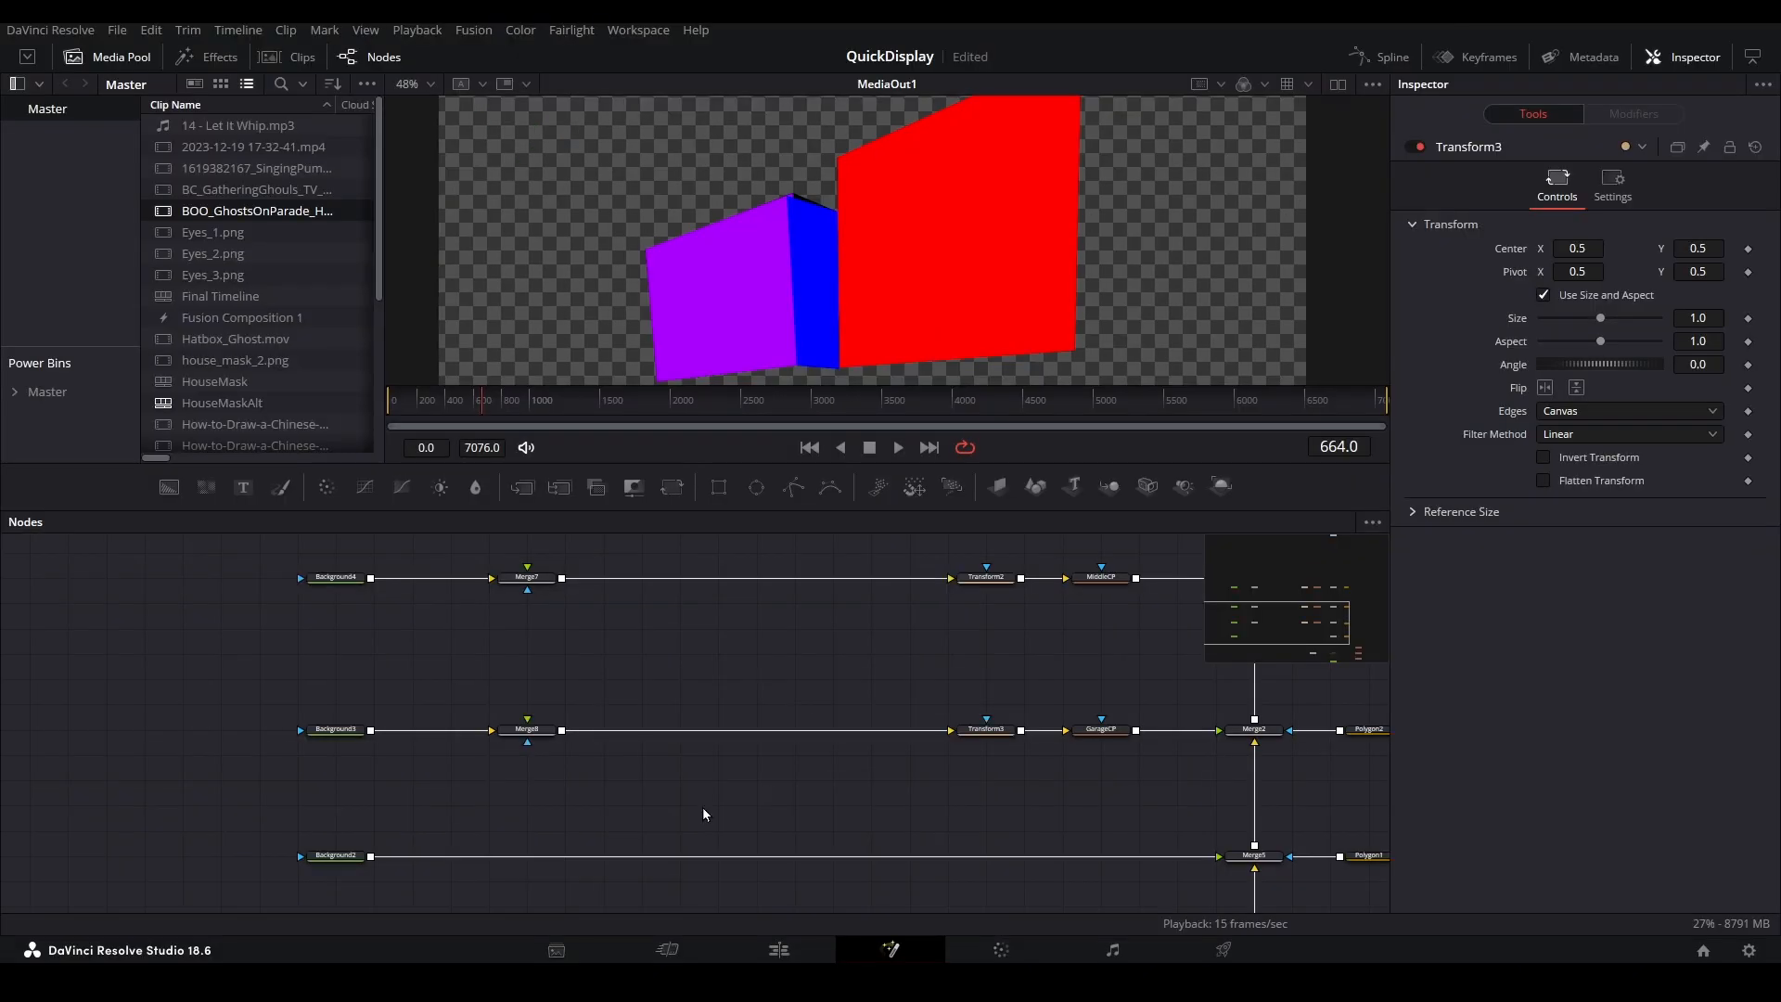
mouse_move(257, 222)
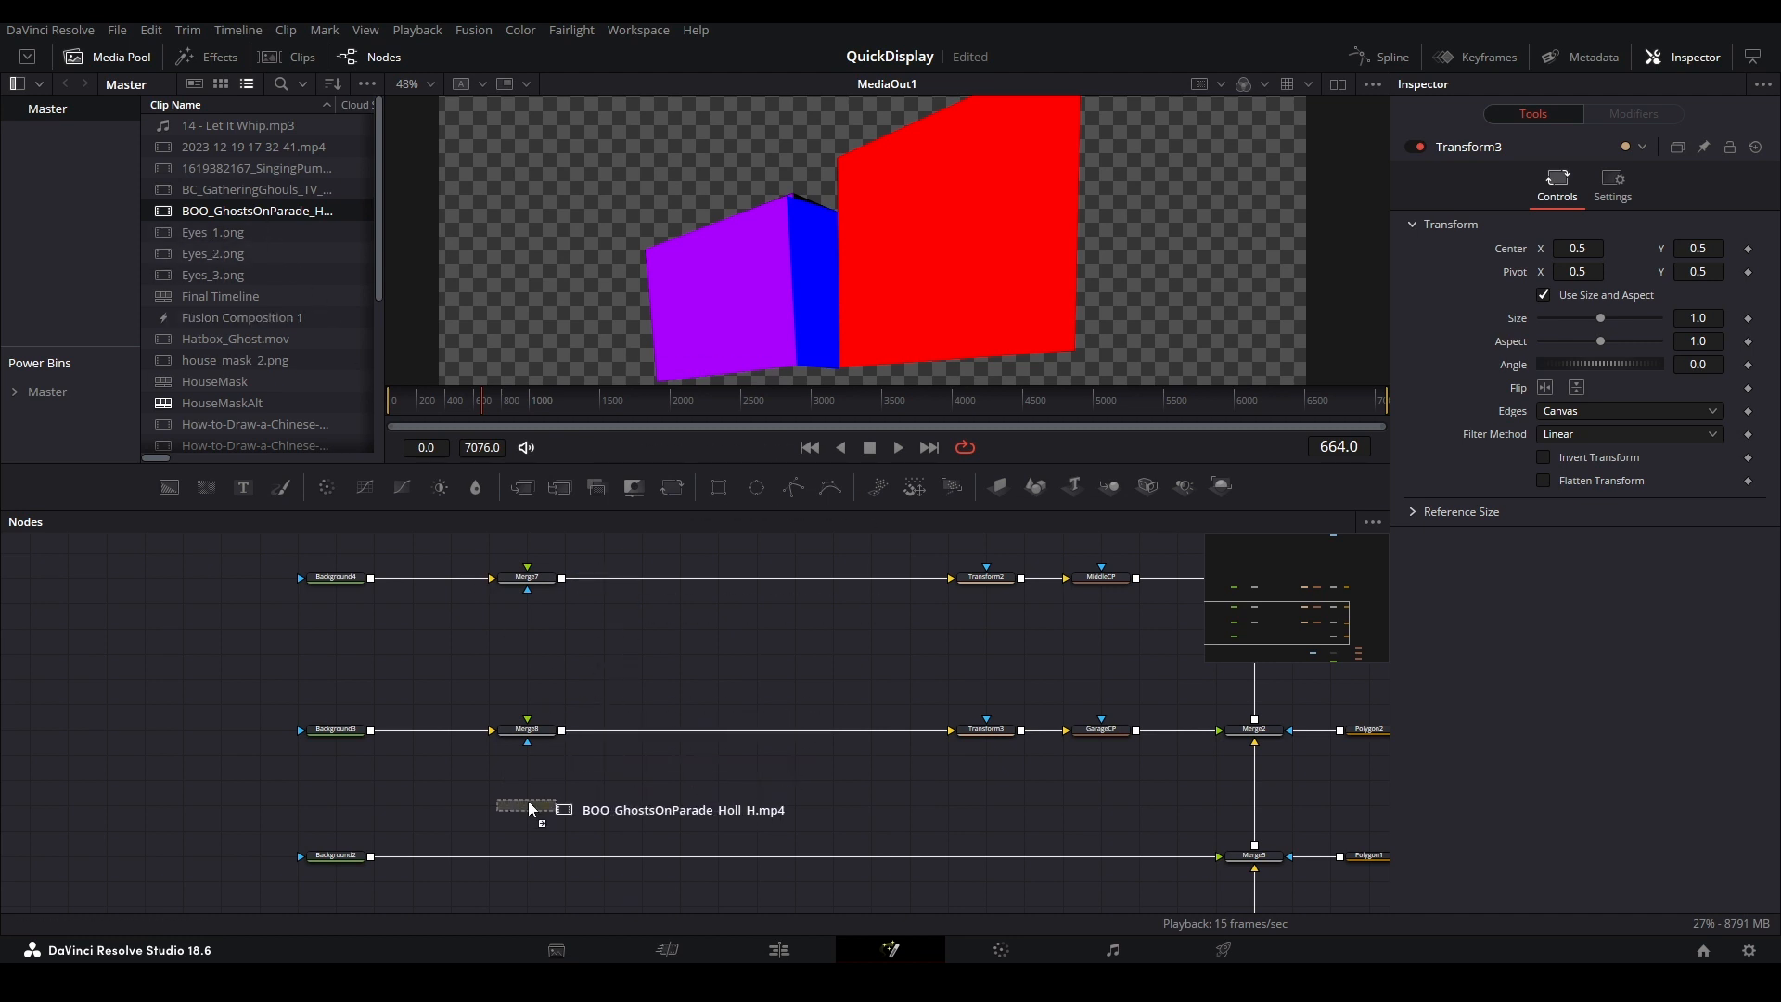
- Add BOO_GhostsOnParade_Holl_H.mp4 through Transform4 and connect it to the wall merges
left_click(525, 809)
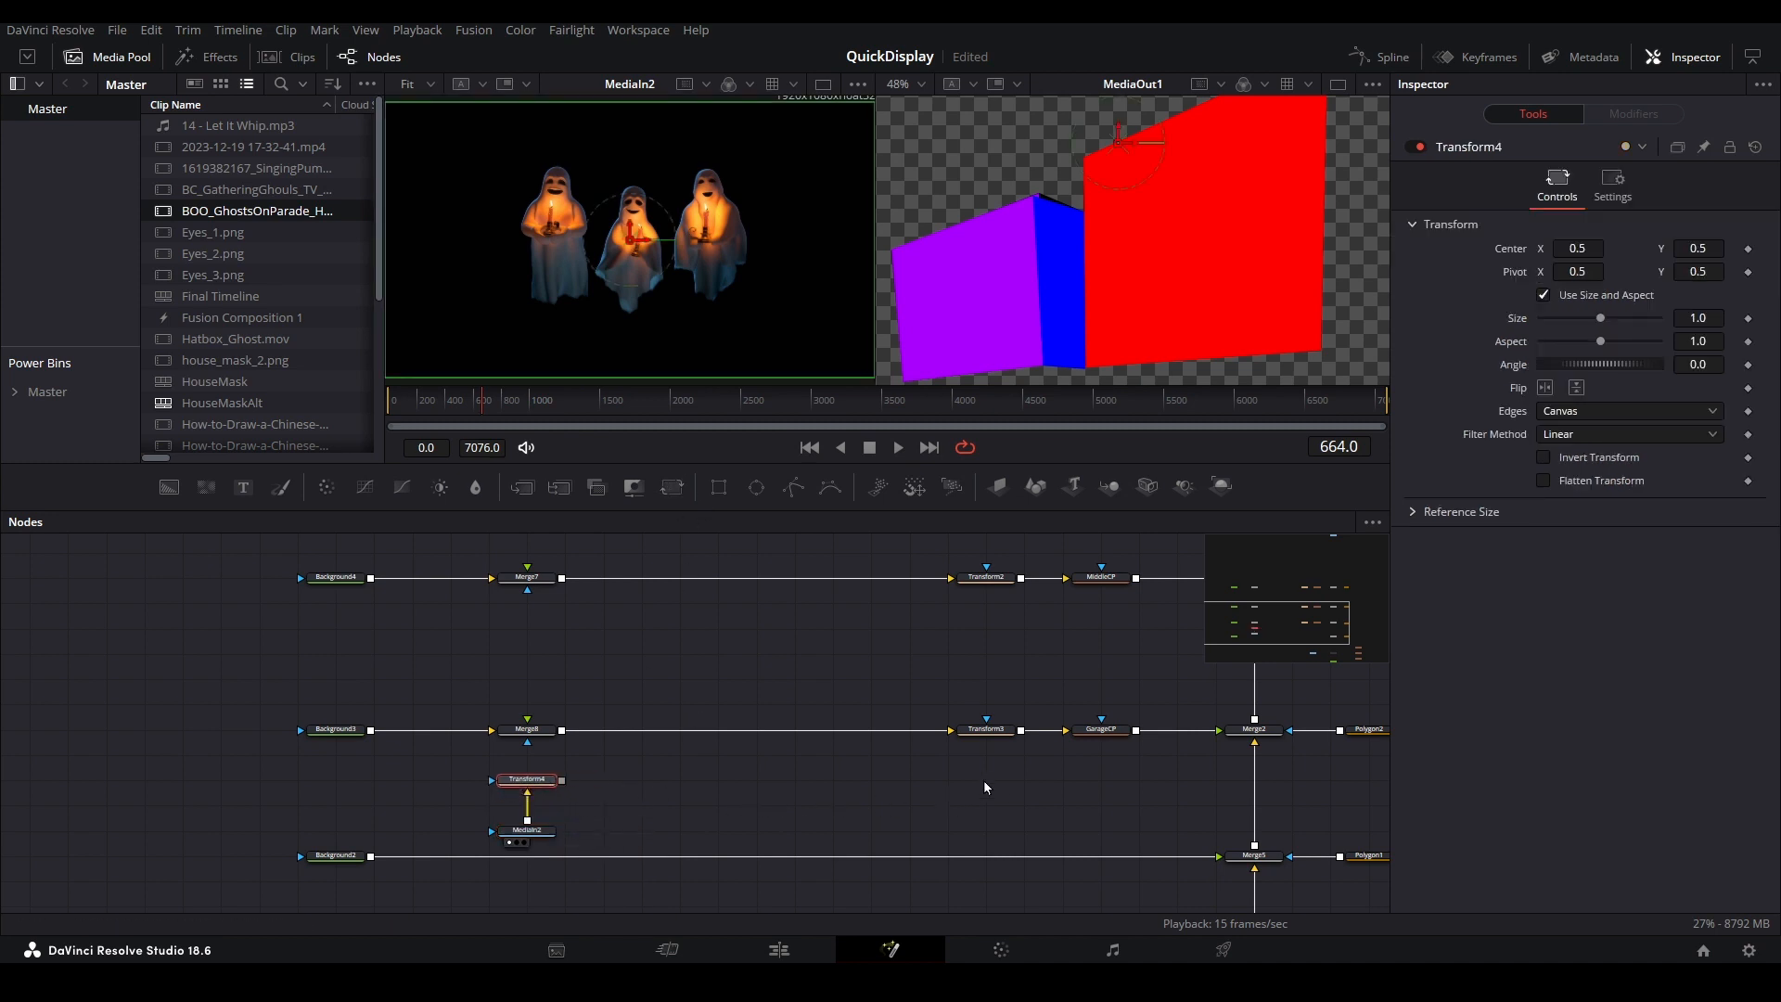
mouse_move(983, 579)
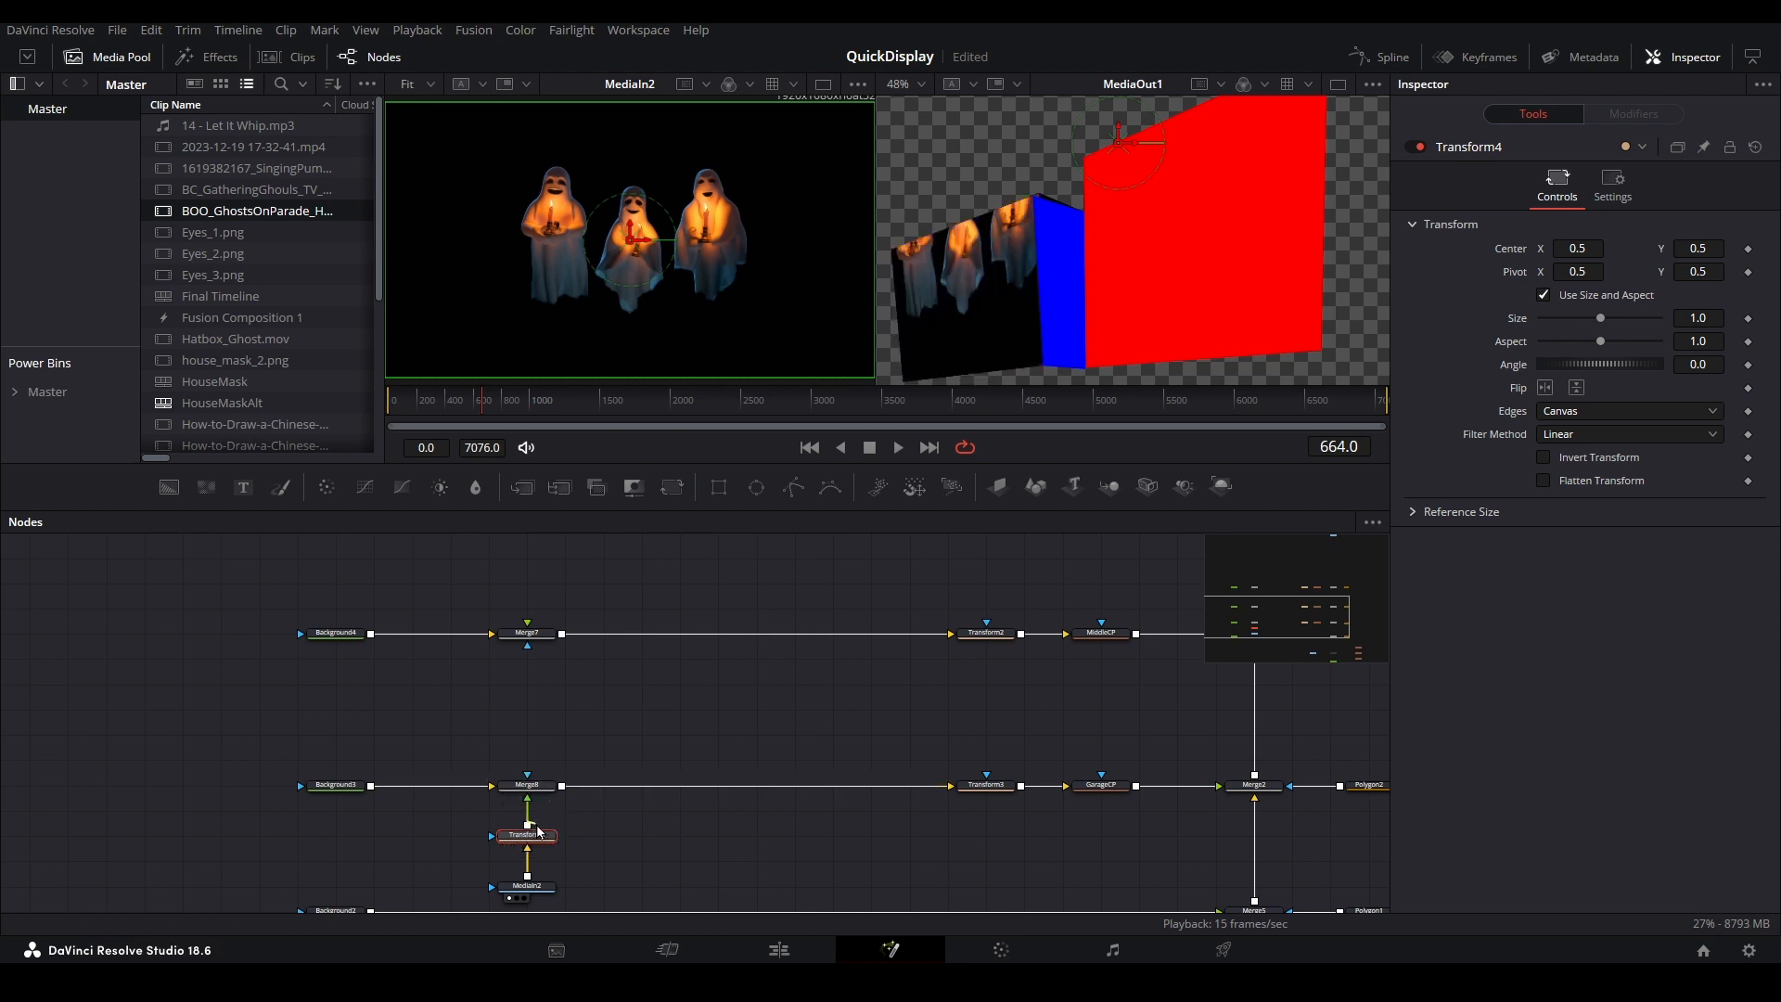
left_click(526, 835)
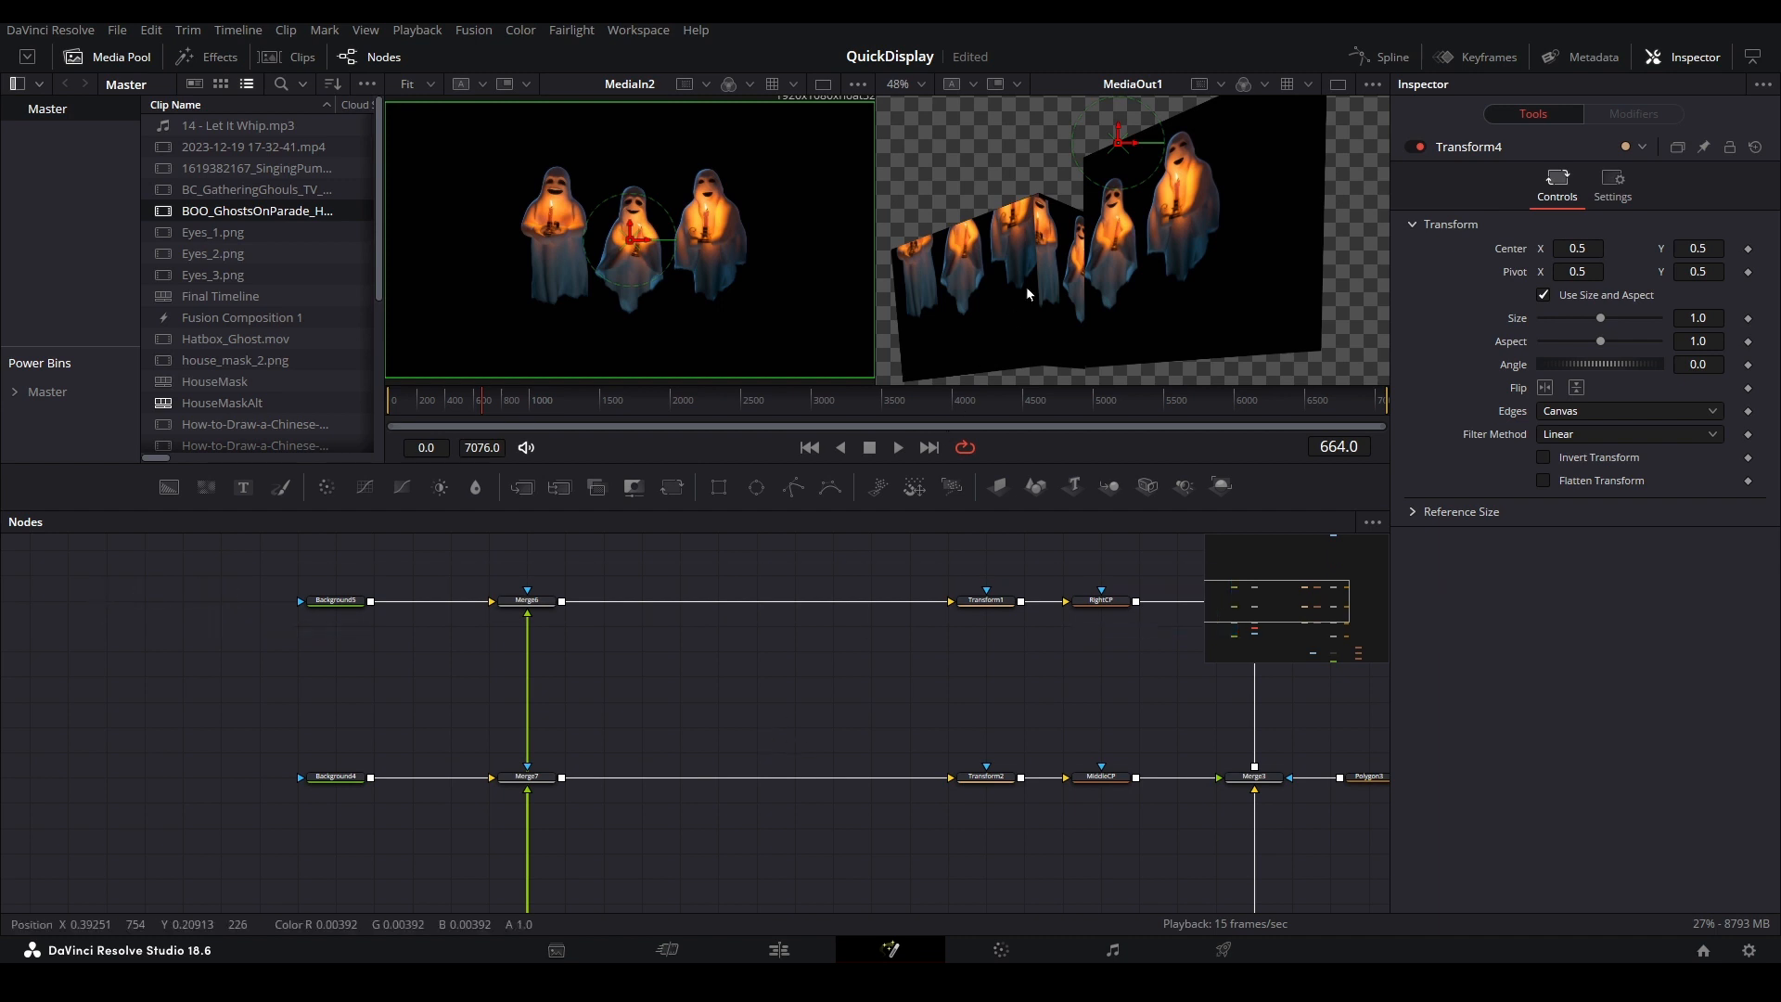
mouse_move(1178, 299)
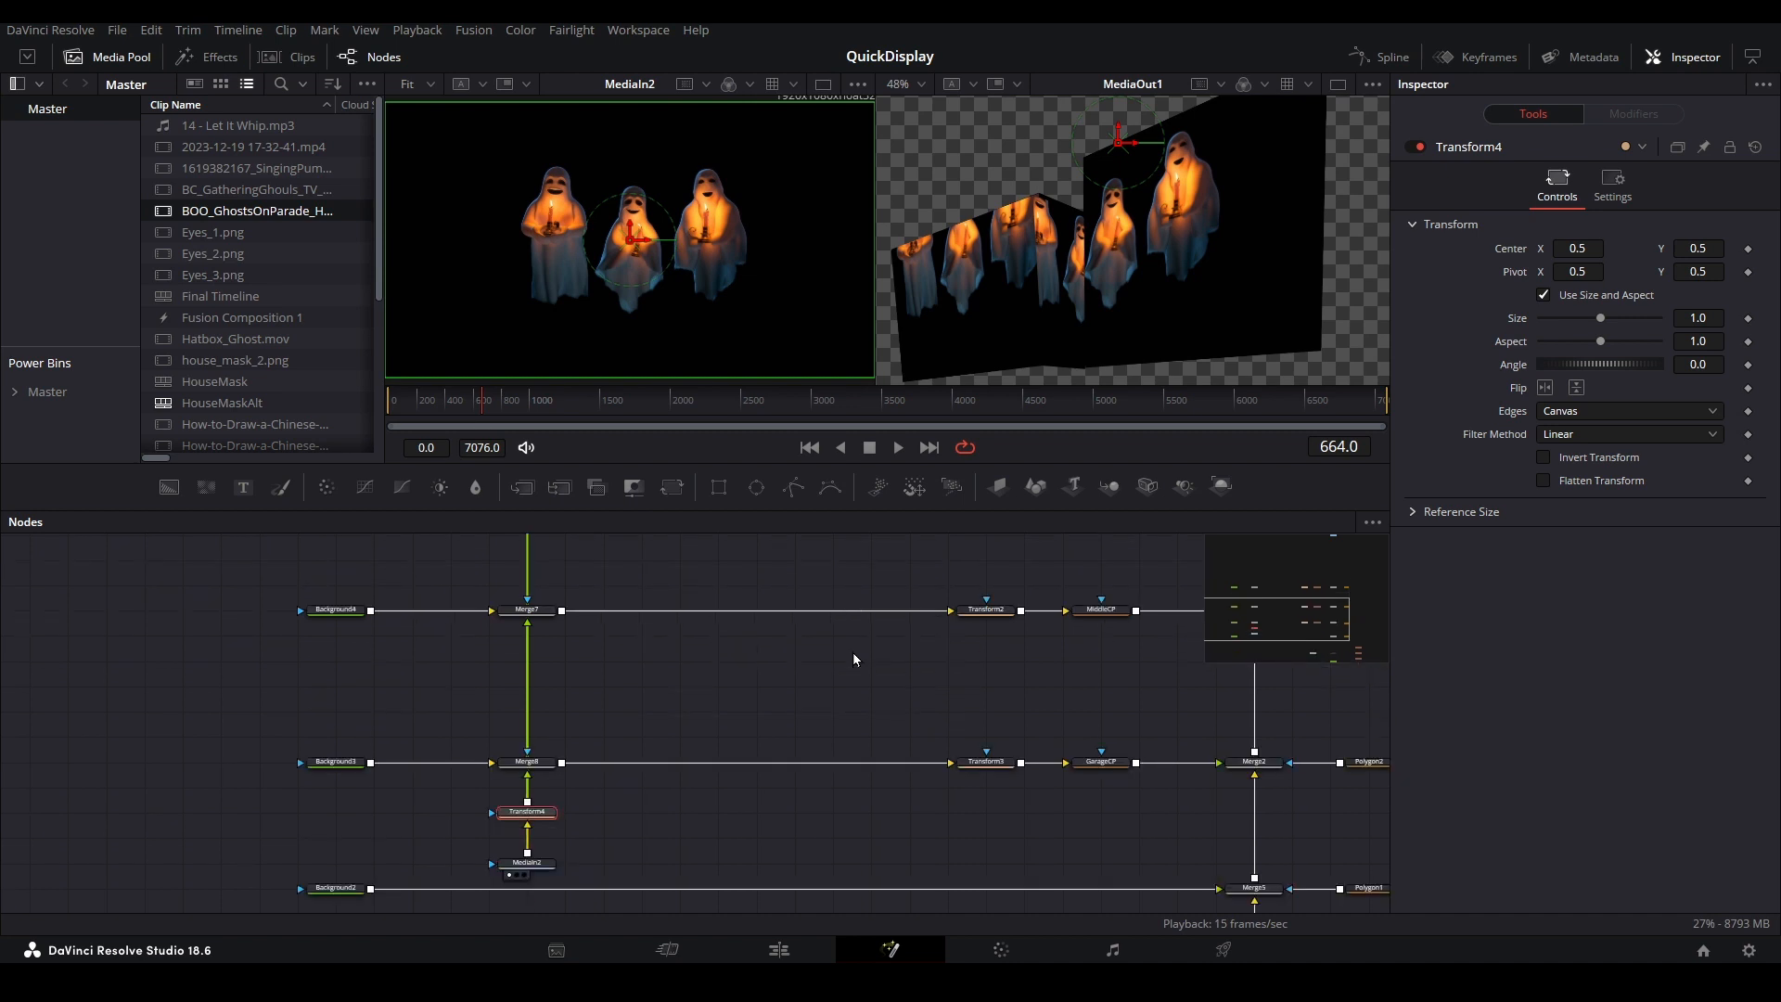
mouse_move(672, 543)
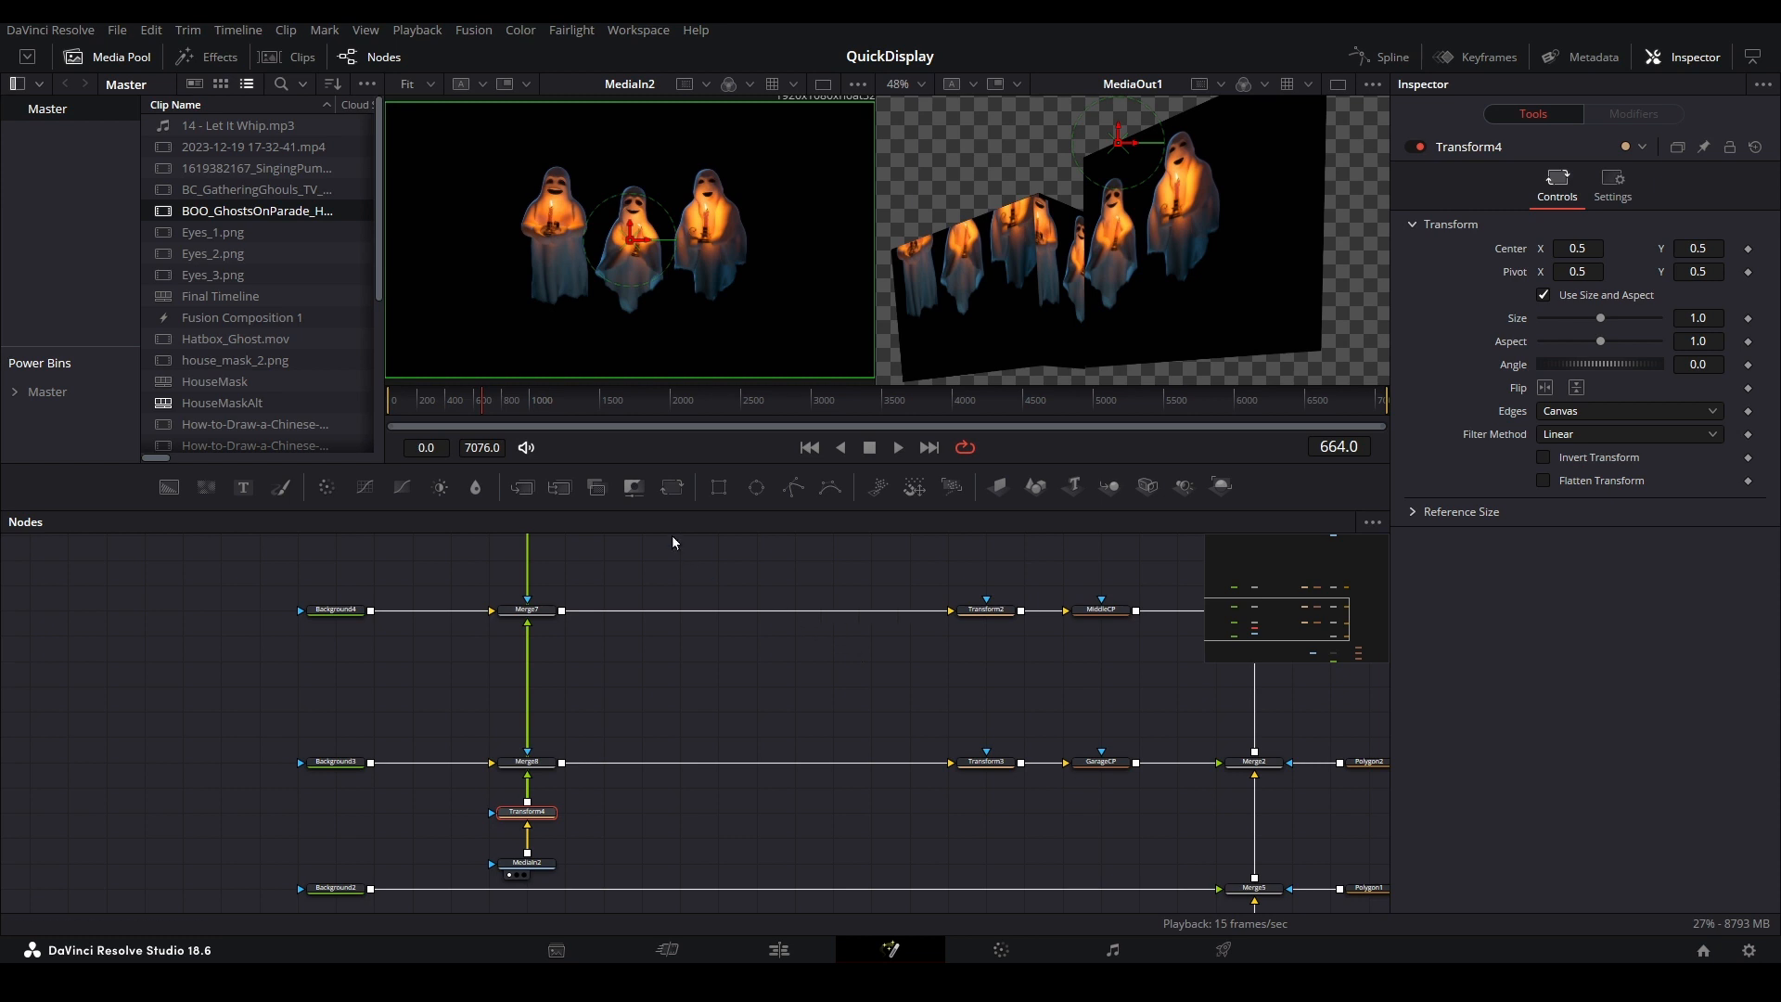
- Scrub to frame 934 and change the MediaOut1 viewer zoom level
left_click(489, 399)
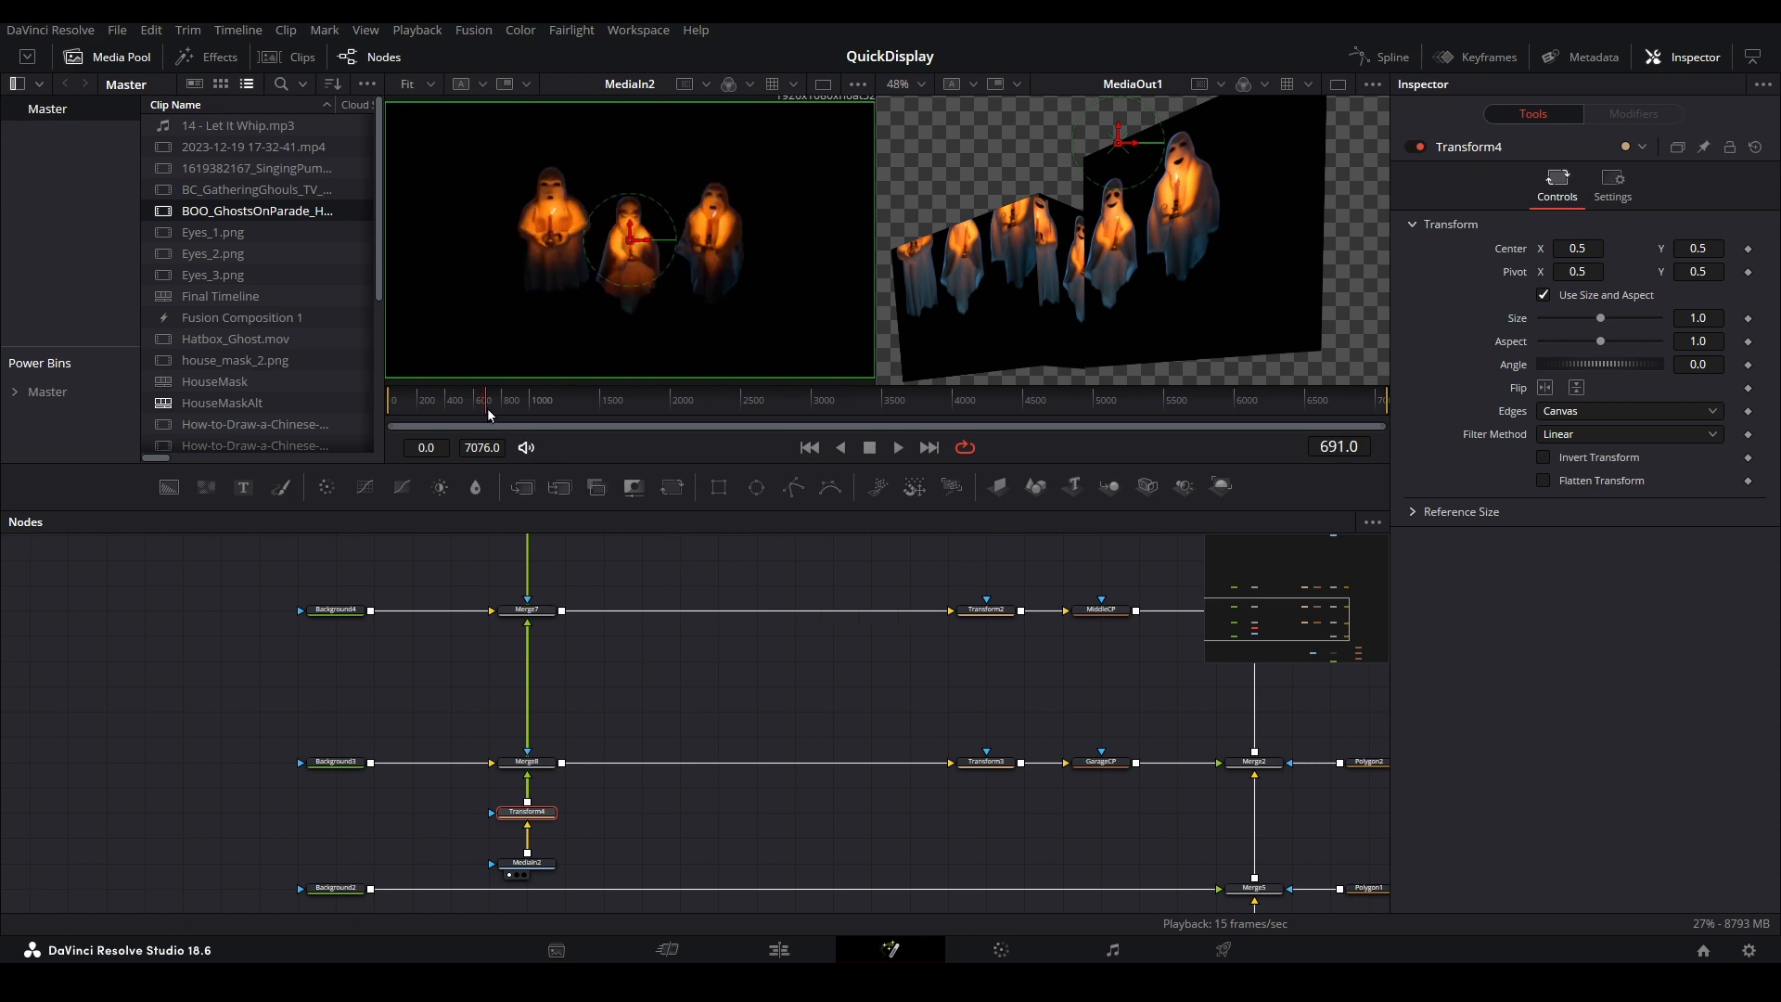
left_click(509, 399)
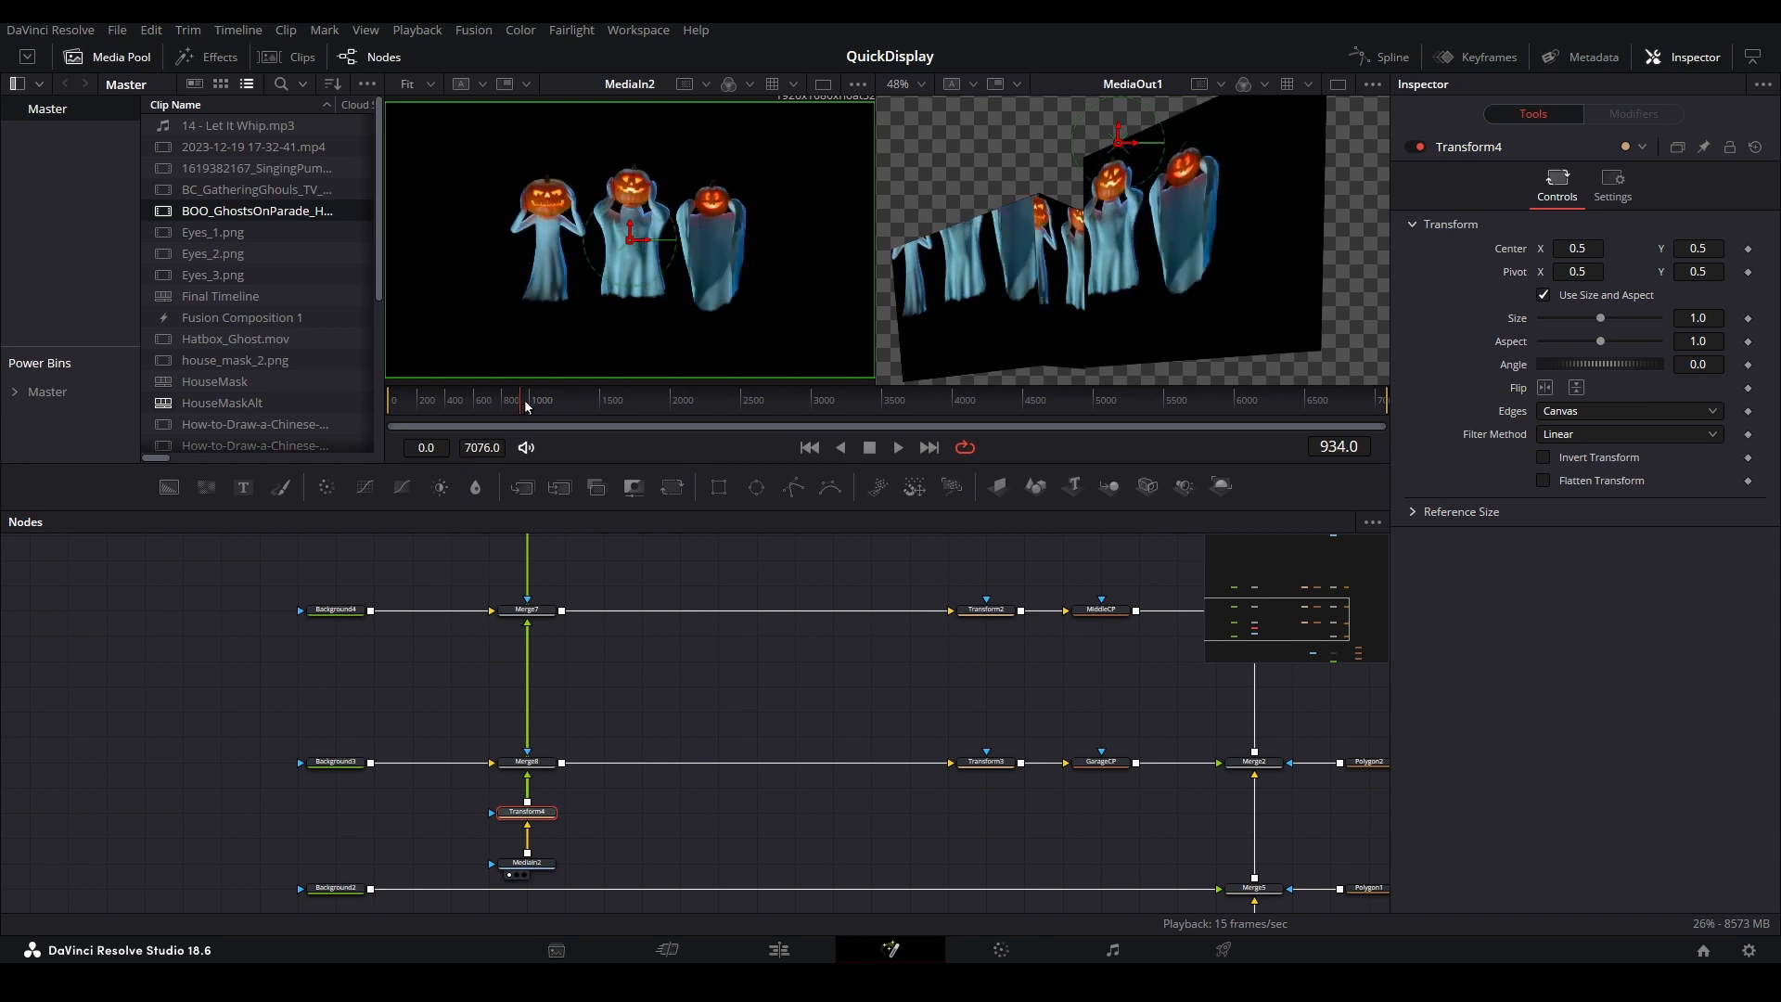
mouse_move(557, 189)
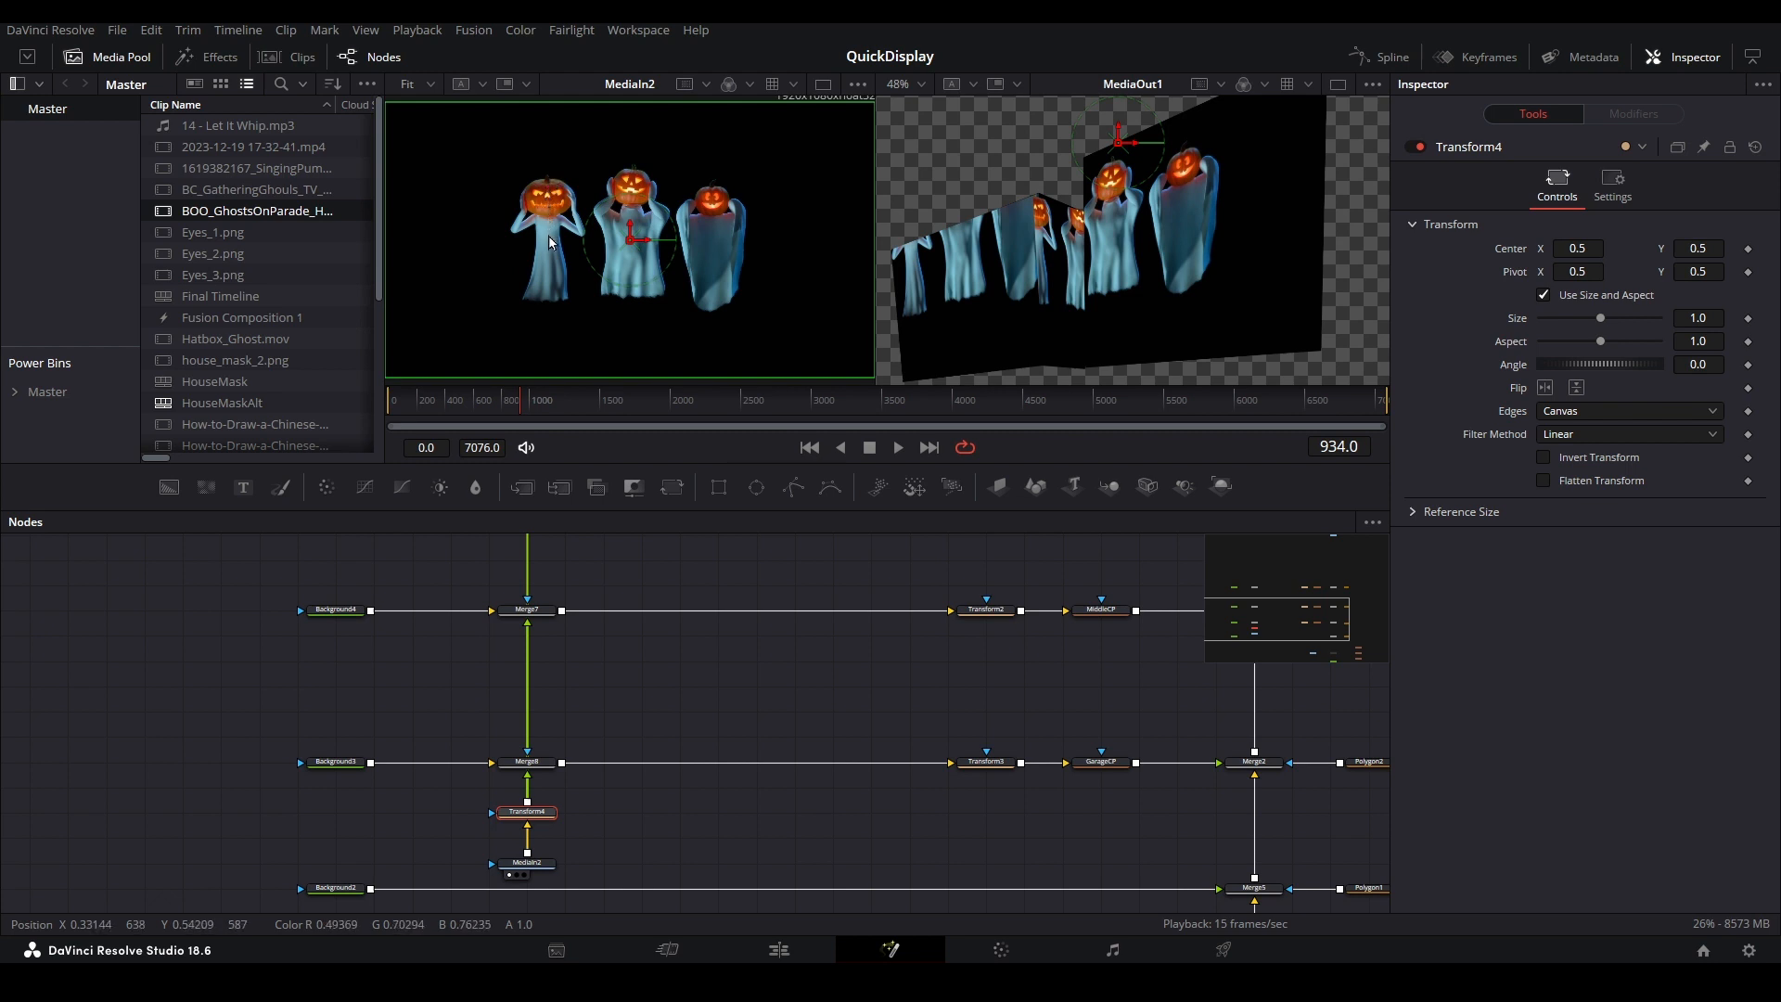
mouse_move(548, 324)
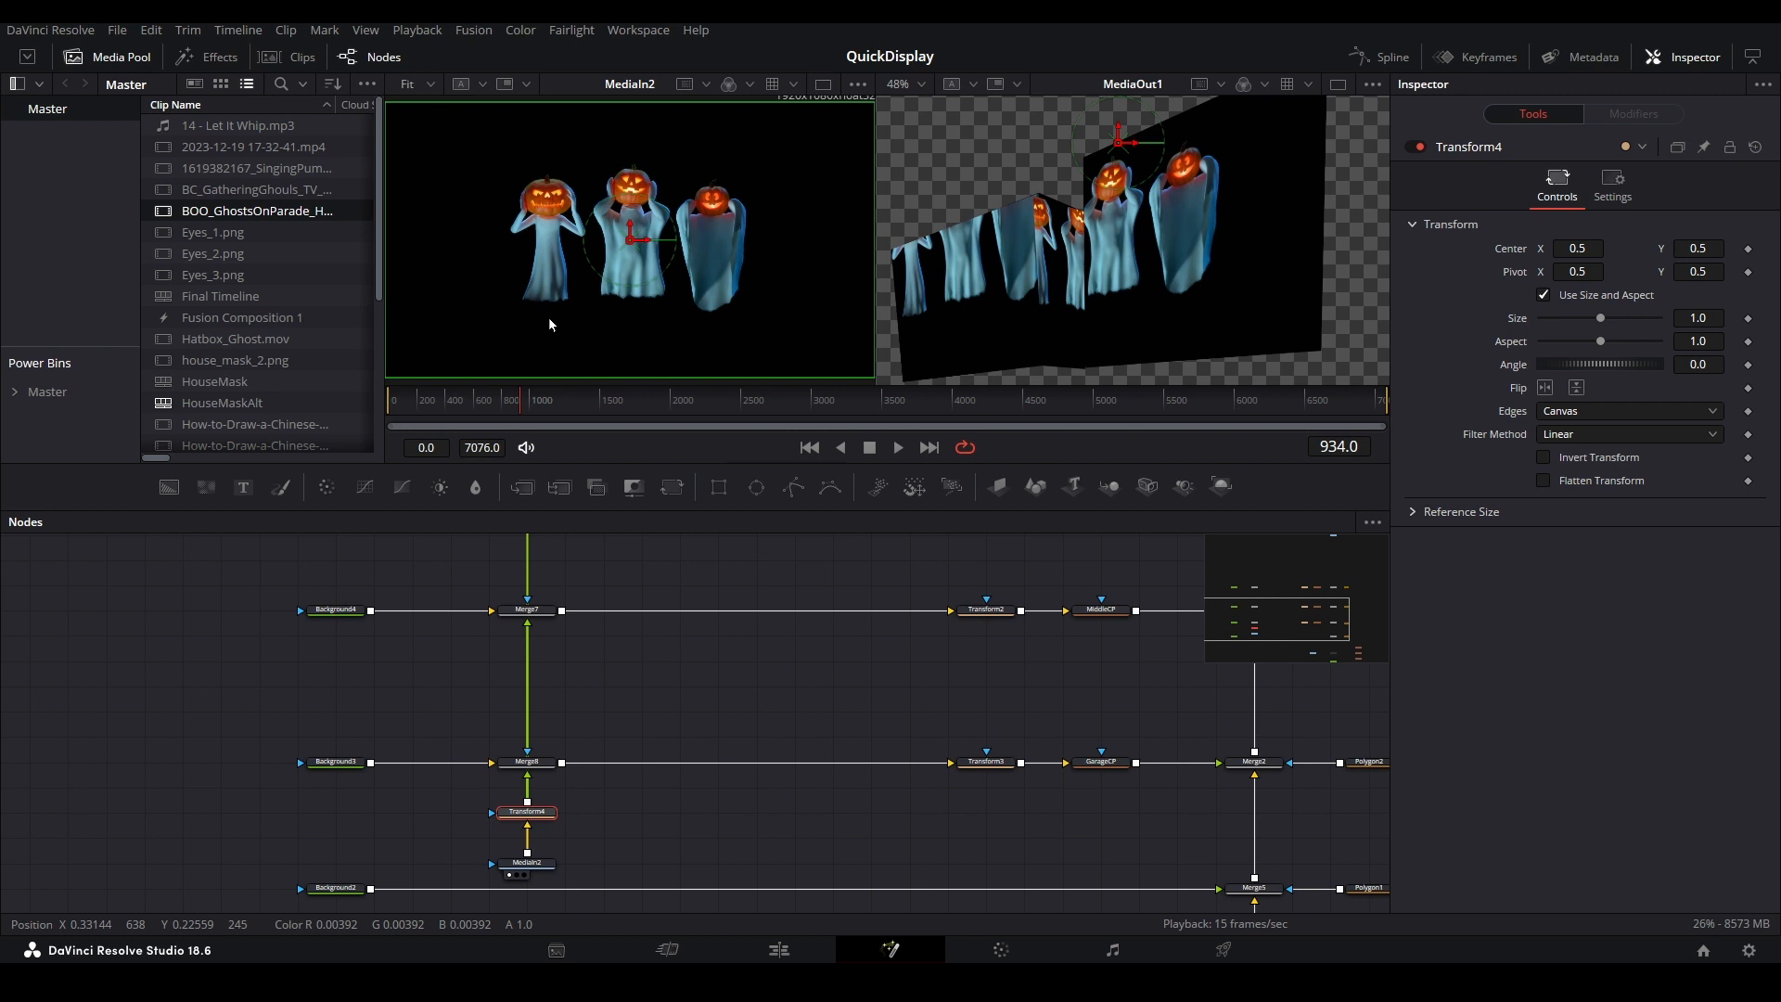
left_click(917, 84)
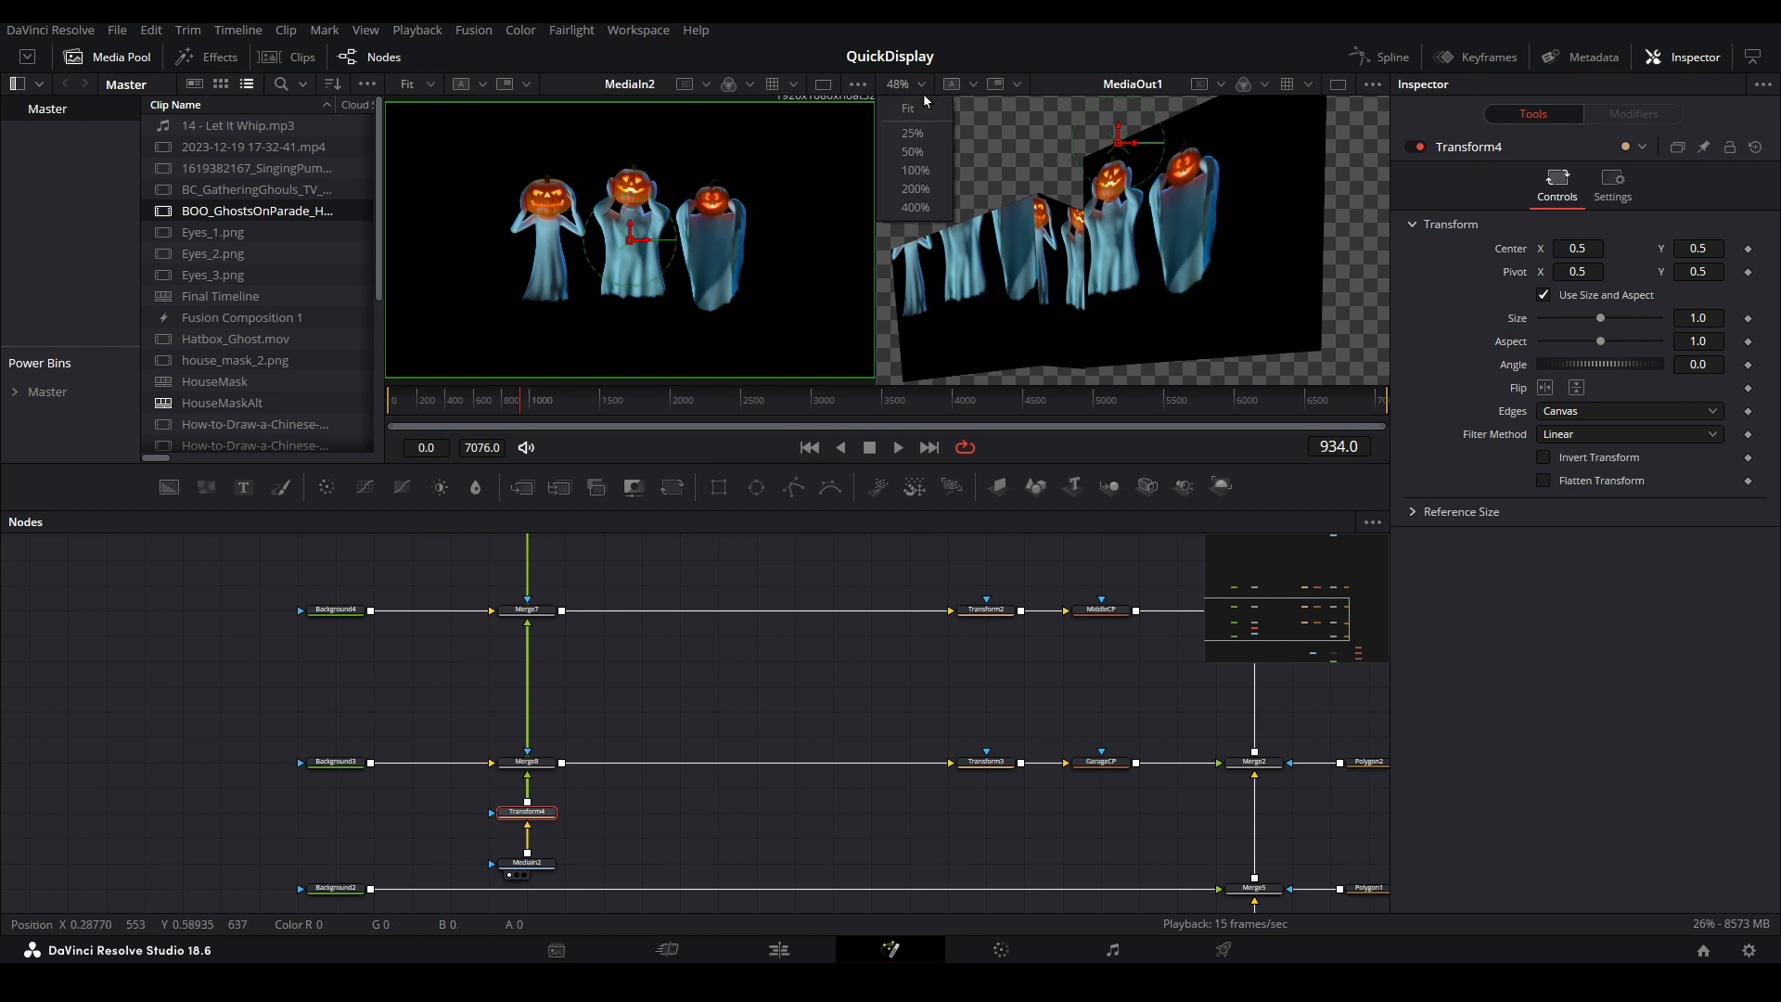
left_click(905, 107)
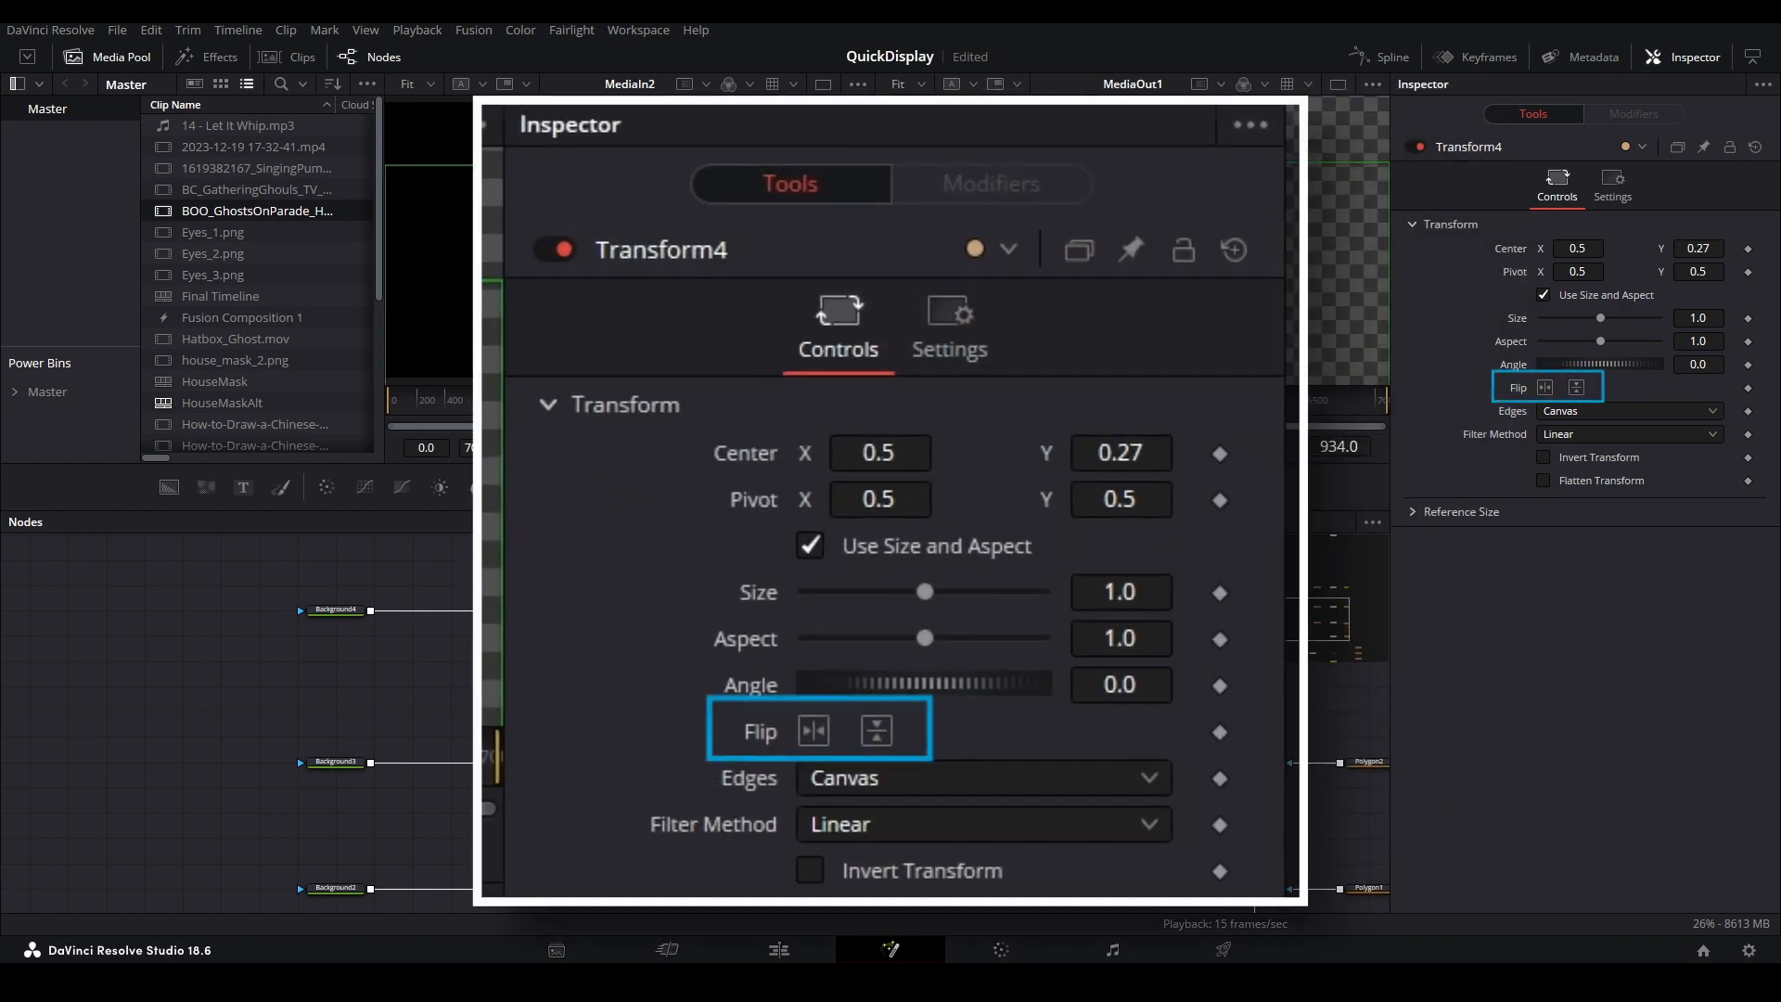
- Set Transform4 Center Y to 0.27, flip it horizontally, and zoom the single viewer to 81%
left_click(812, 730)
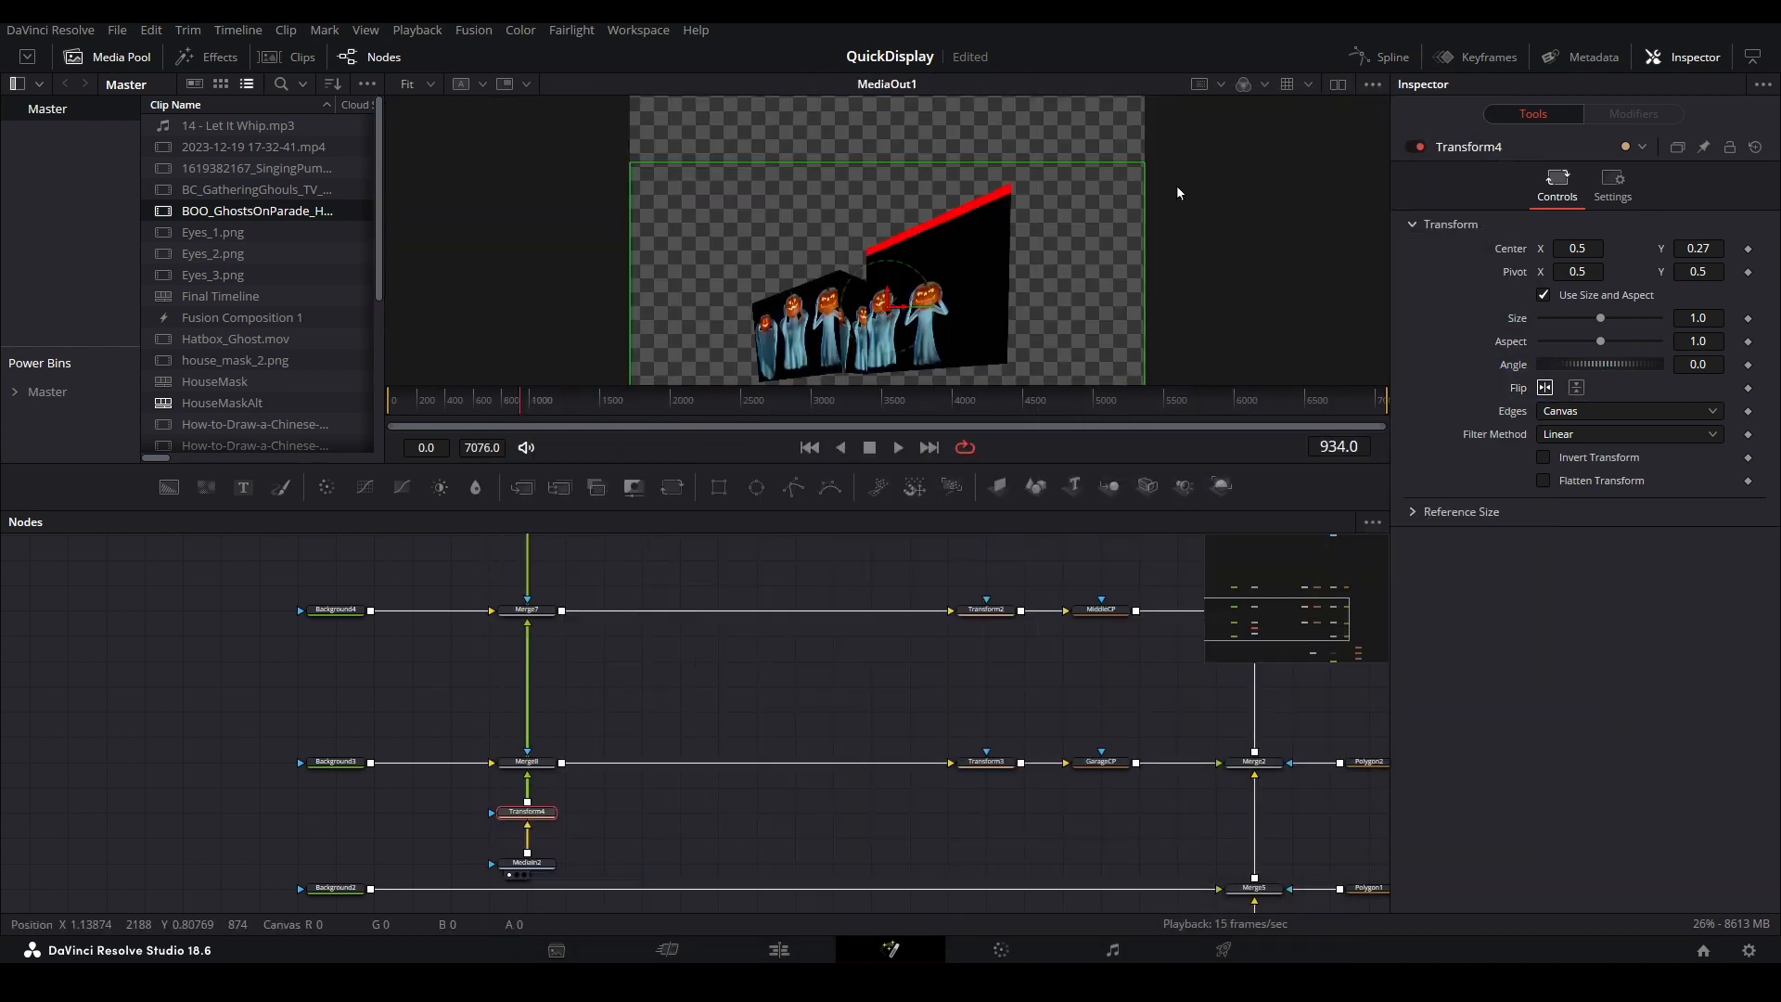
left_click(405, 83)
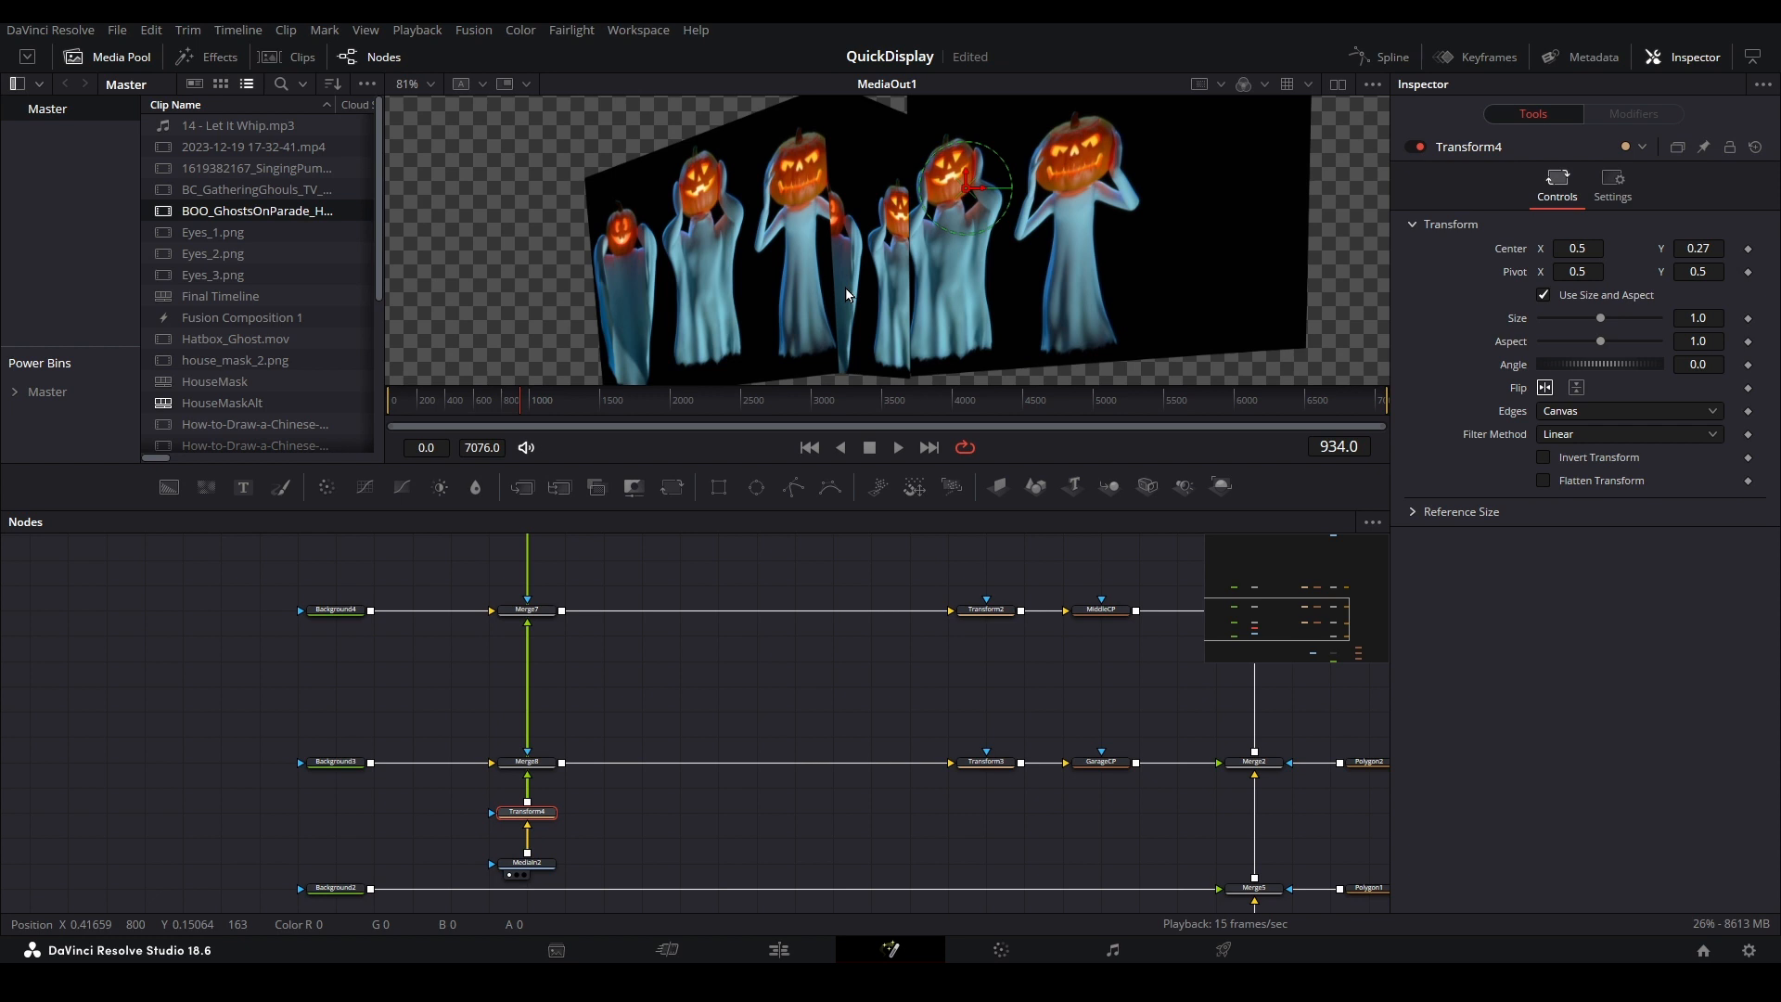
mouse_move(1493, 410)
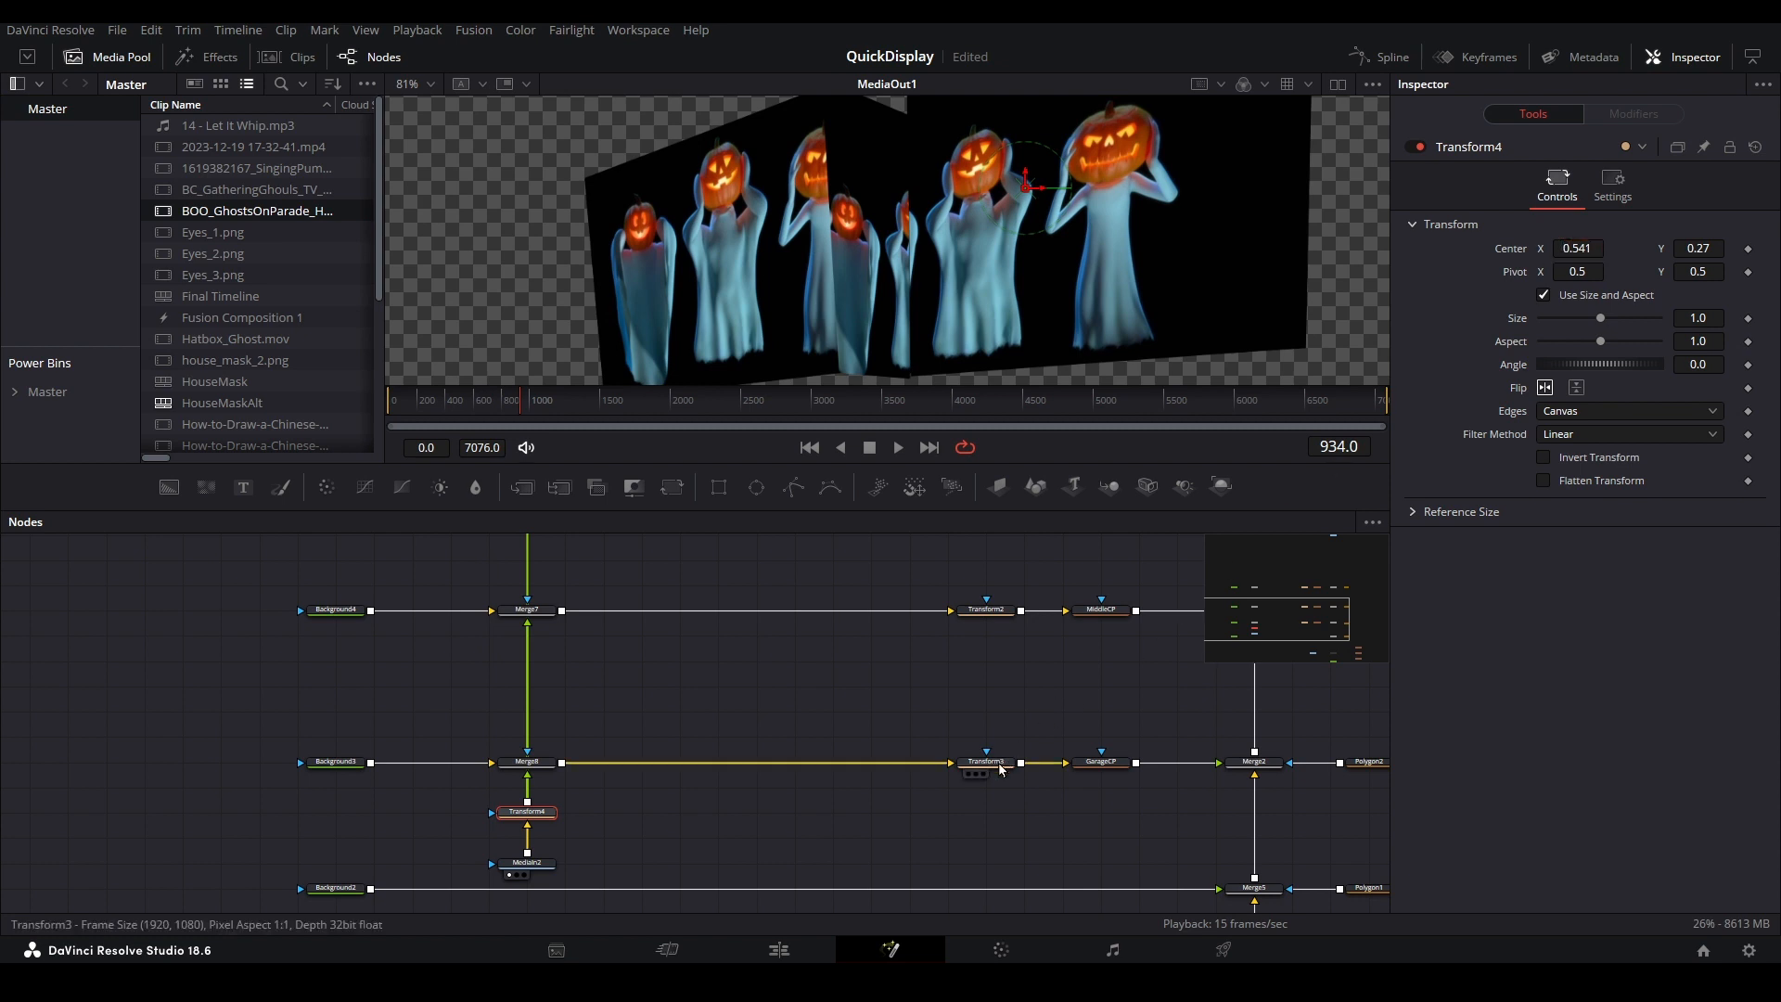
- Set Transform2 Center to 0.075/0.622 and Size 1.209, checking frames 901 to 980
left_click(986, 761)
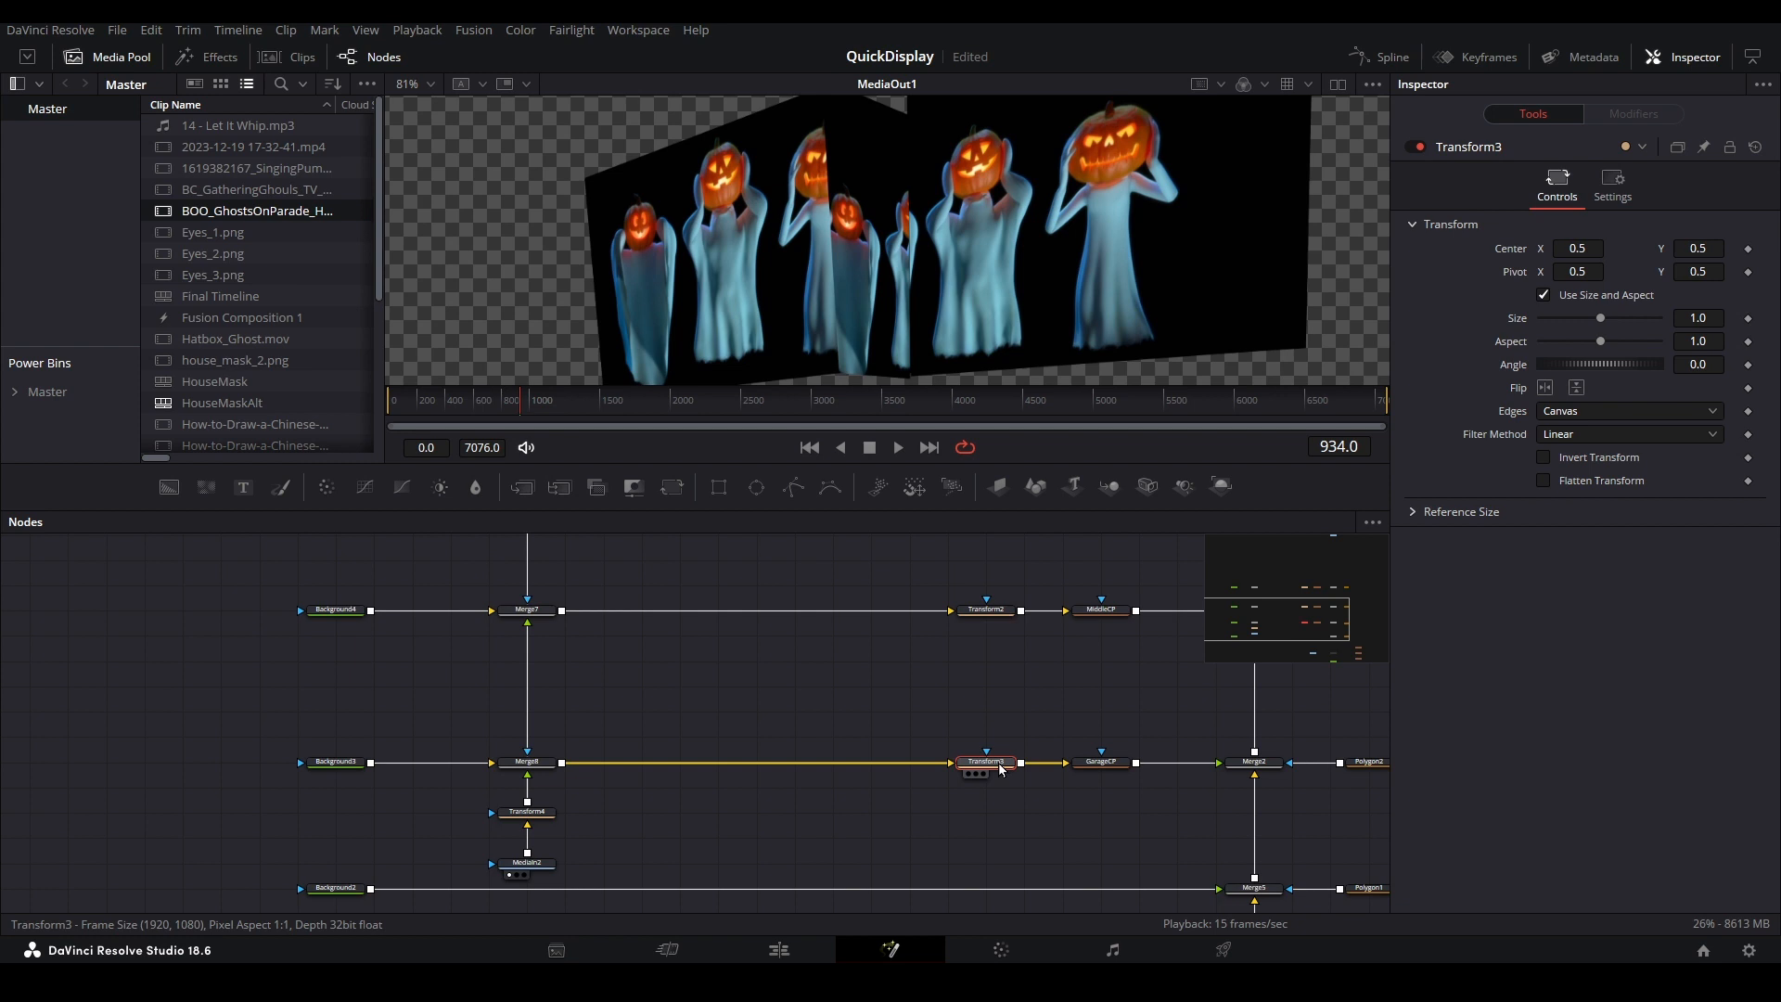
left_click(983, 610)
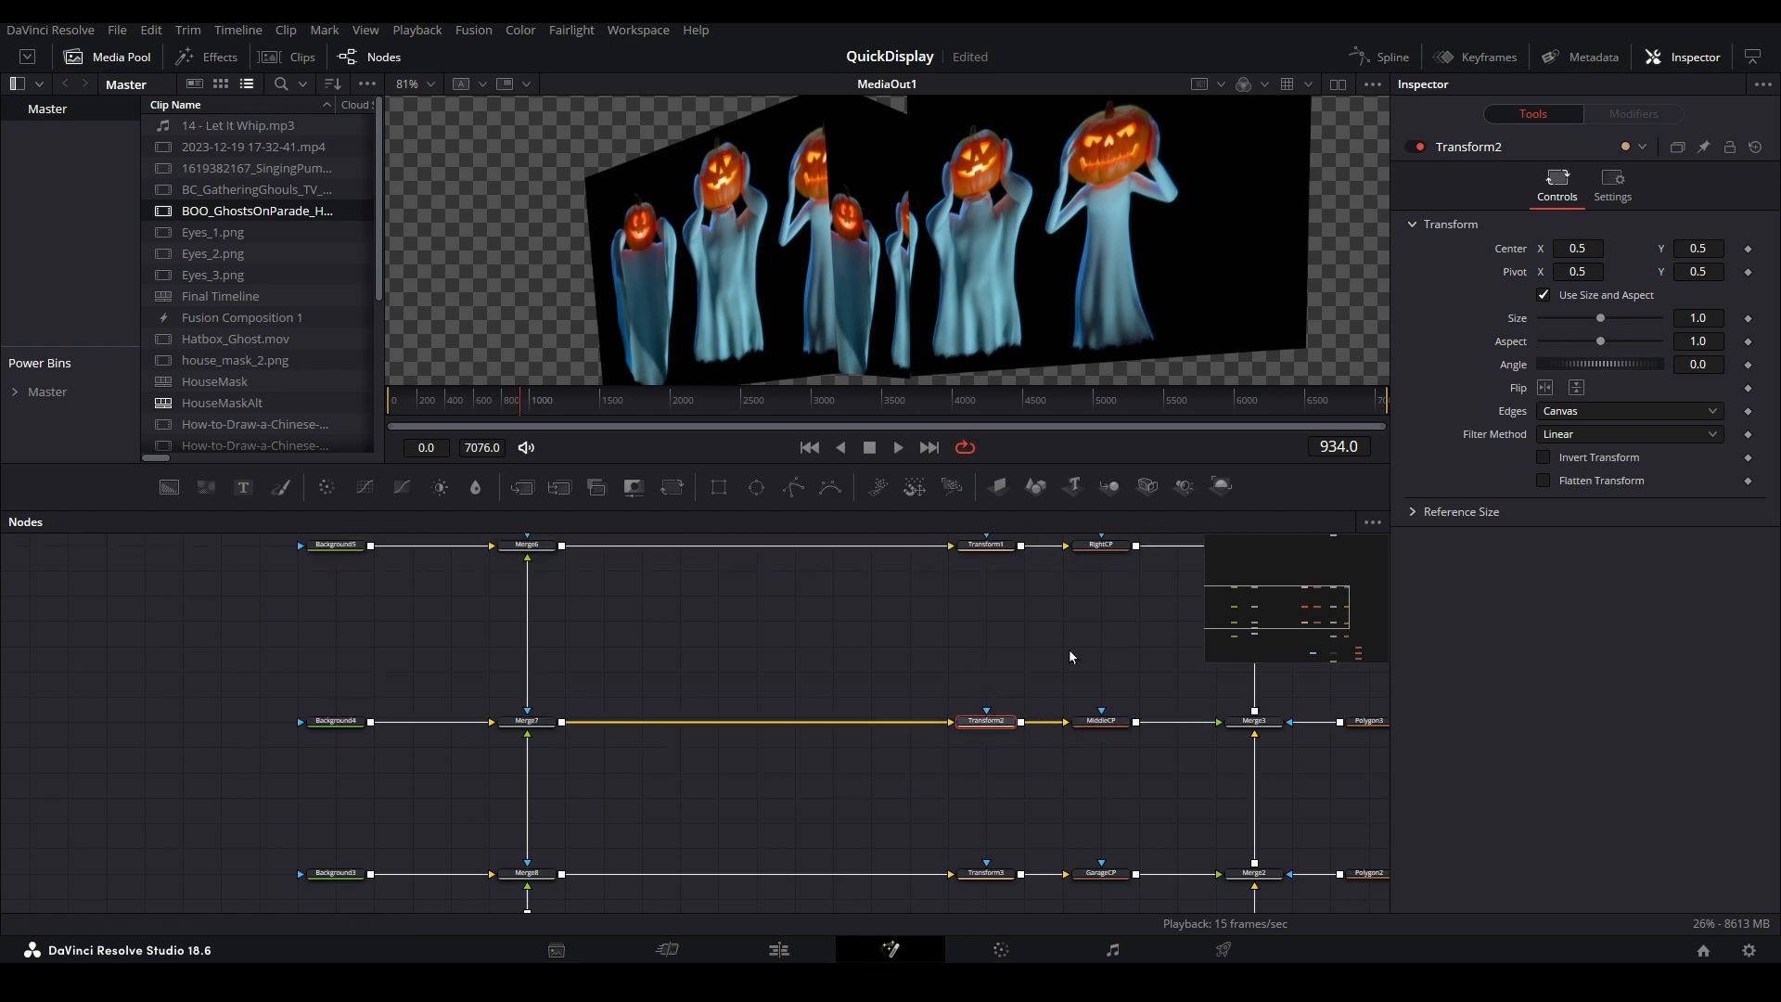
mouse_move(1520, 252)
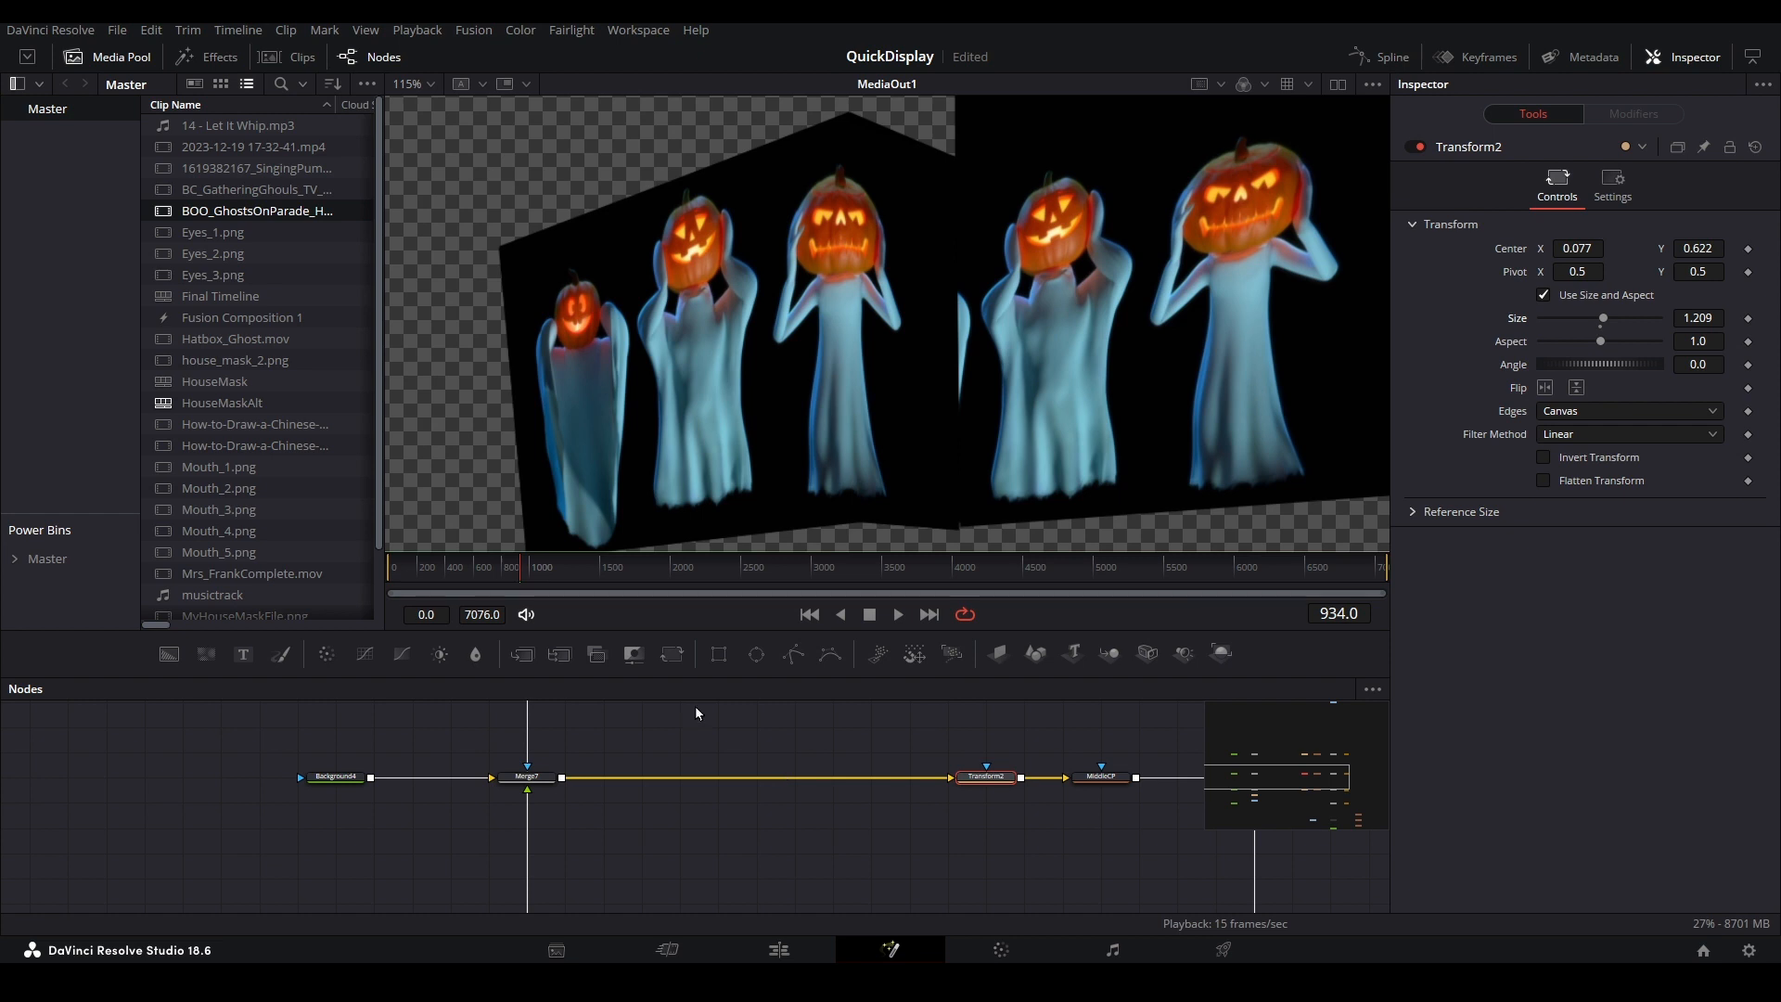
left_click(517, 567)
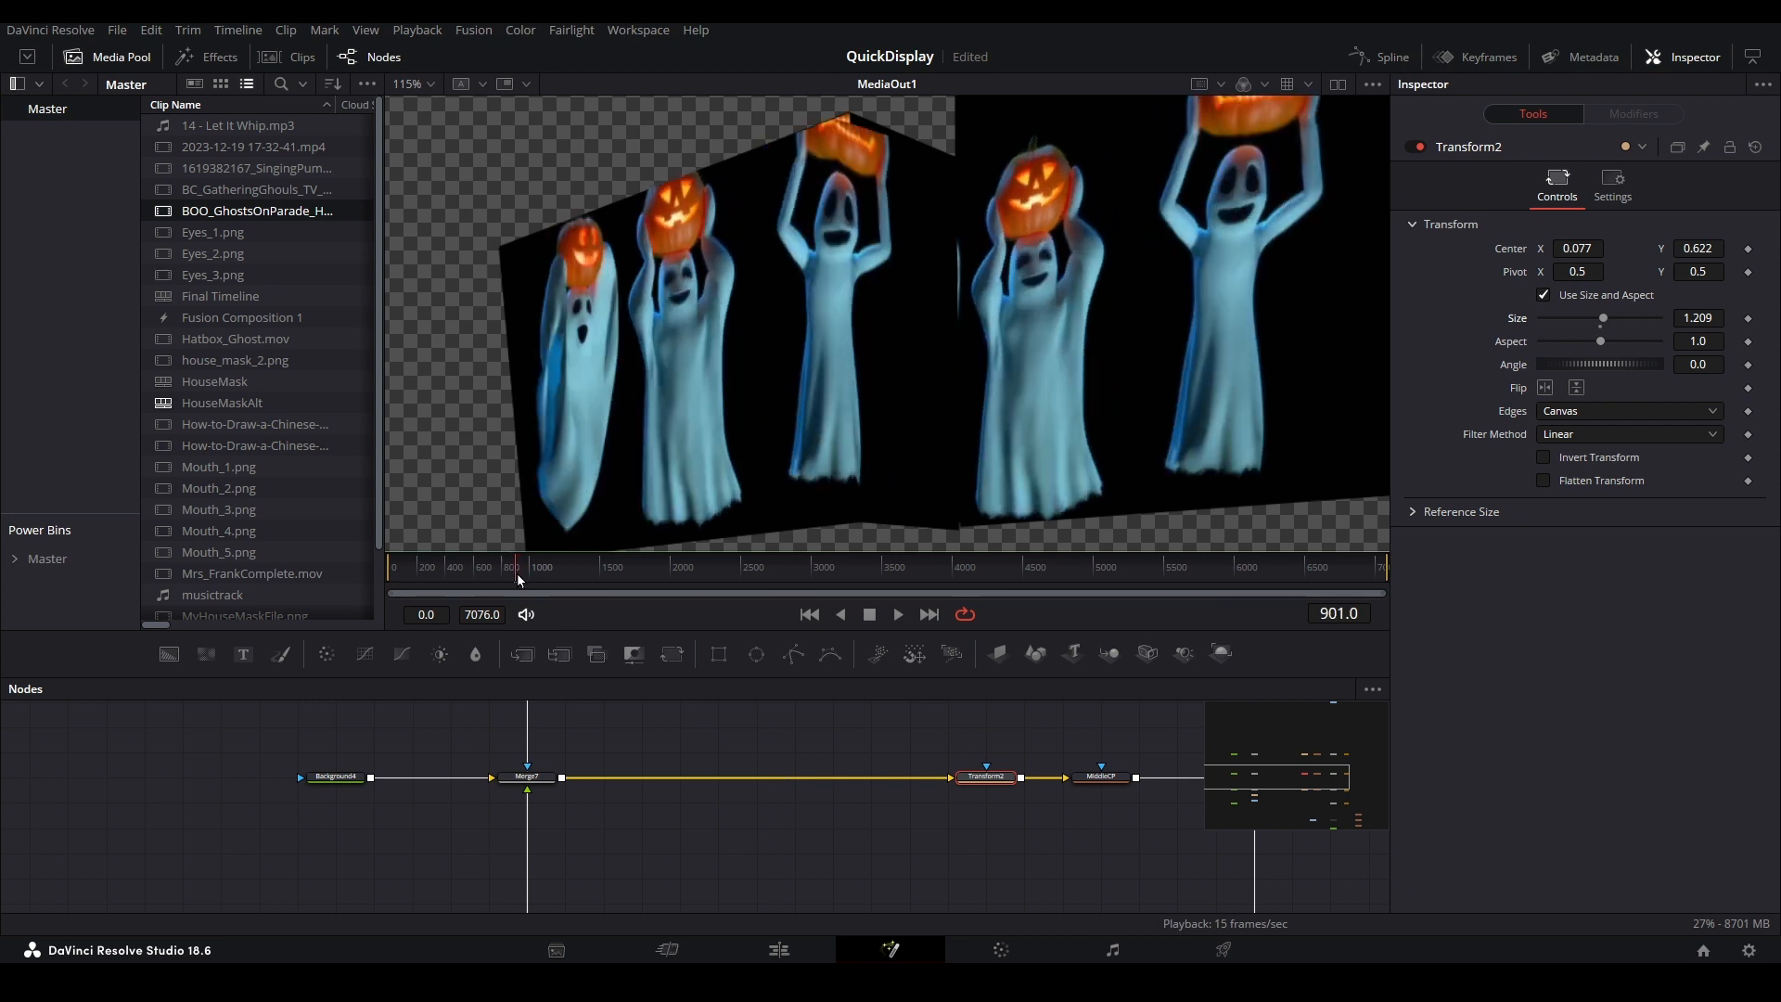
left_click(534, 579)
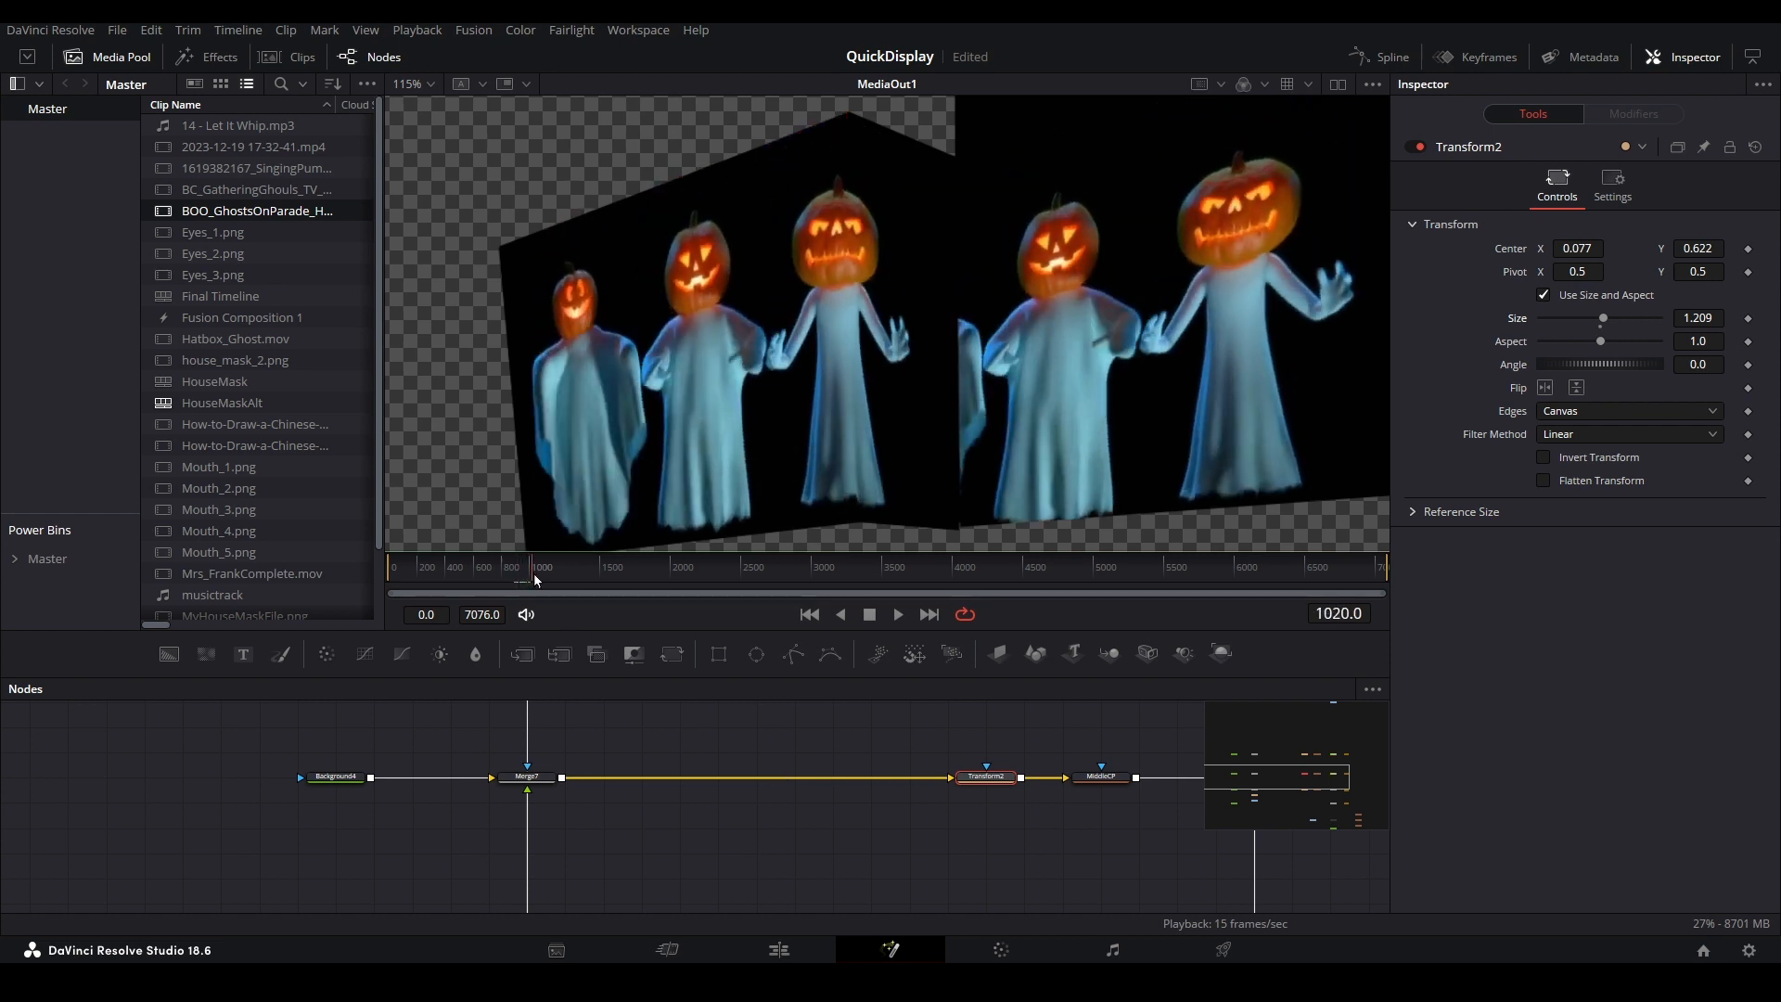
left_click(513, 583)
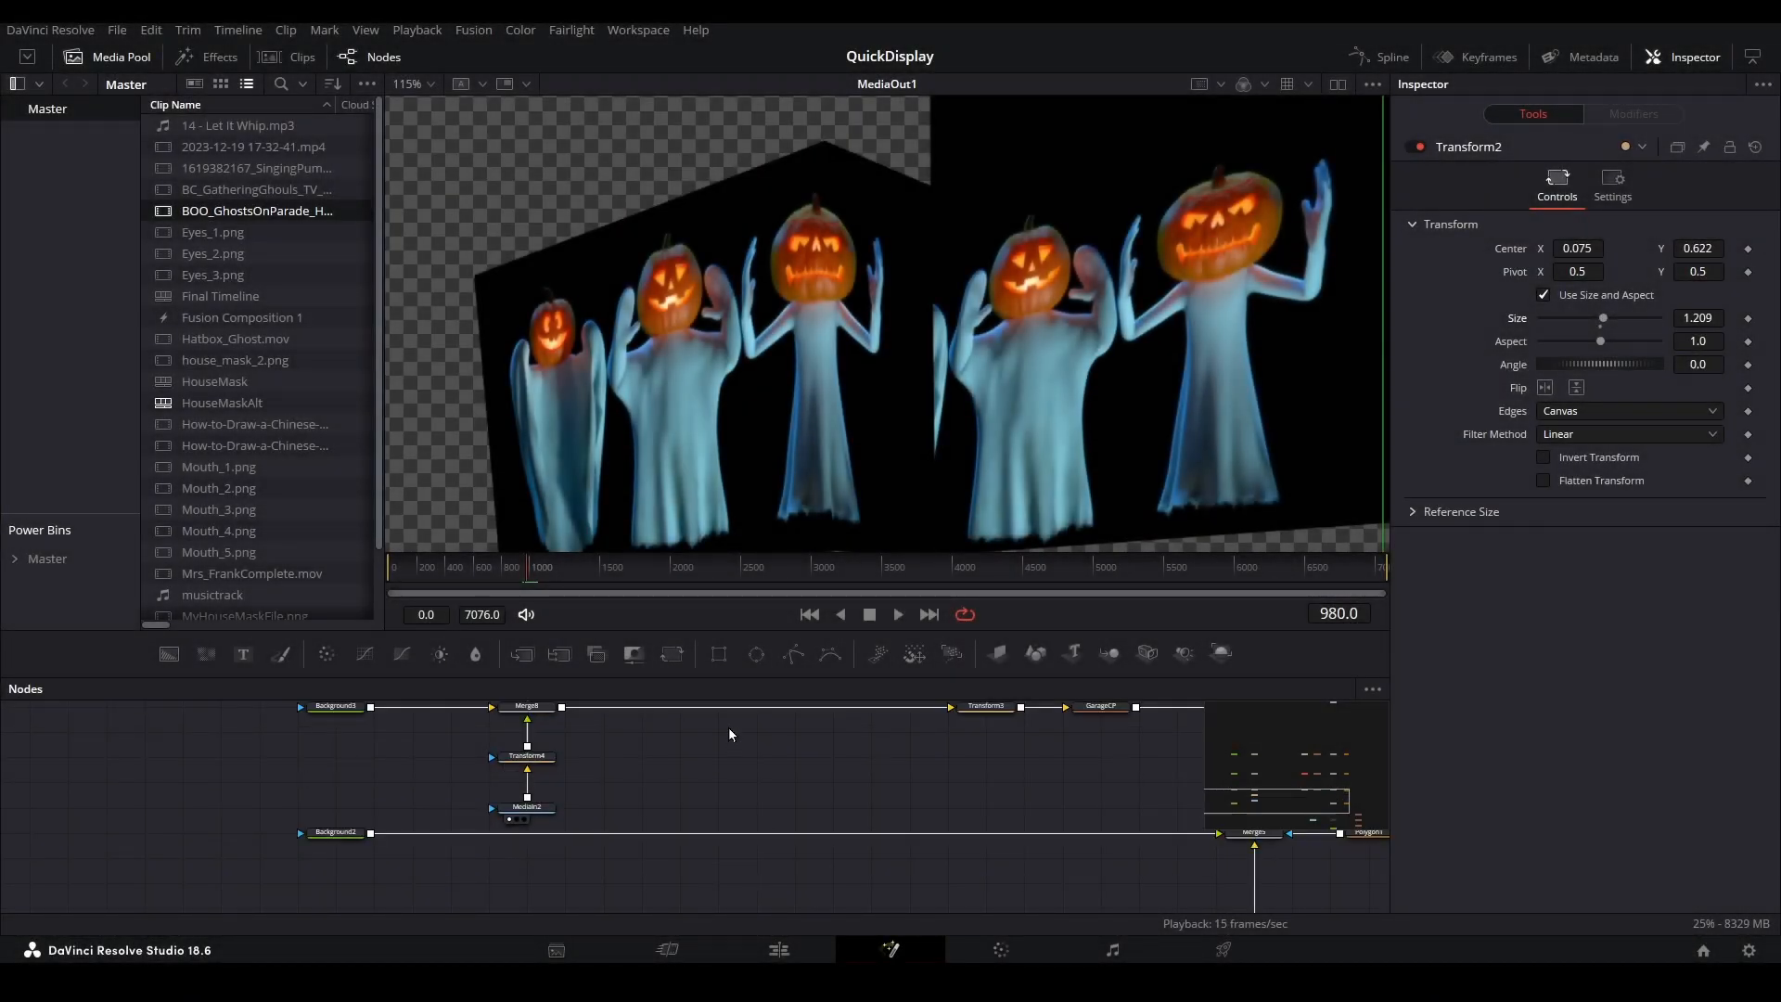
- Set Transform4 Center X 0.697 and Transform1 Center 0.064/0.531, then preview playback
left_click(526, 756)
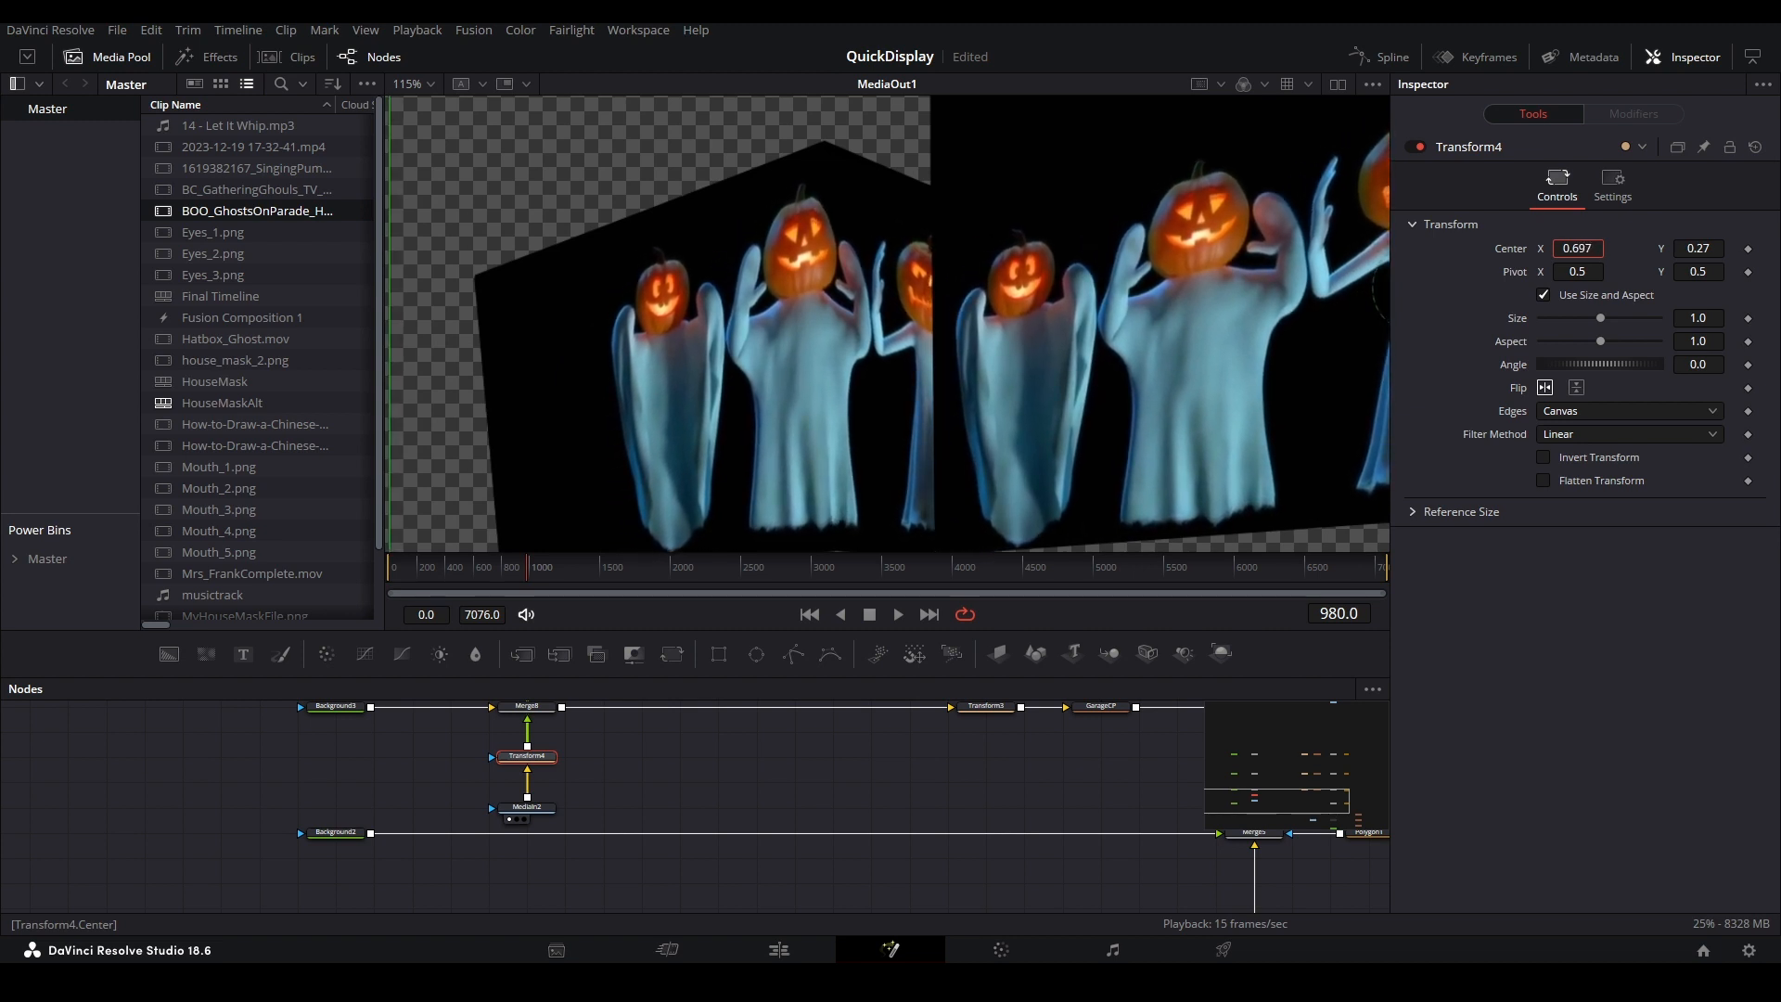
left_click(986, 824)
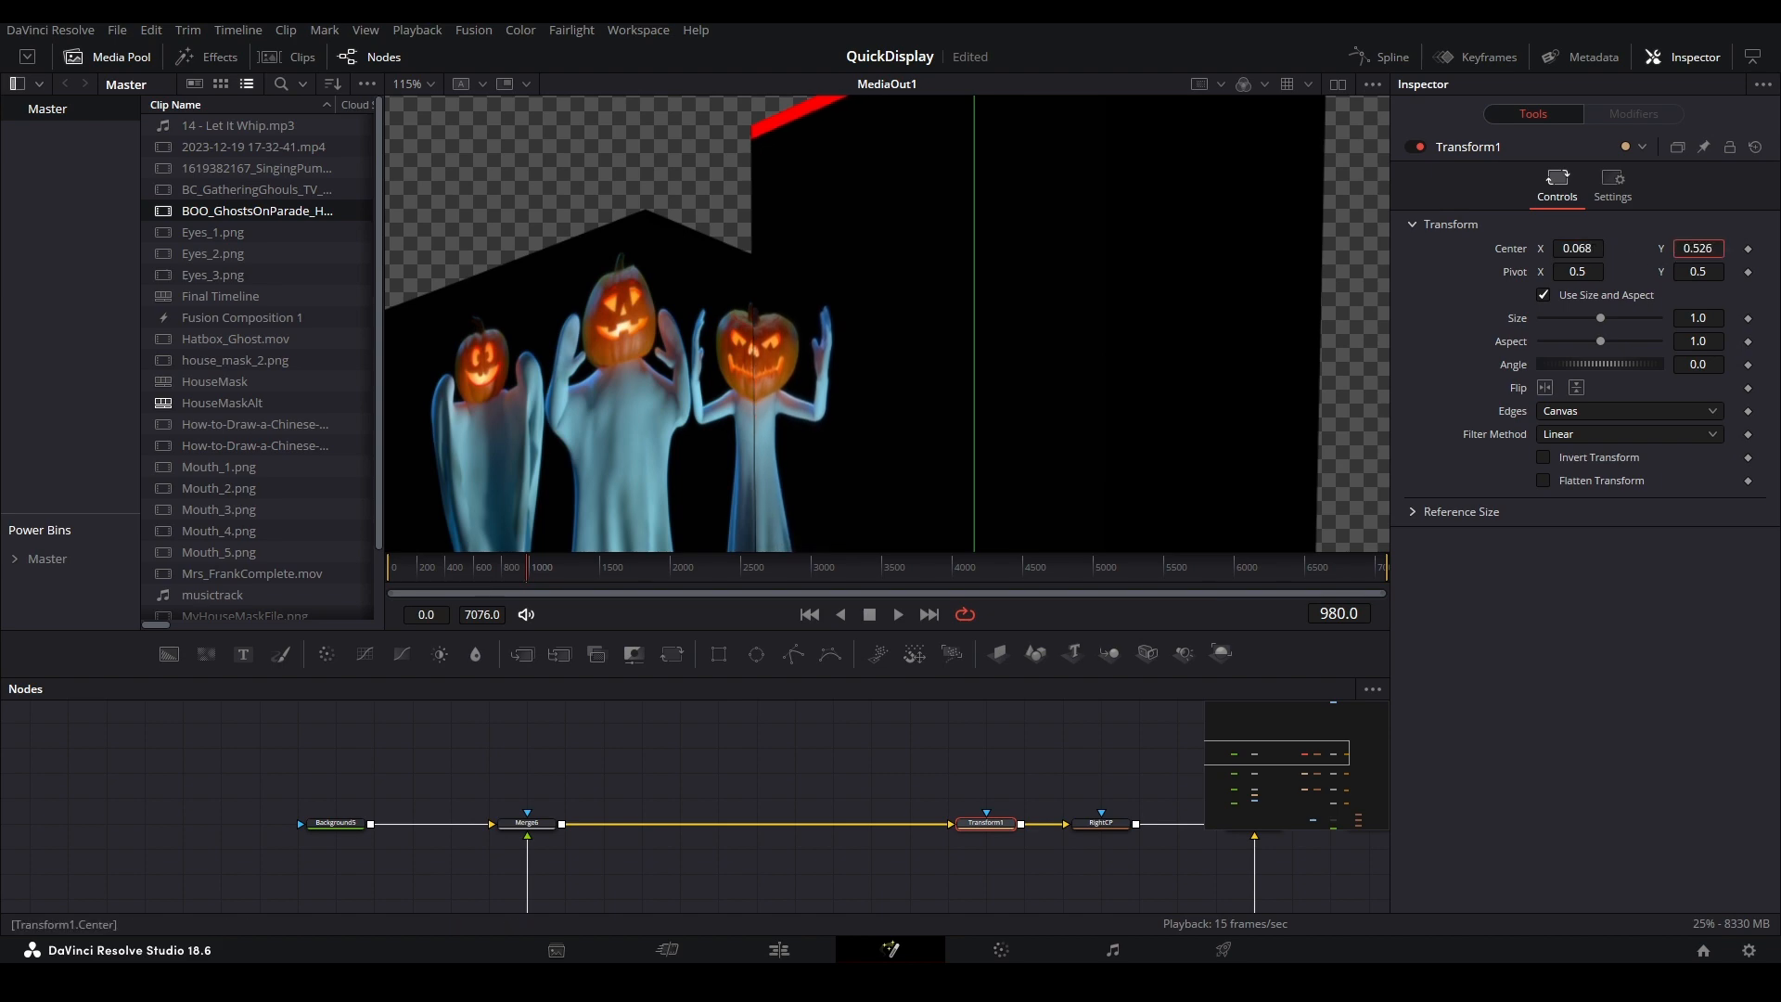
left_click(896, 615)
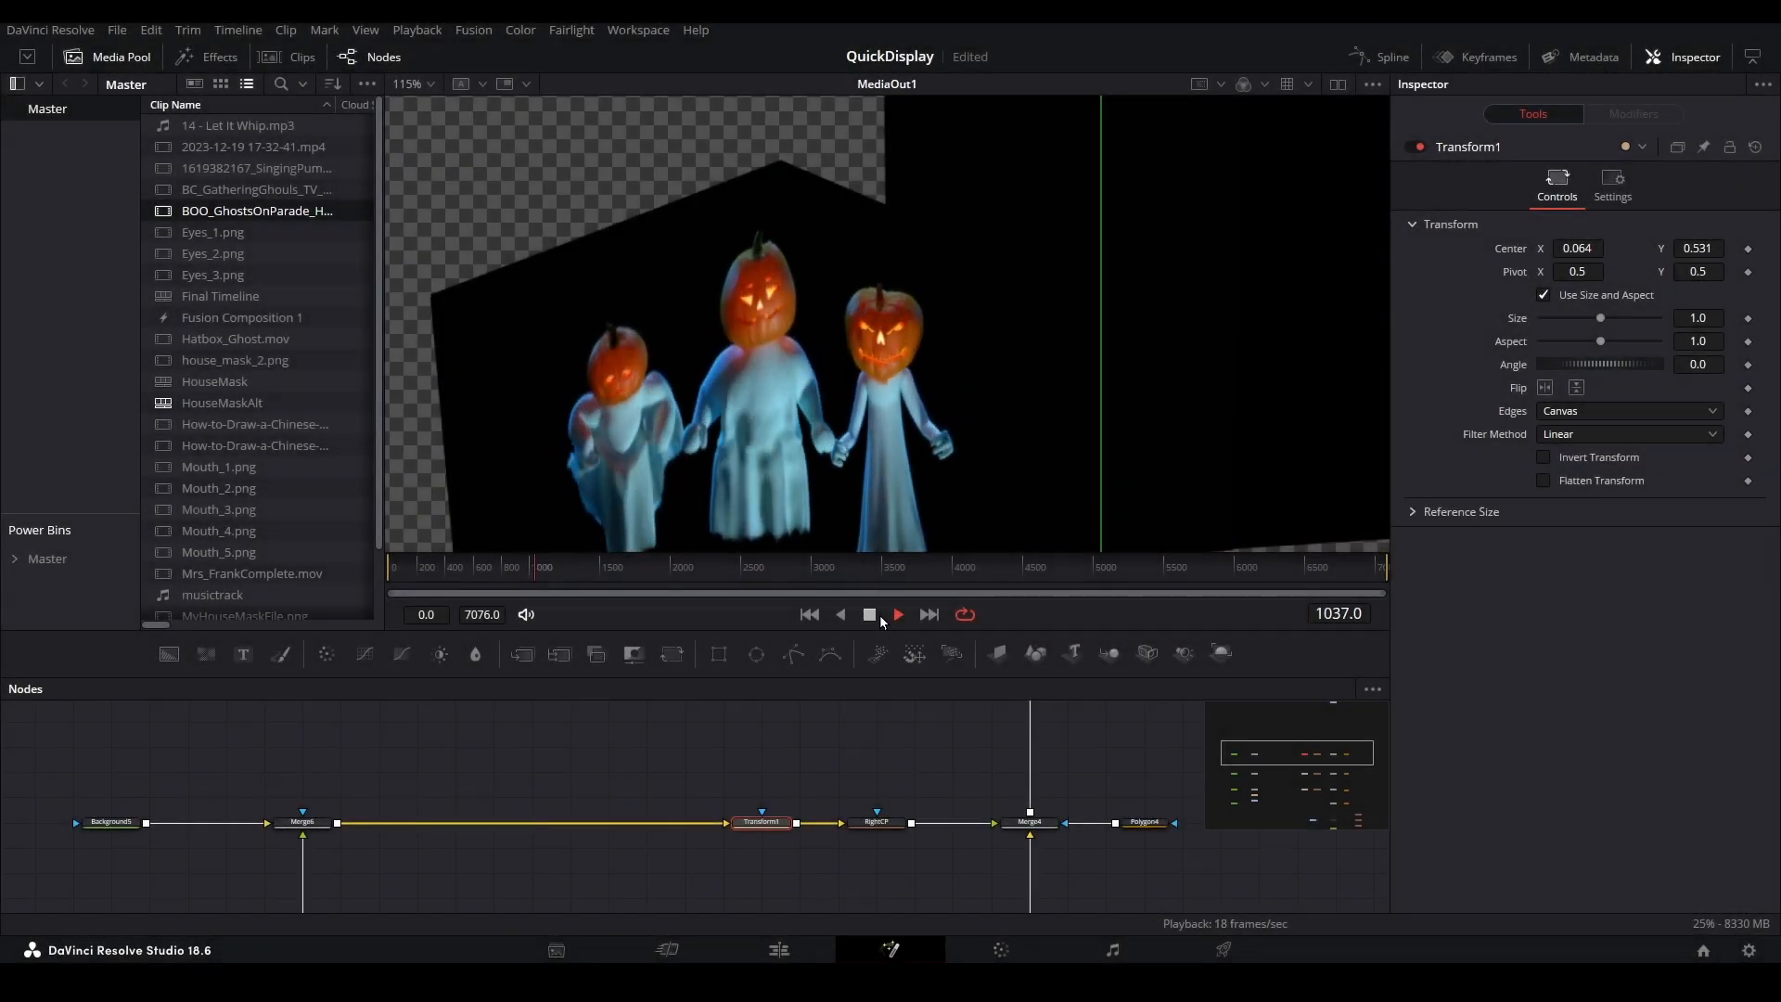
left_click(895, 615)
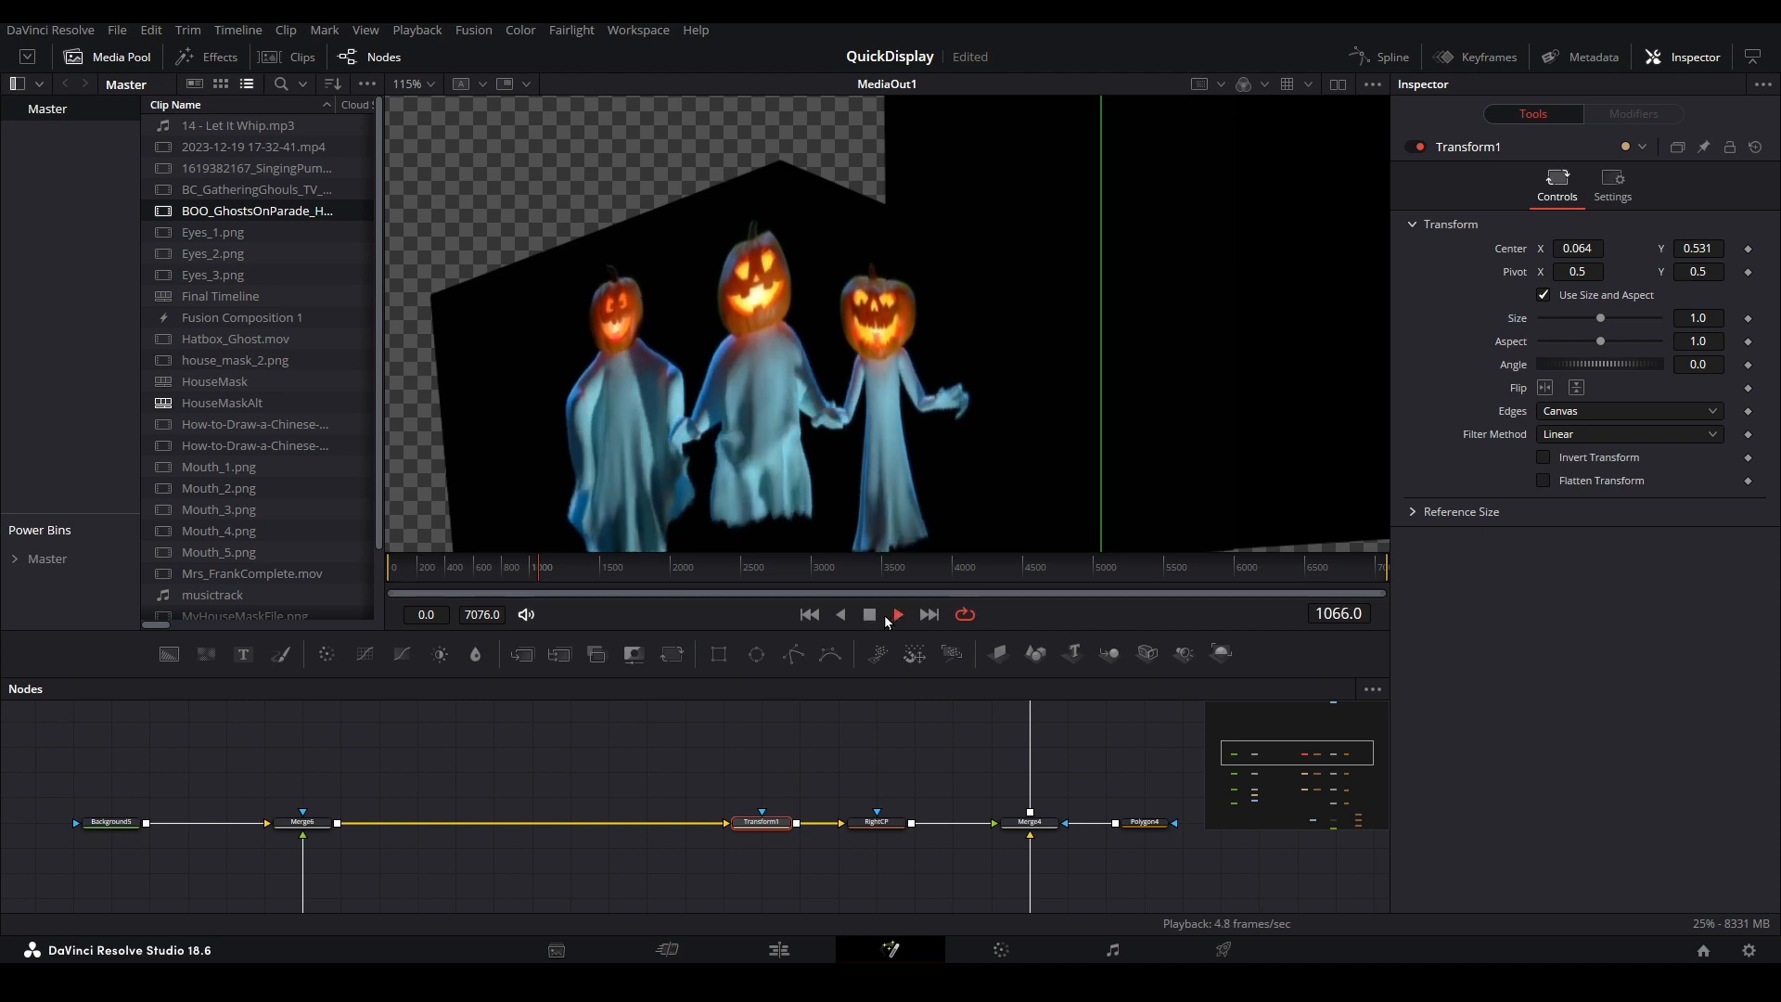
left_click(895, 614)
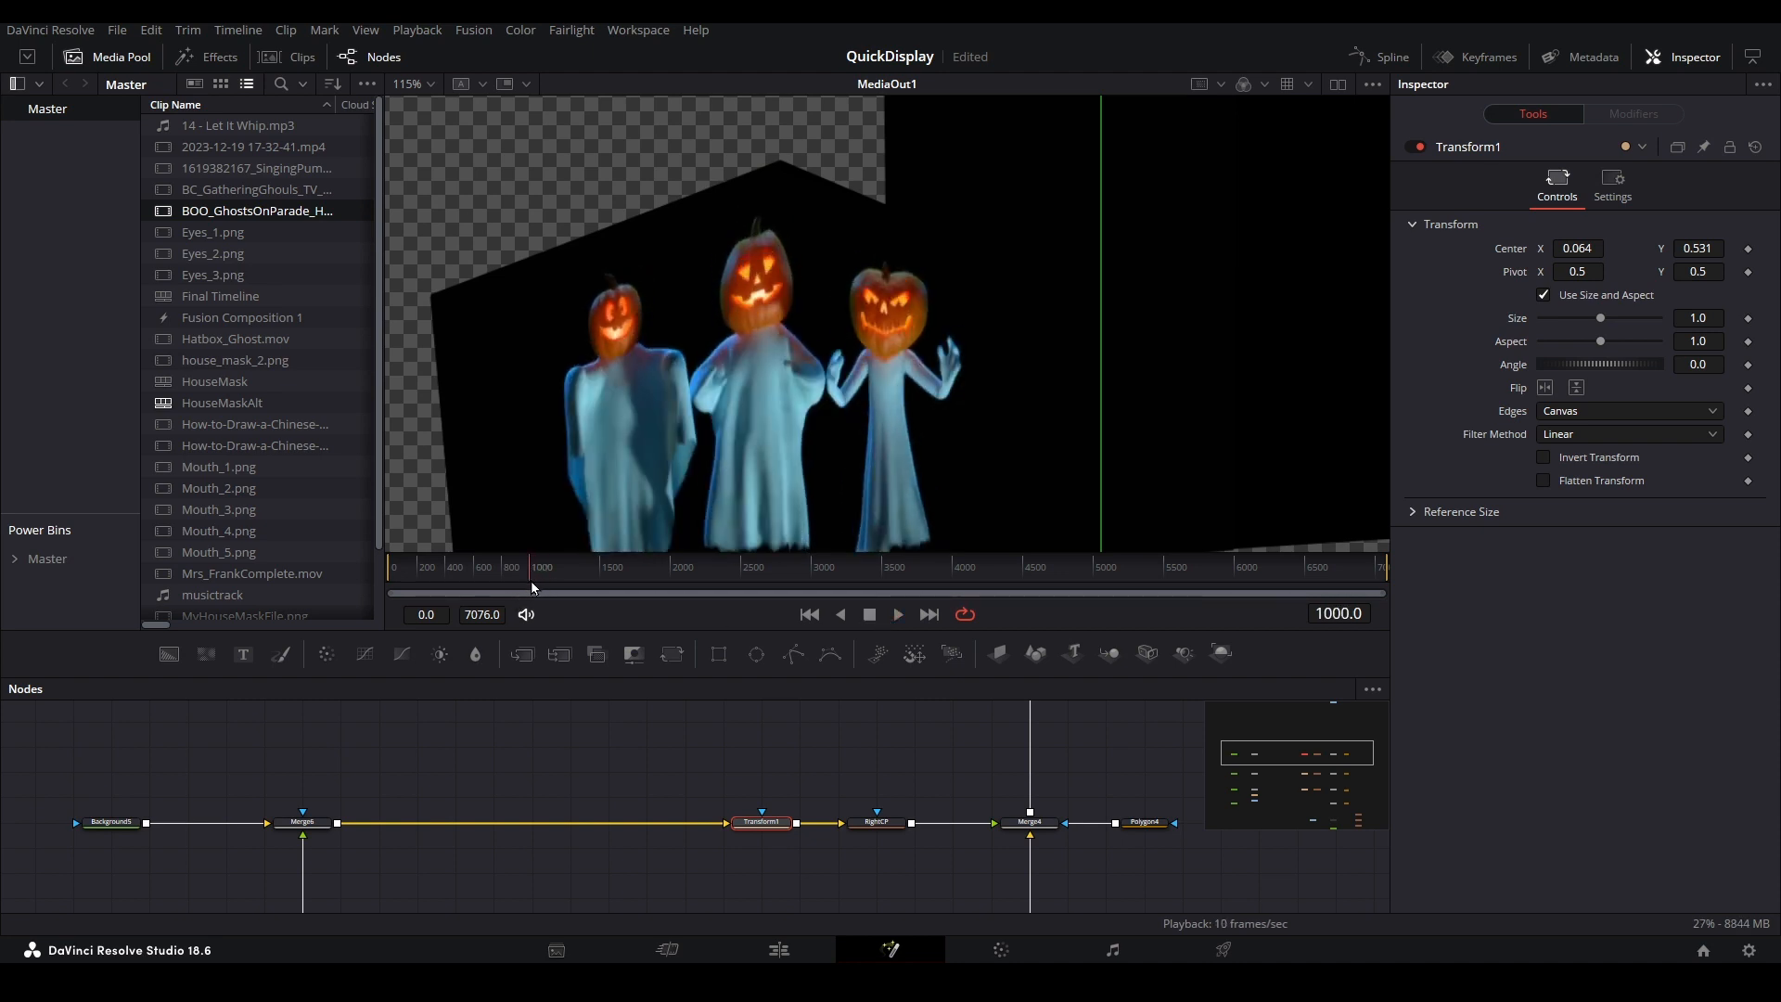
left_click(517, 591)
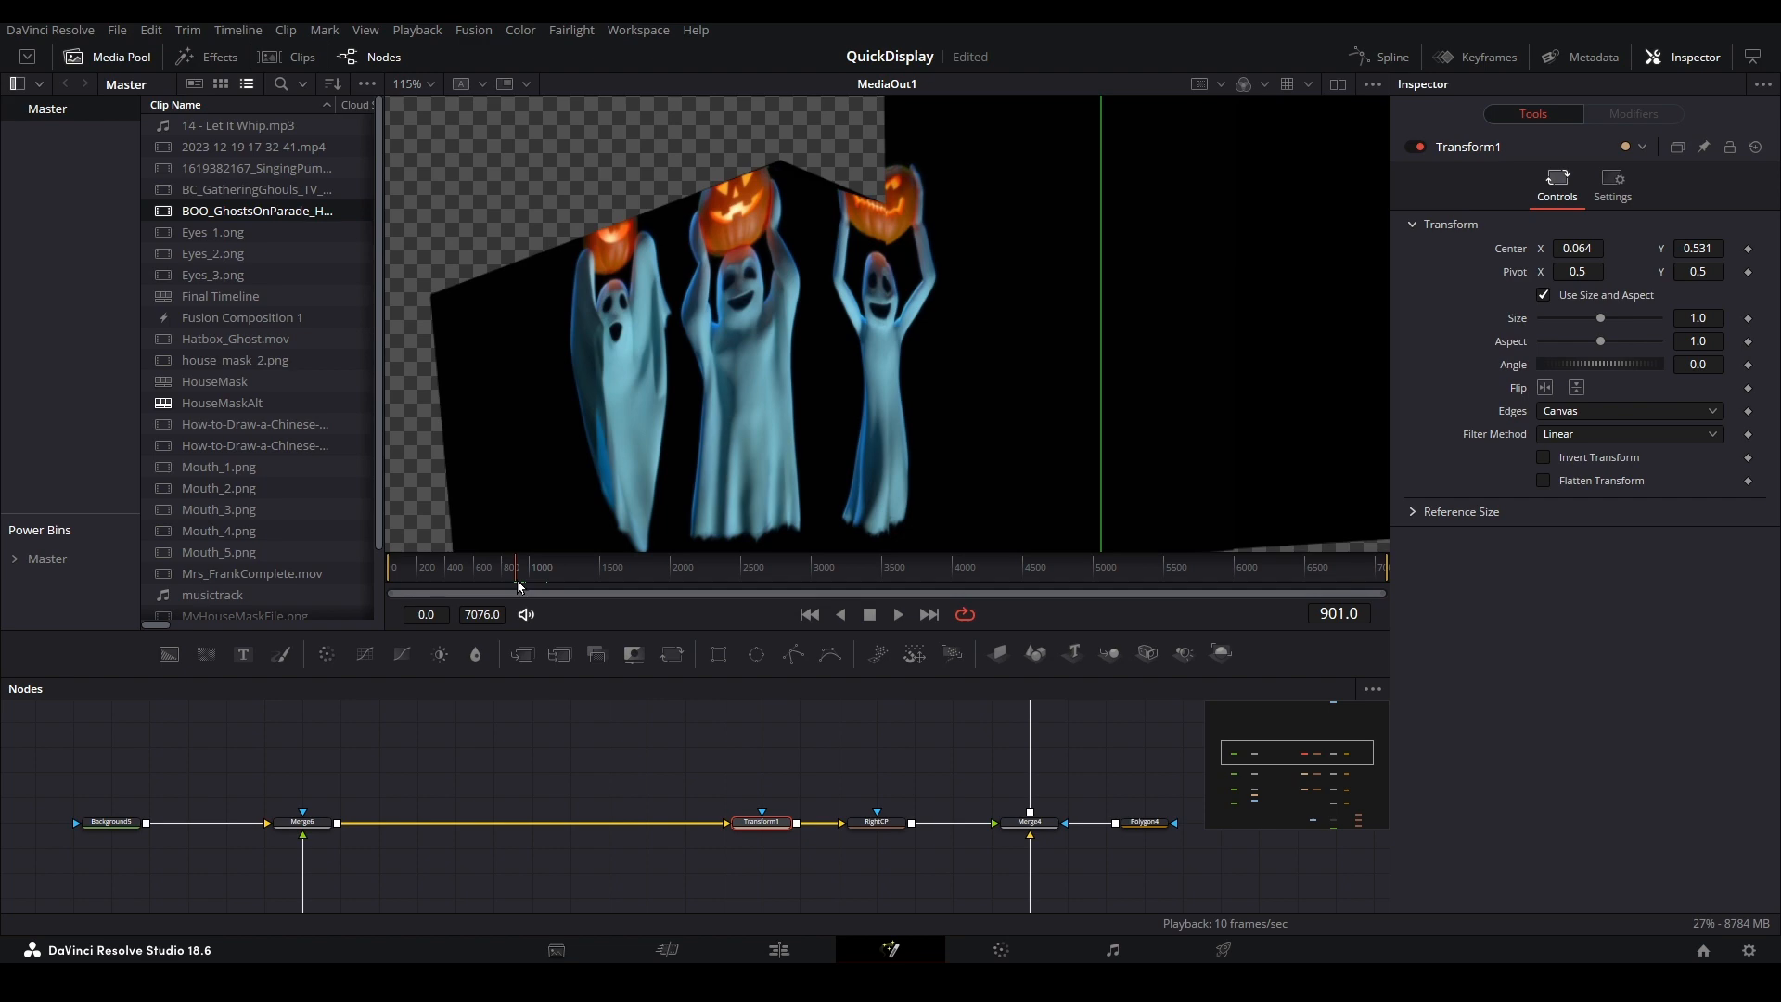
left_click(304, 805)
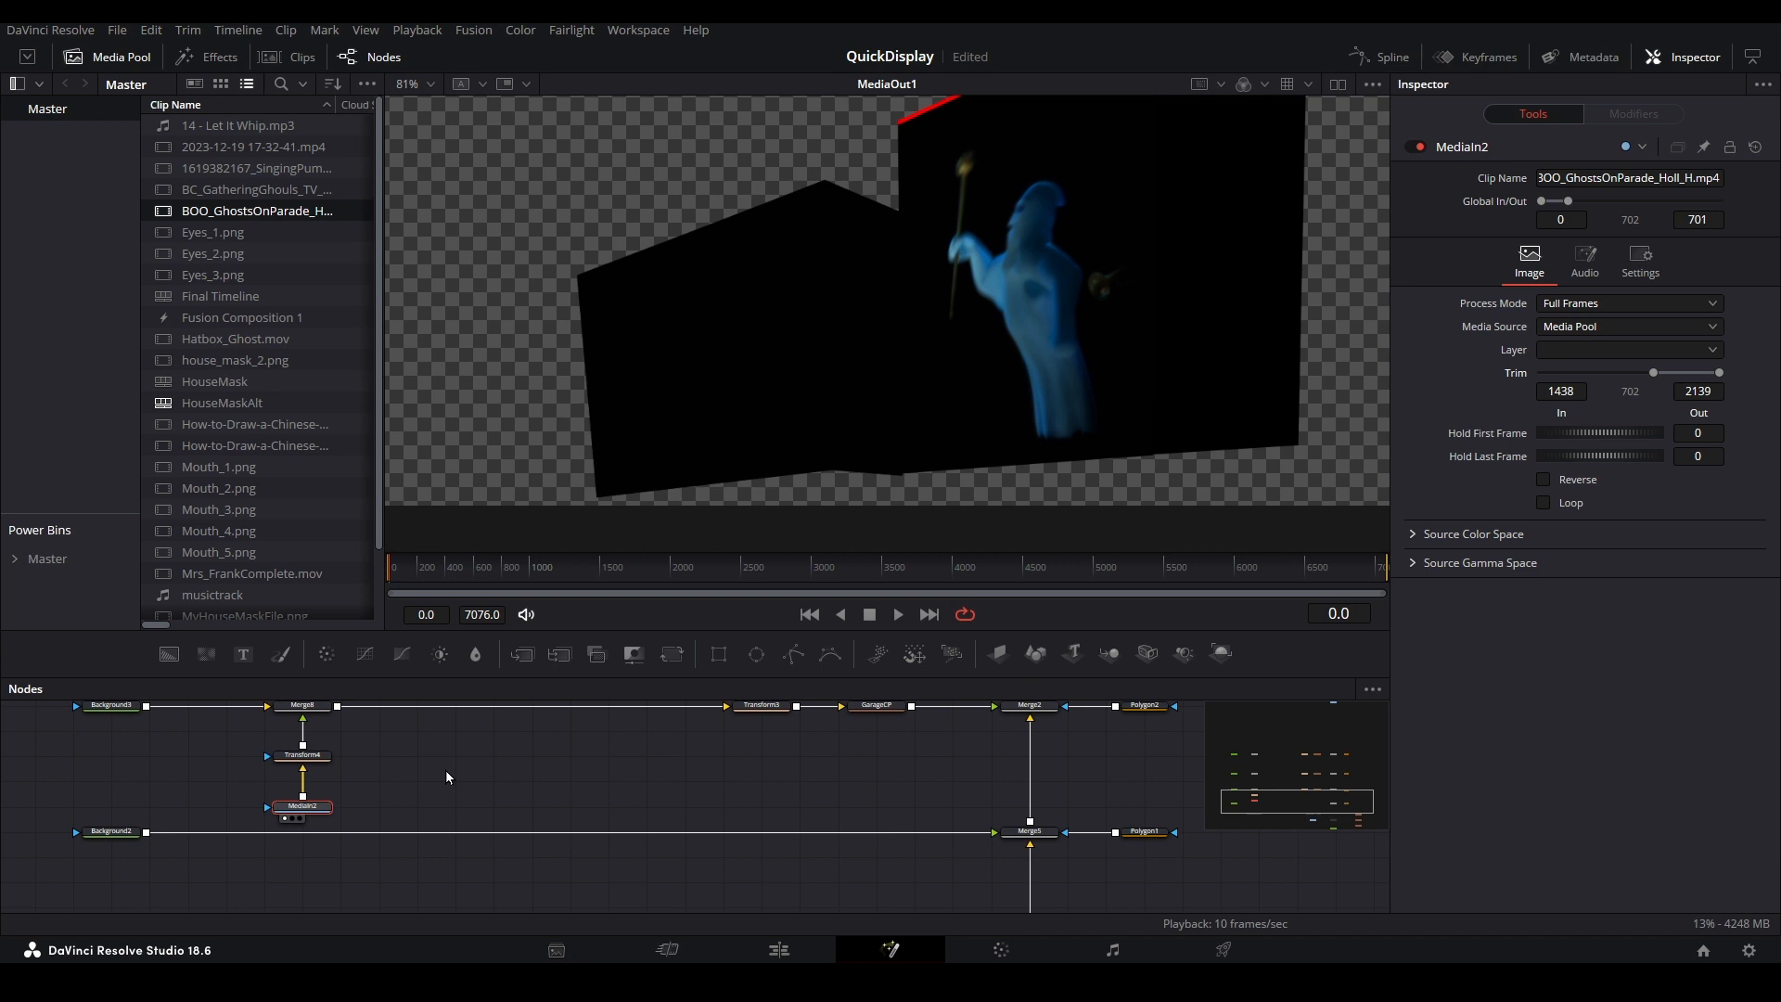
- Keyframe Transform4's Center at frame 0 with X 1.108 and Y 0.27
left_click(303, 755)
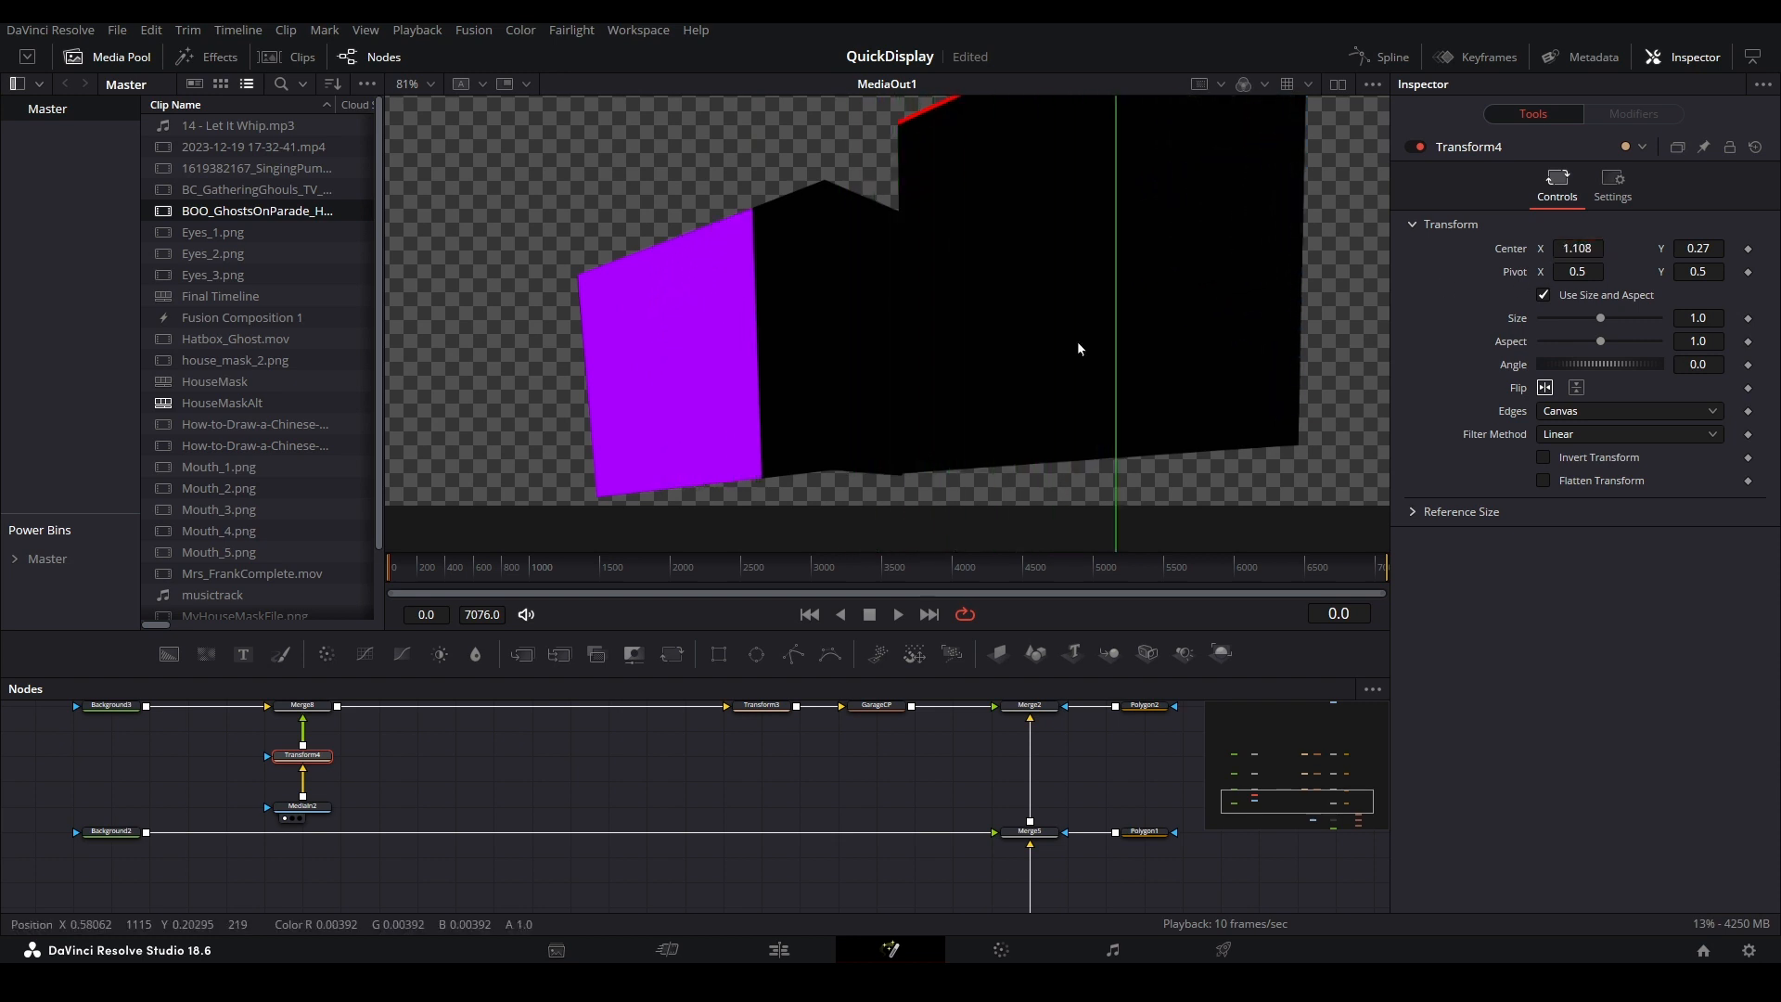
mouse_move(838, 384)
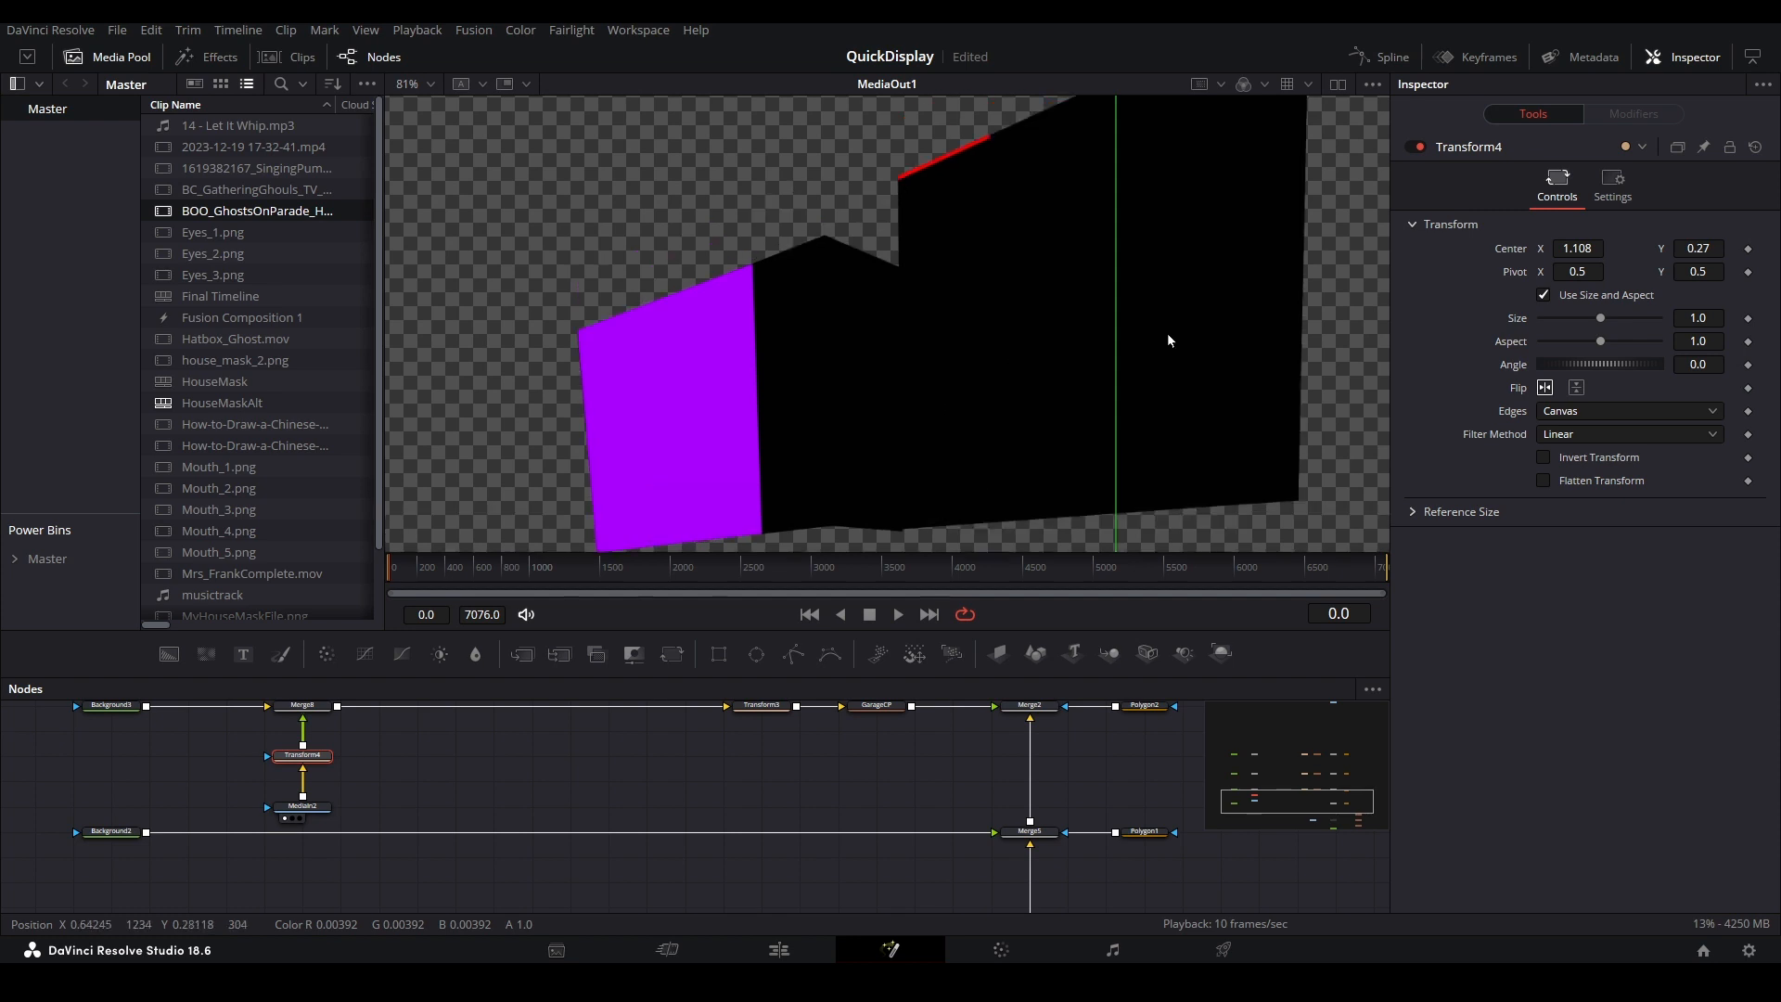
scroll("down", 3)
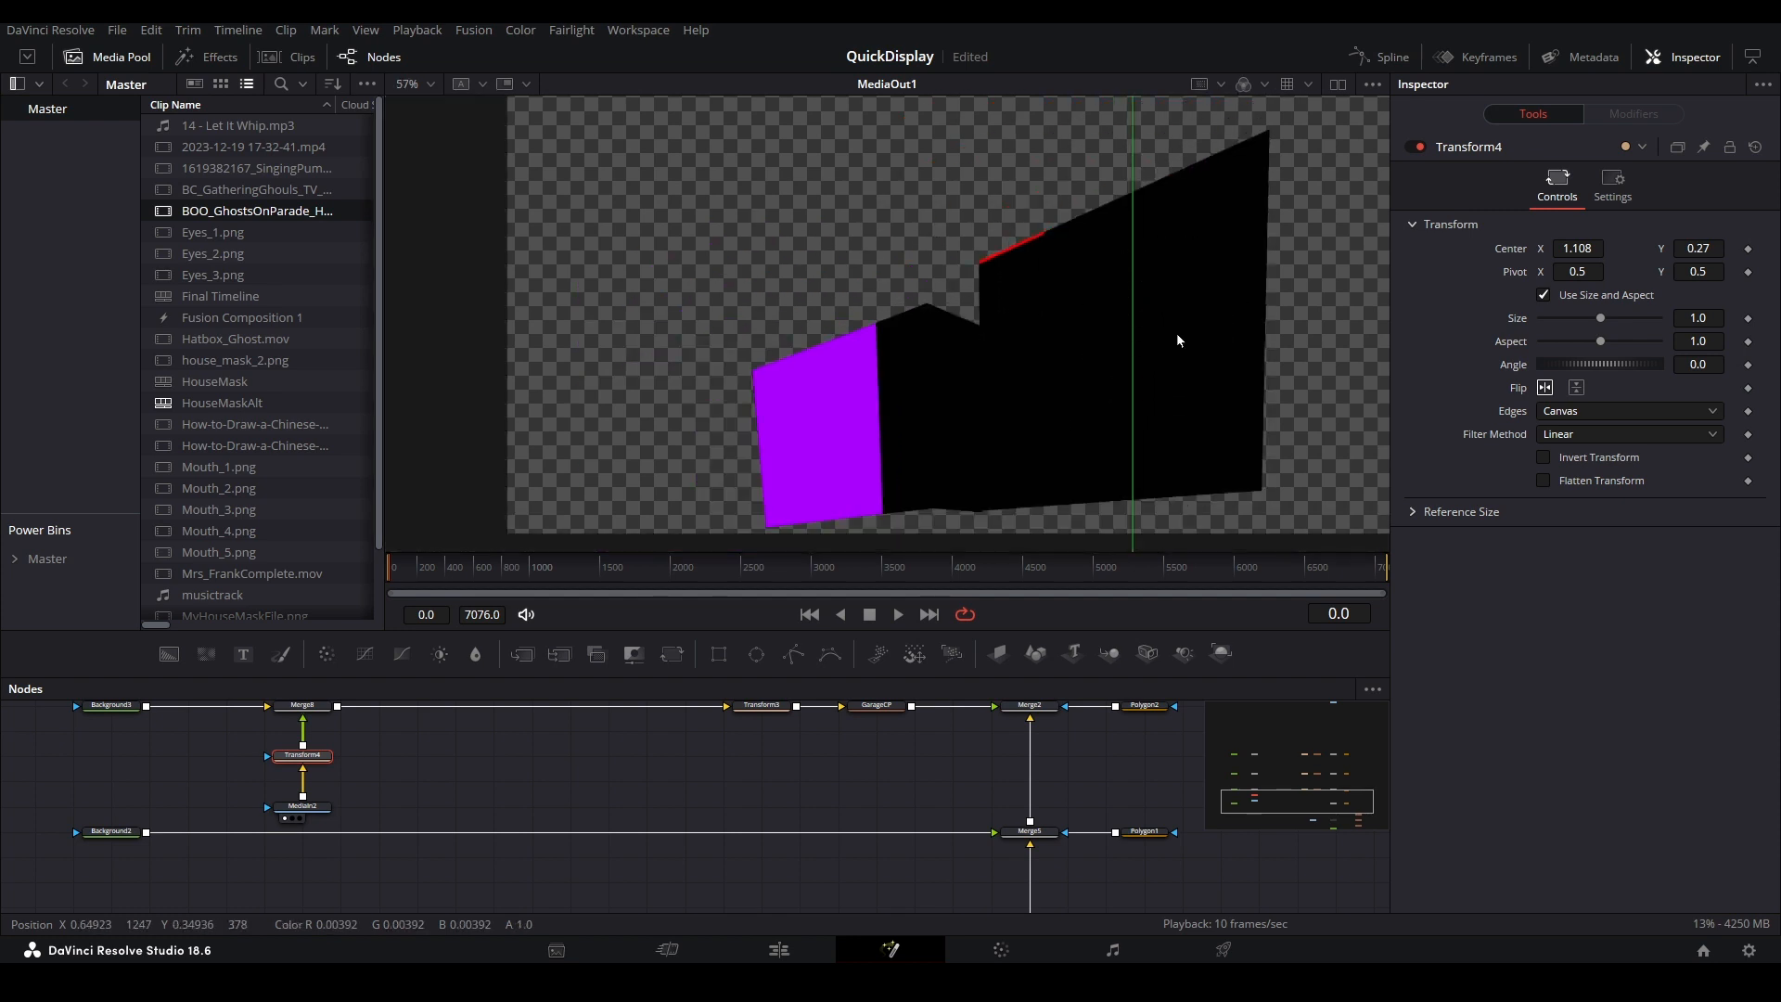
mouse_move(925, 288)
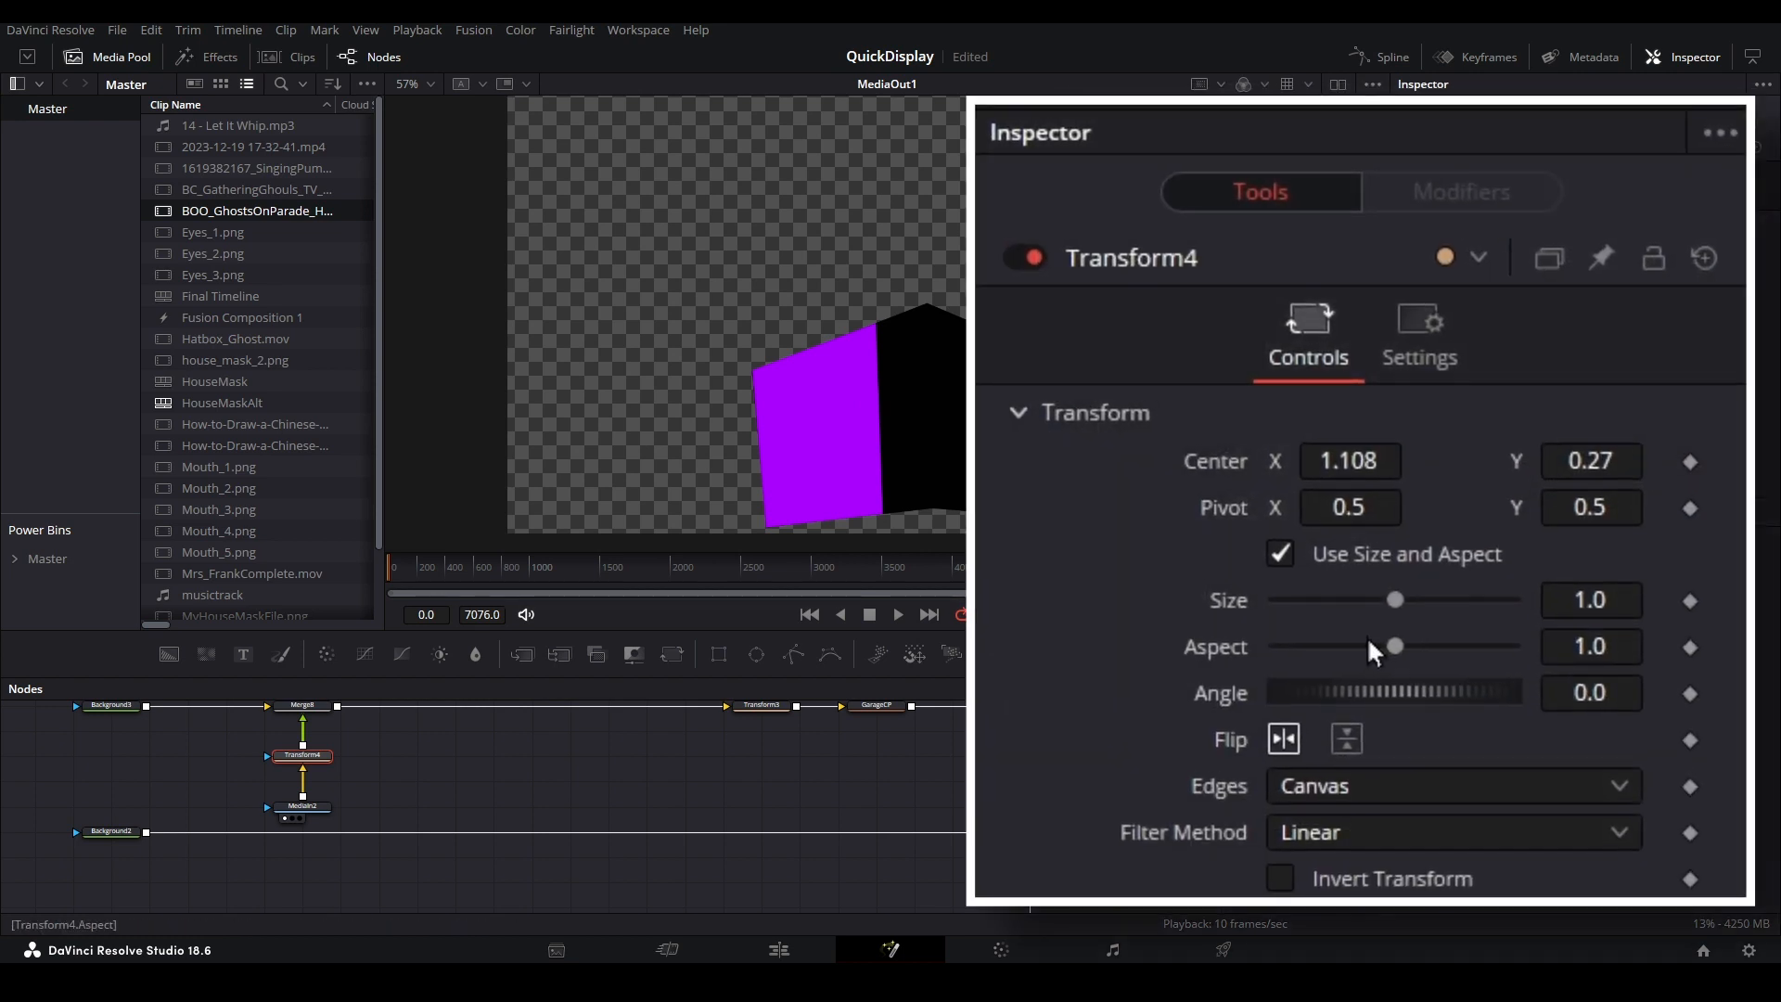
left_click(1689, 460)
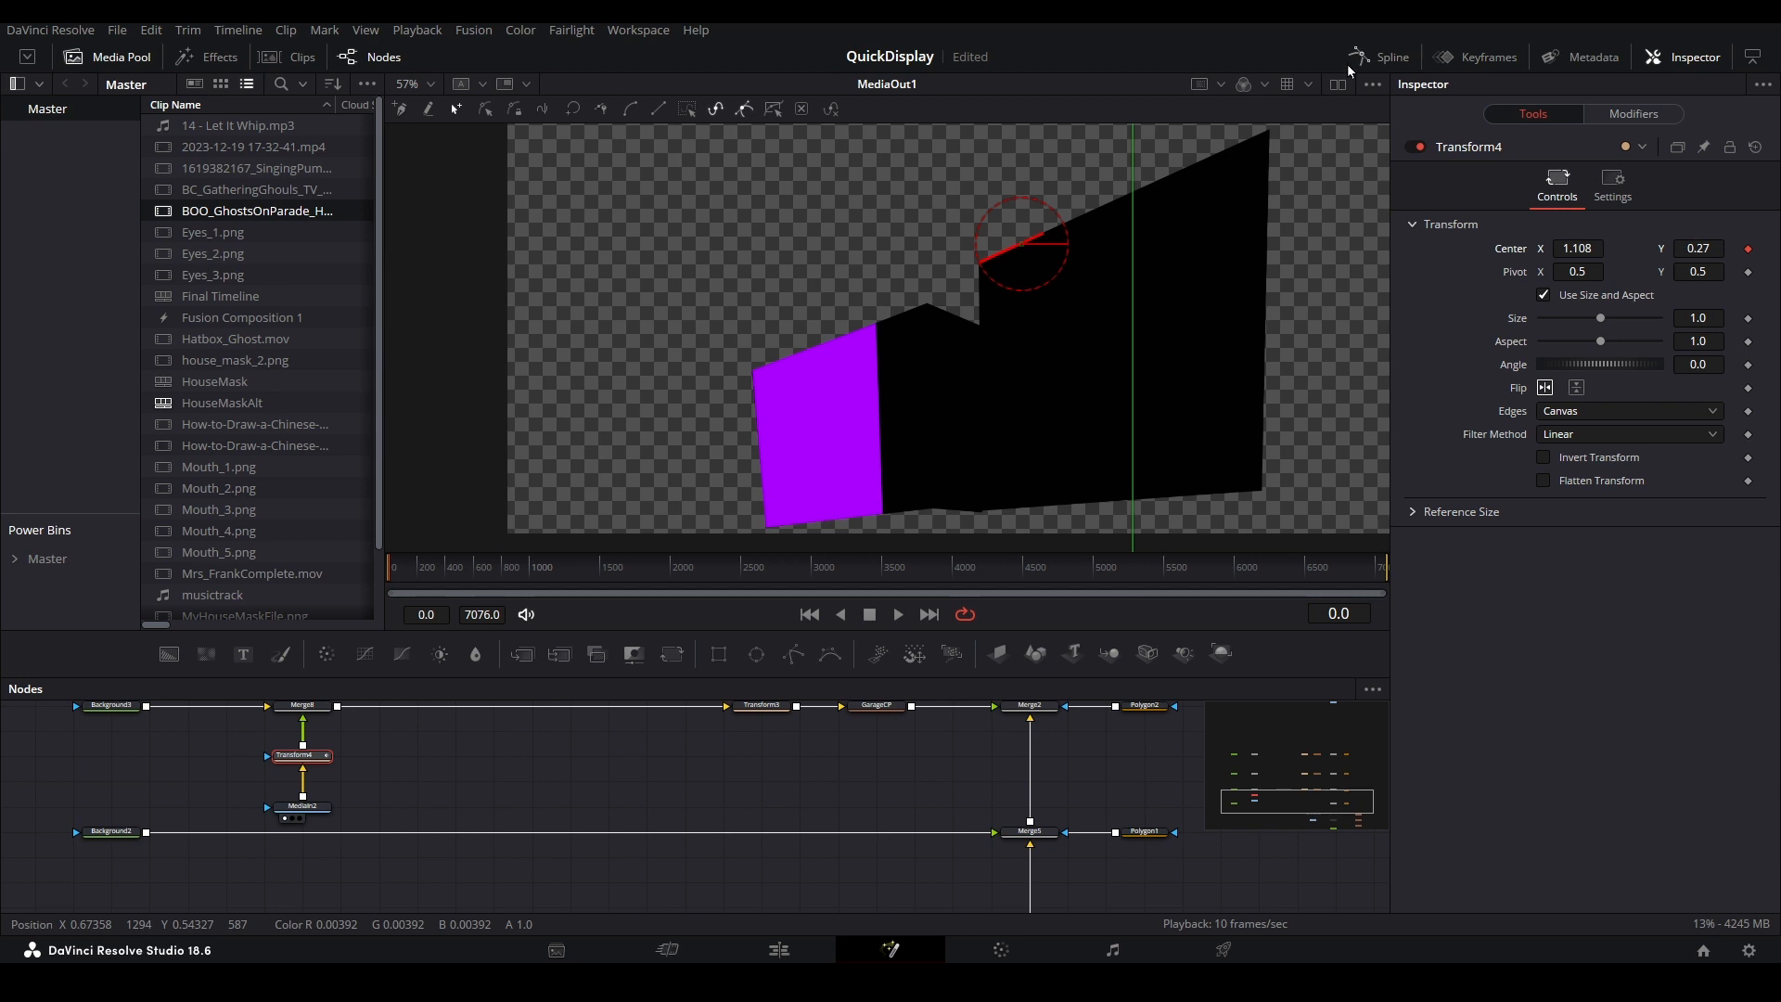
- Add a Transform4 Center keyframe at frame 388 with X 0.544, previewing in dual viewer
left_click(302, 805)
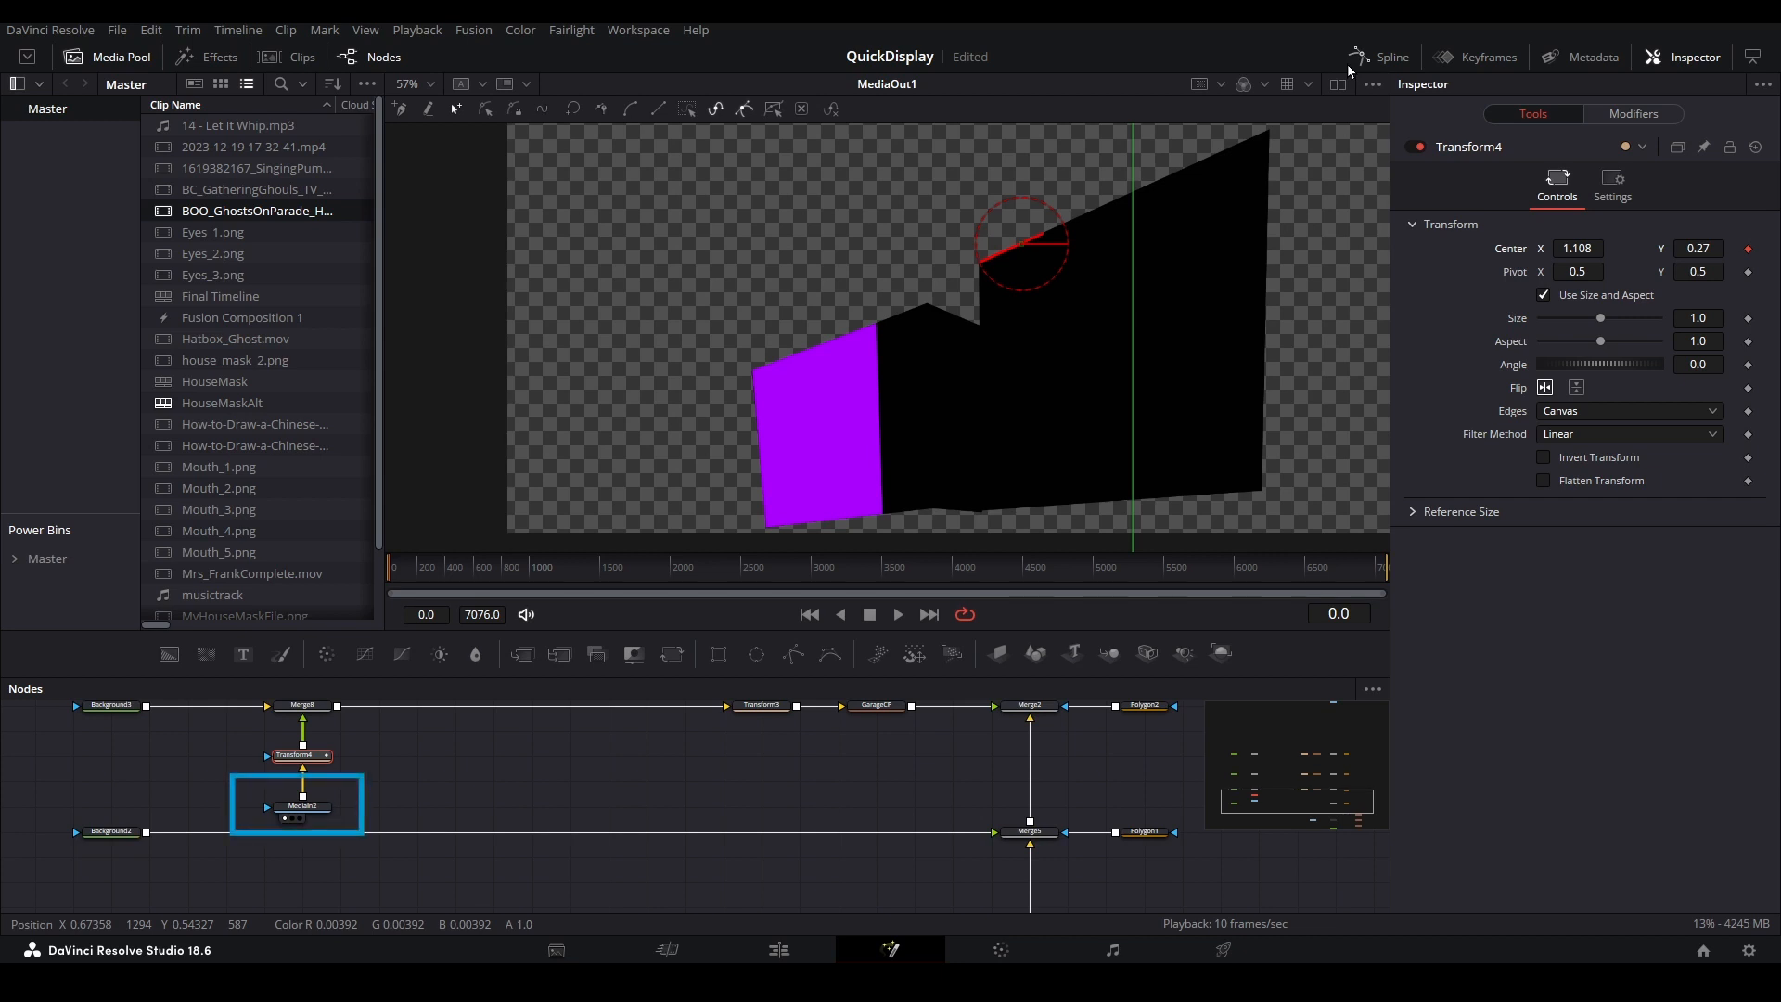
left_click(1338, 82)
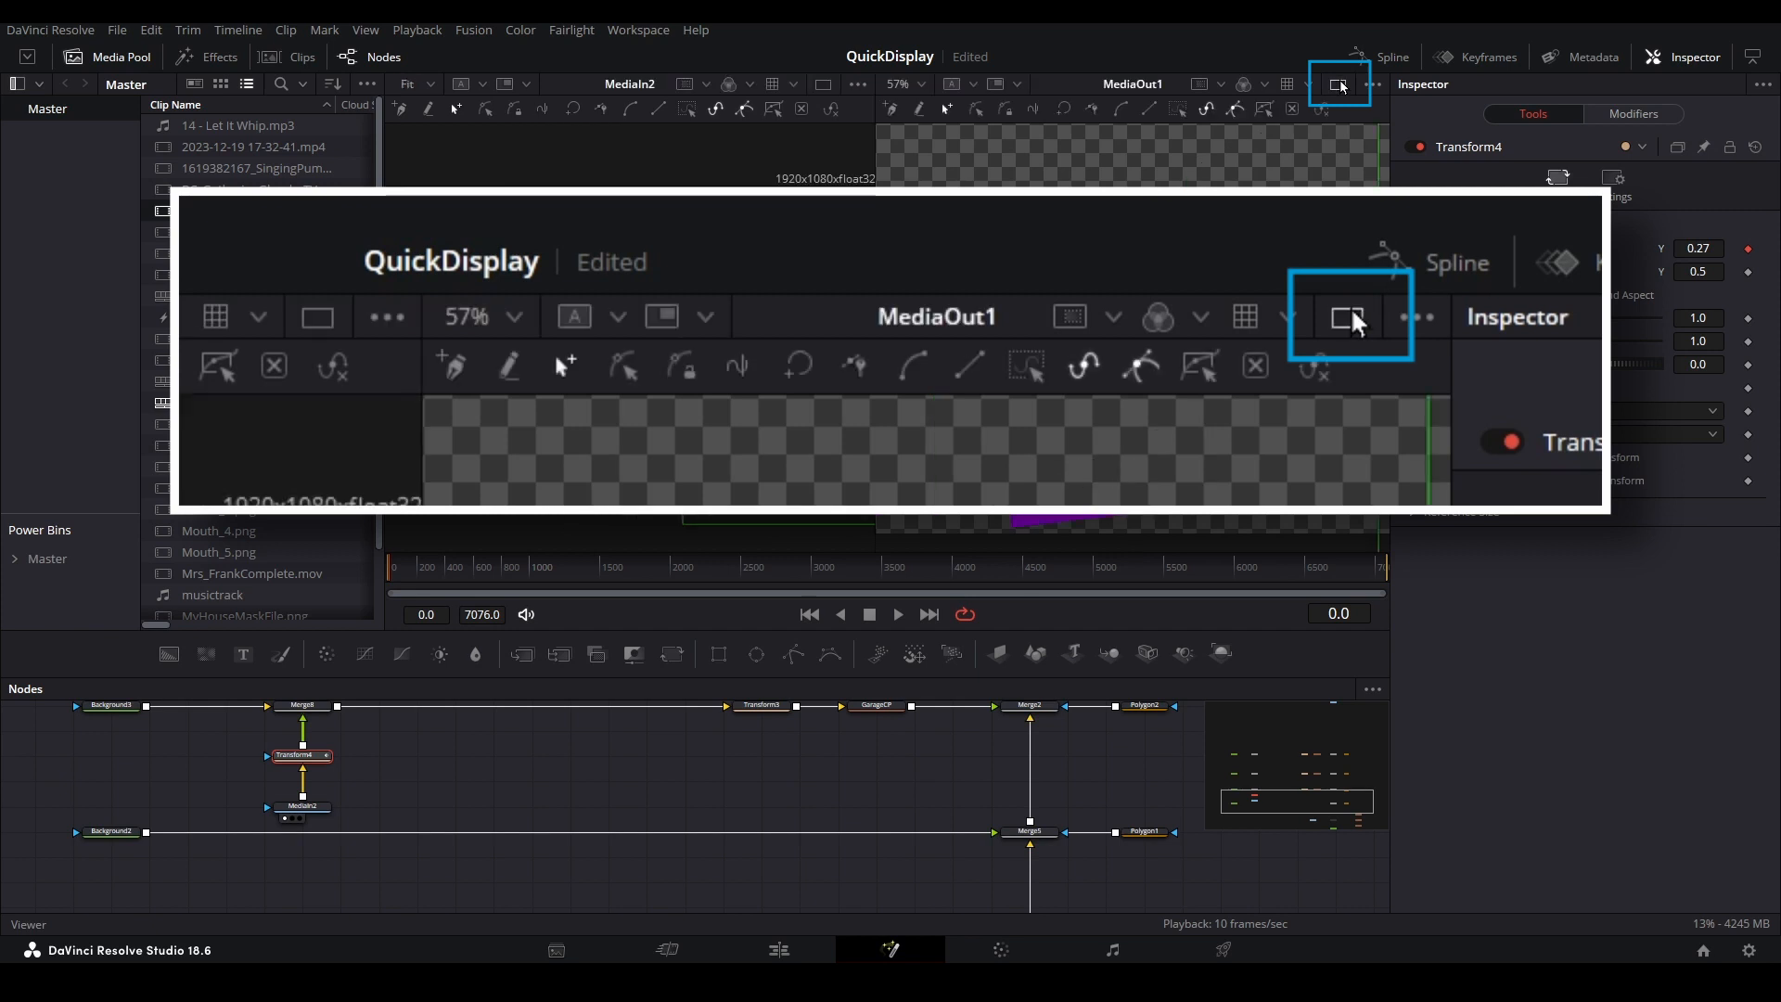
left_click(1340, 83)
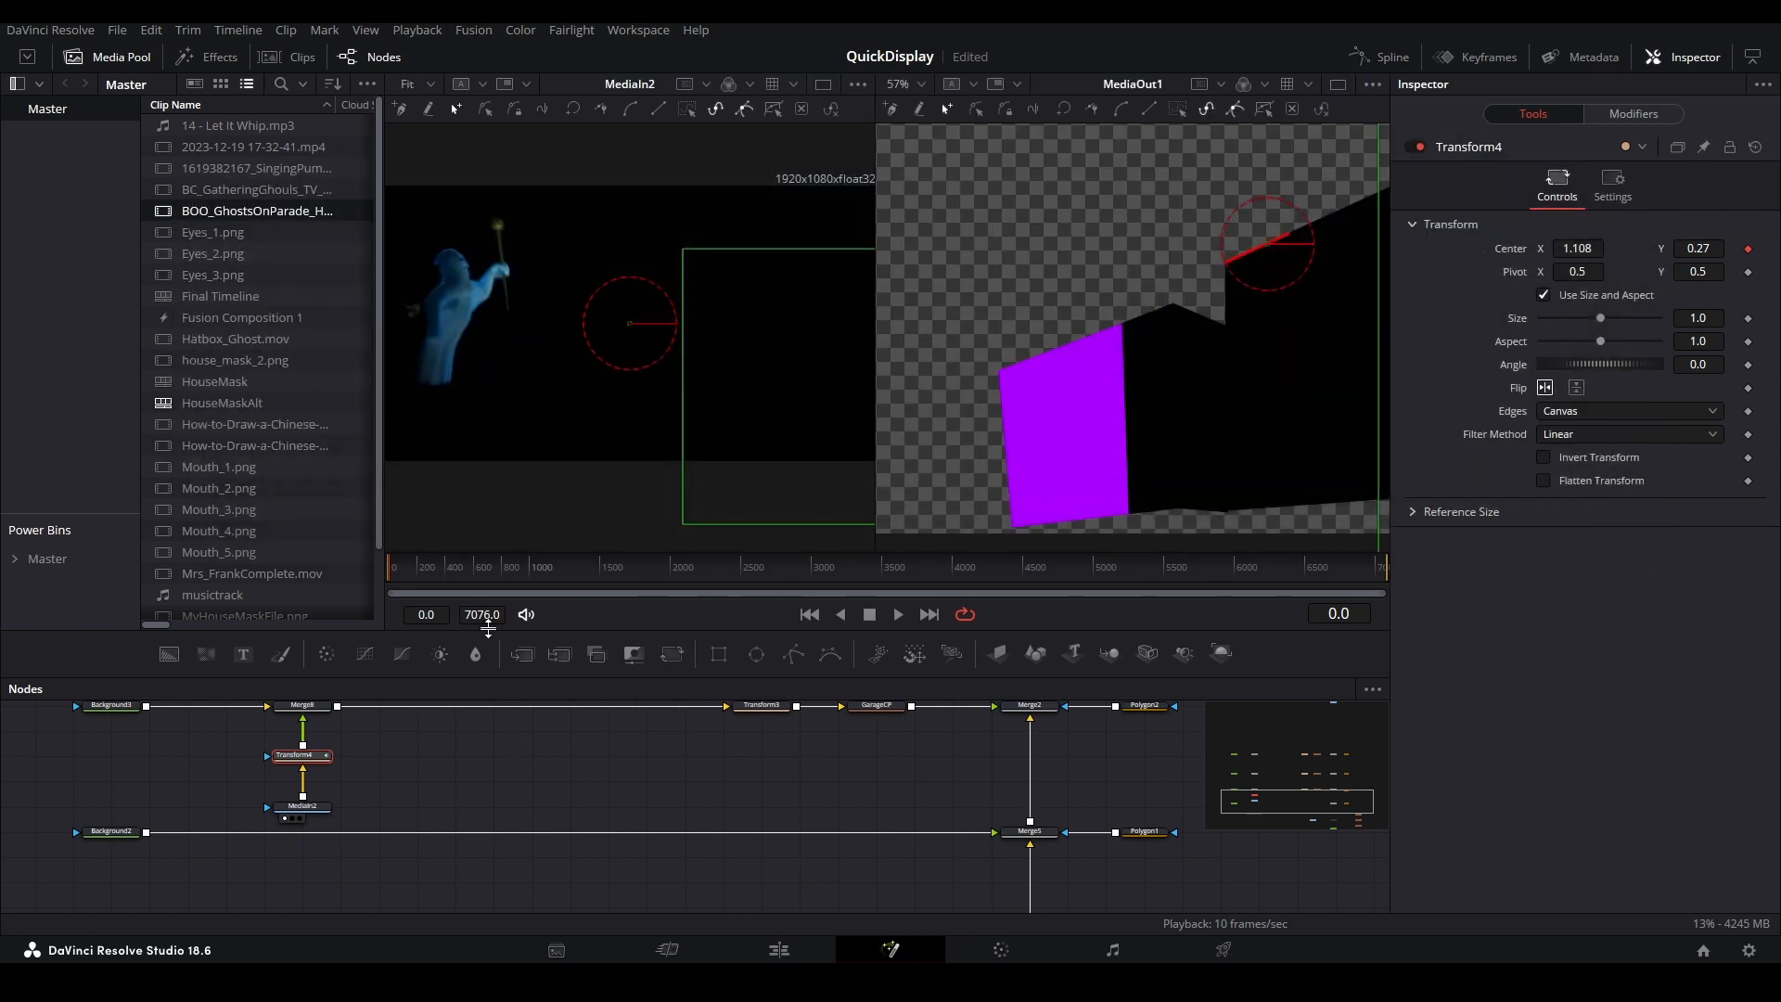
left_click(420, 567)
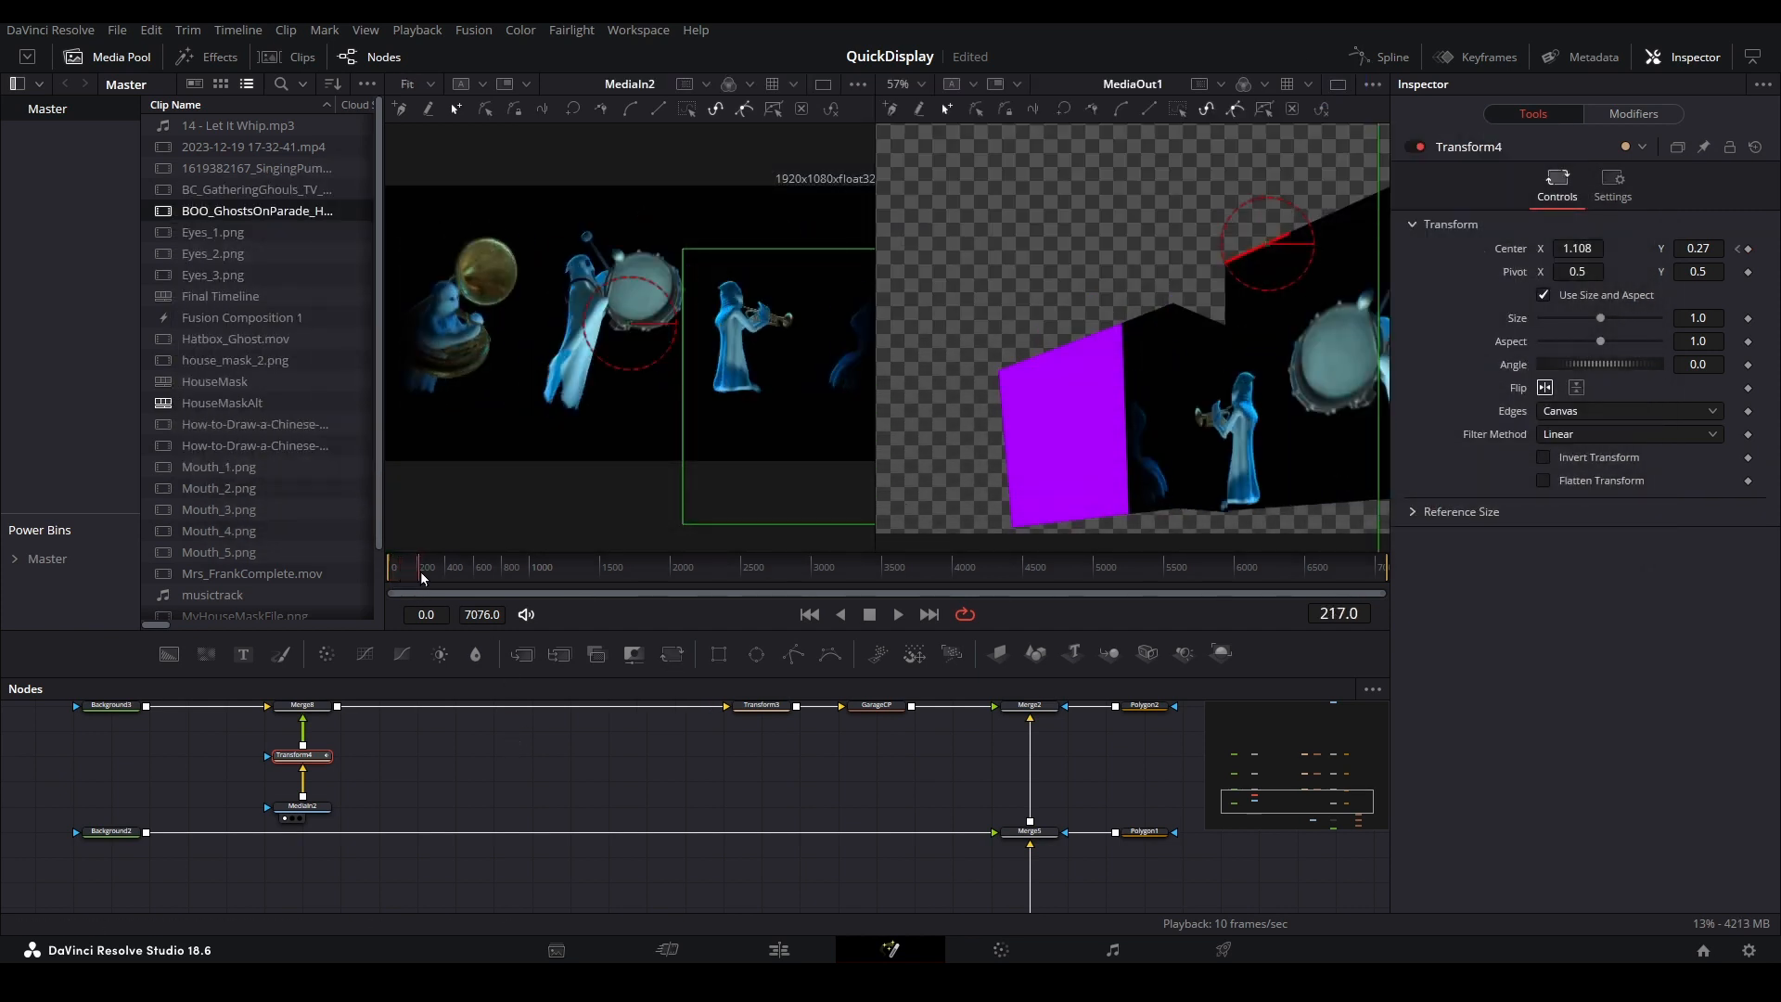
left_click(452, 566)
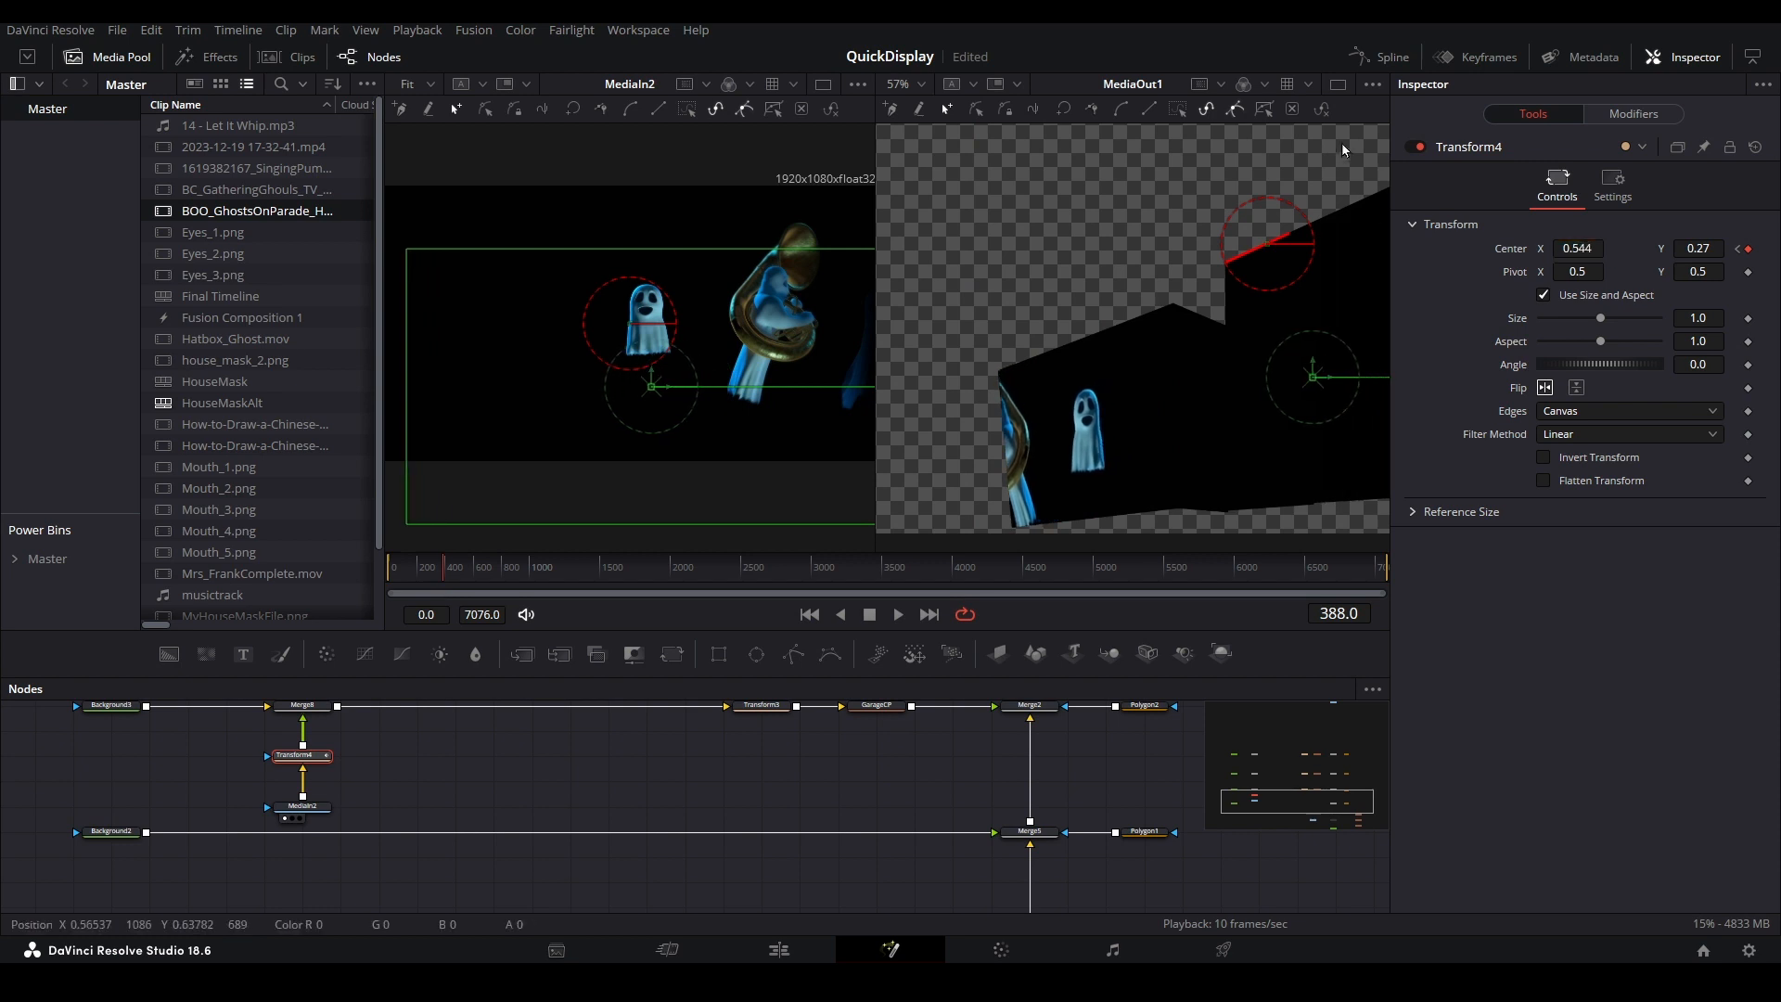
left_click(1338, 82)
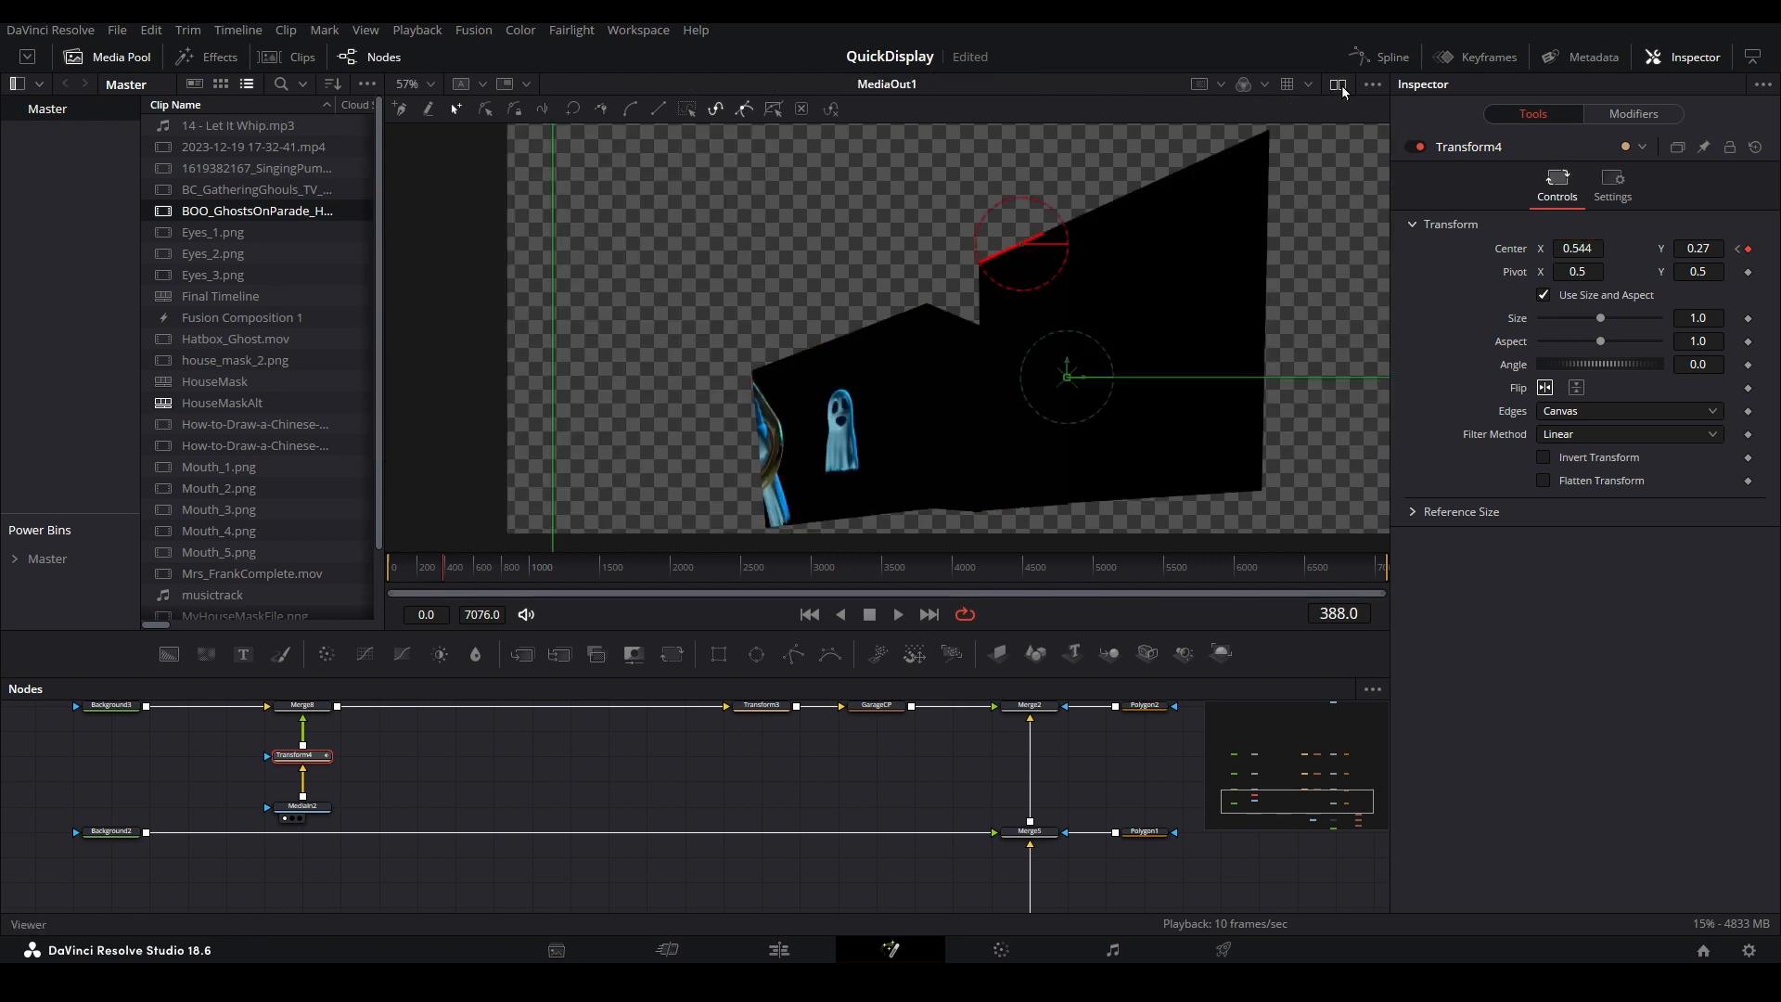
- Return to frame 0 and play the comp, watching the ghosts slide left across the house walls
left_click(464, 567)
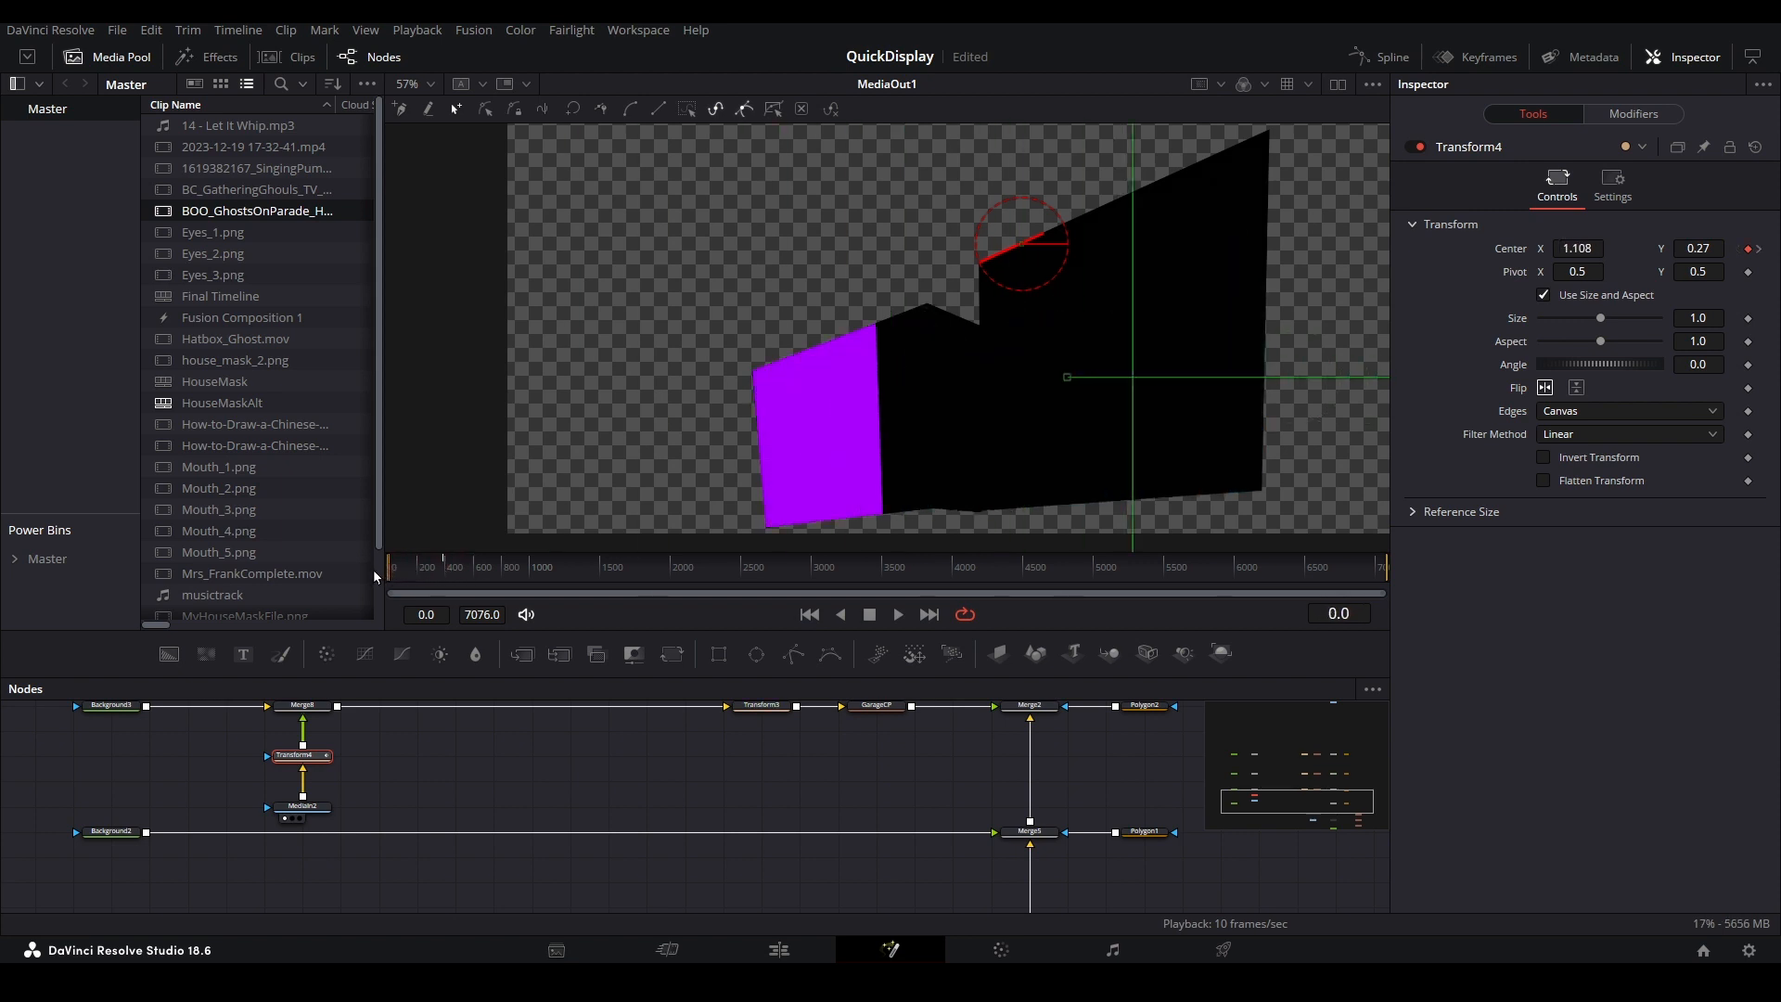
left_click(896, 613)
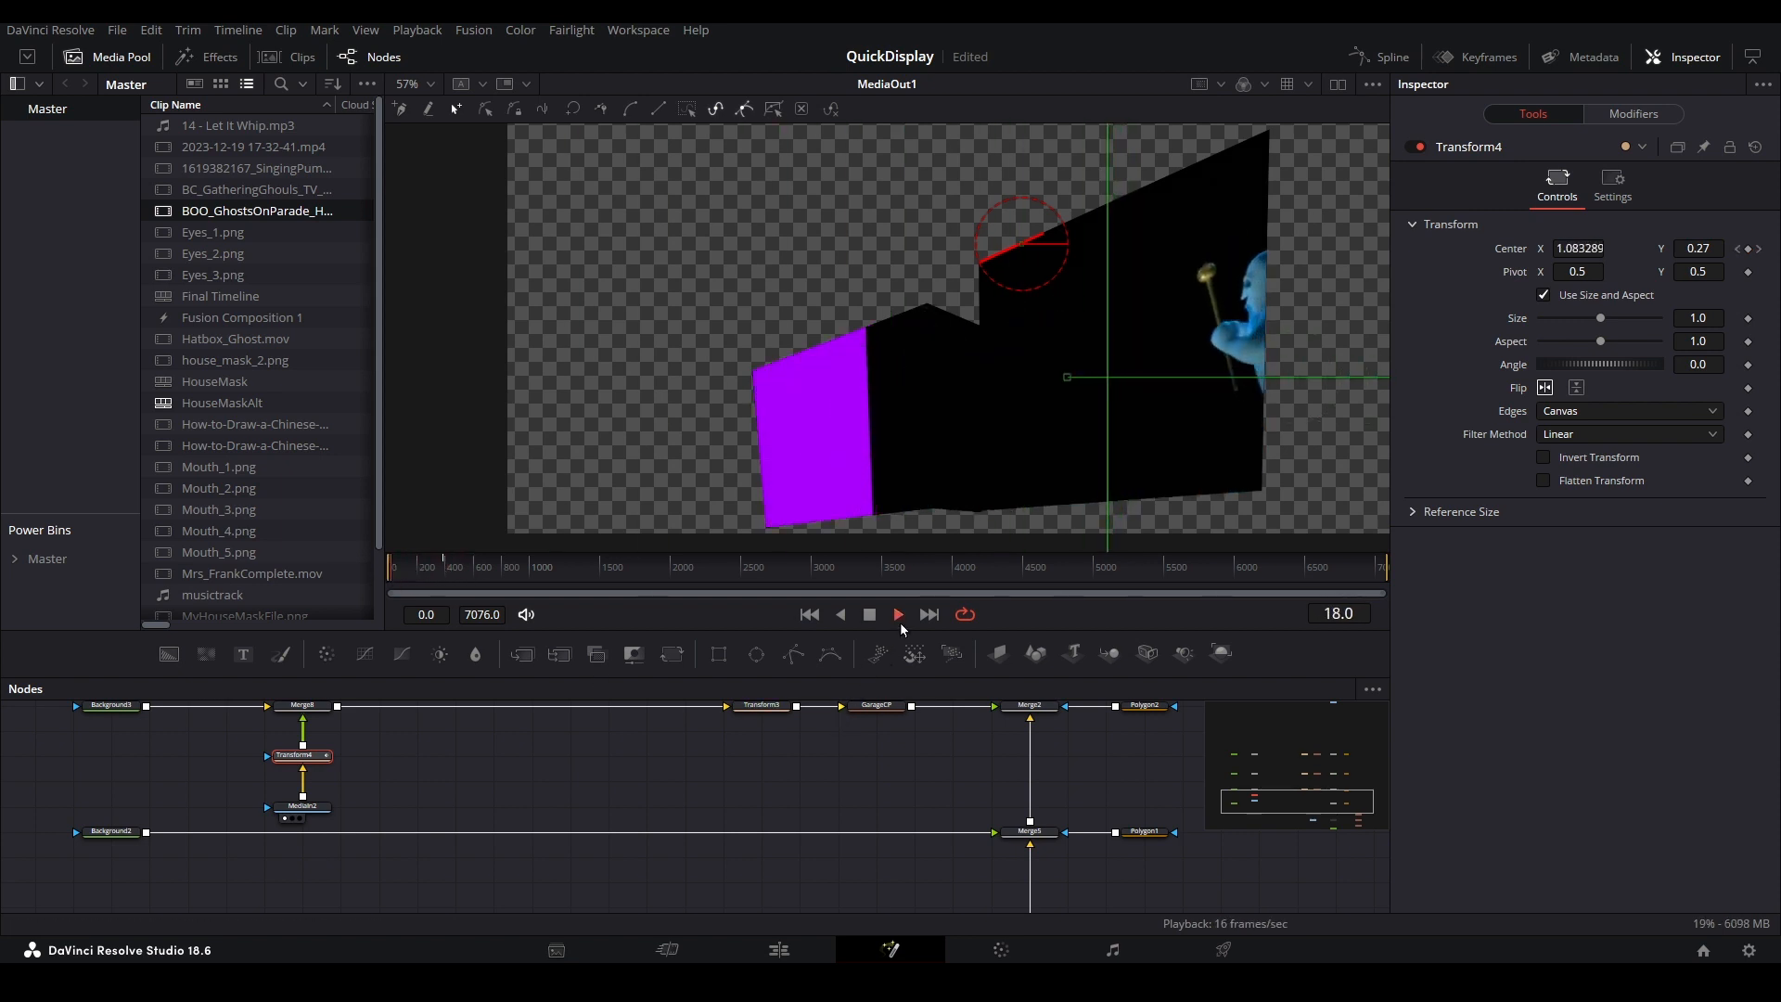
left_click(896, 614)
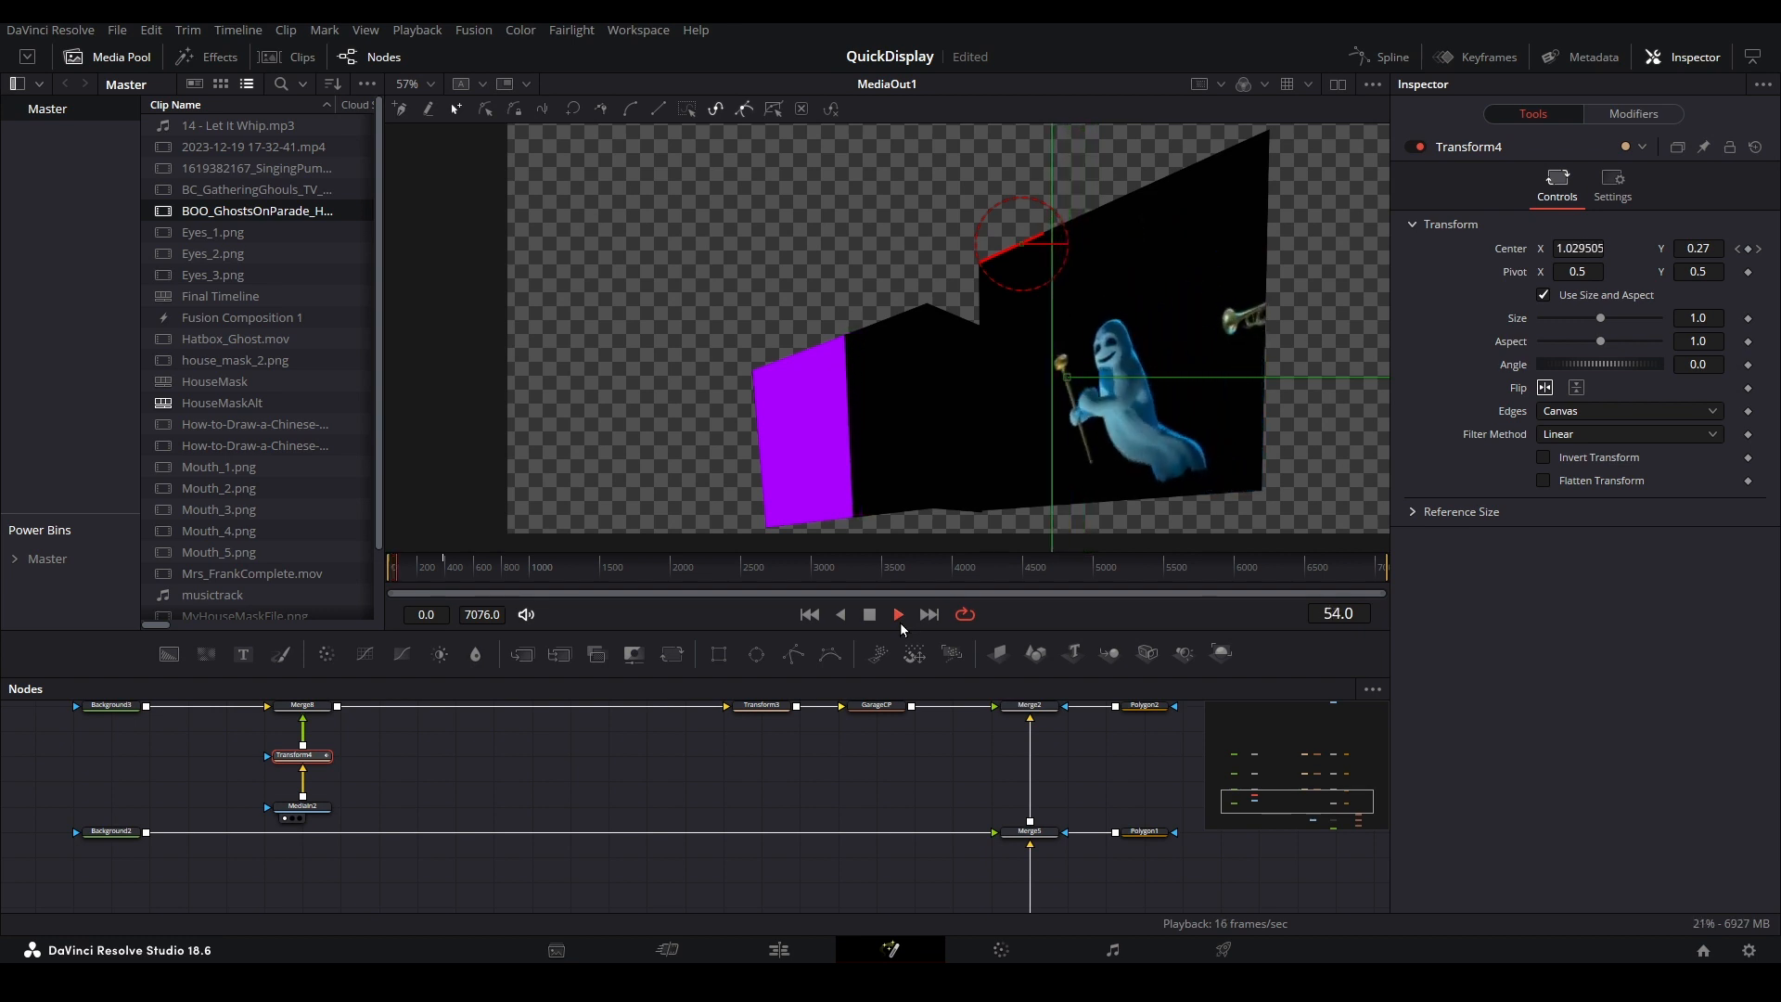
left_click(897, 613)
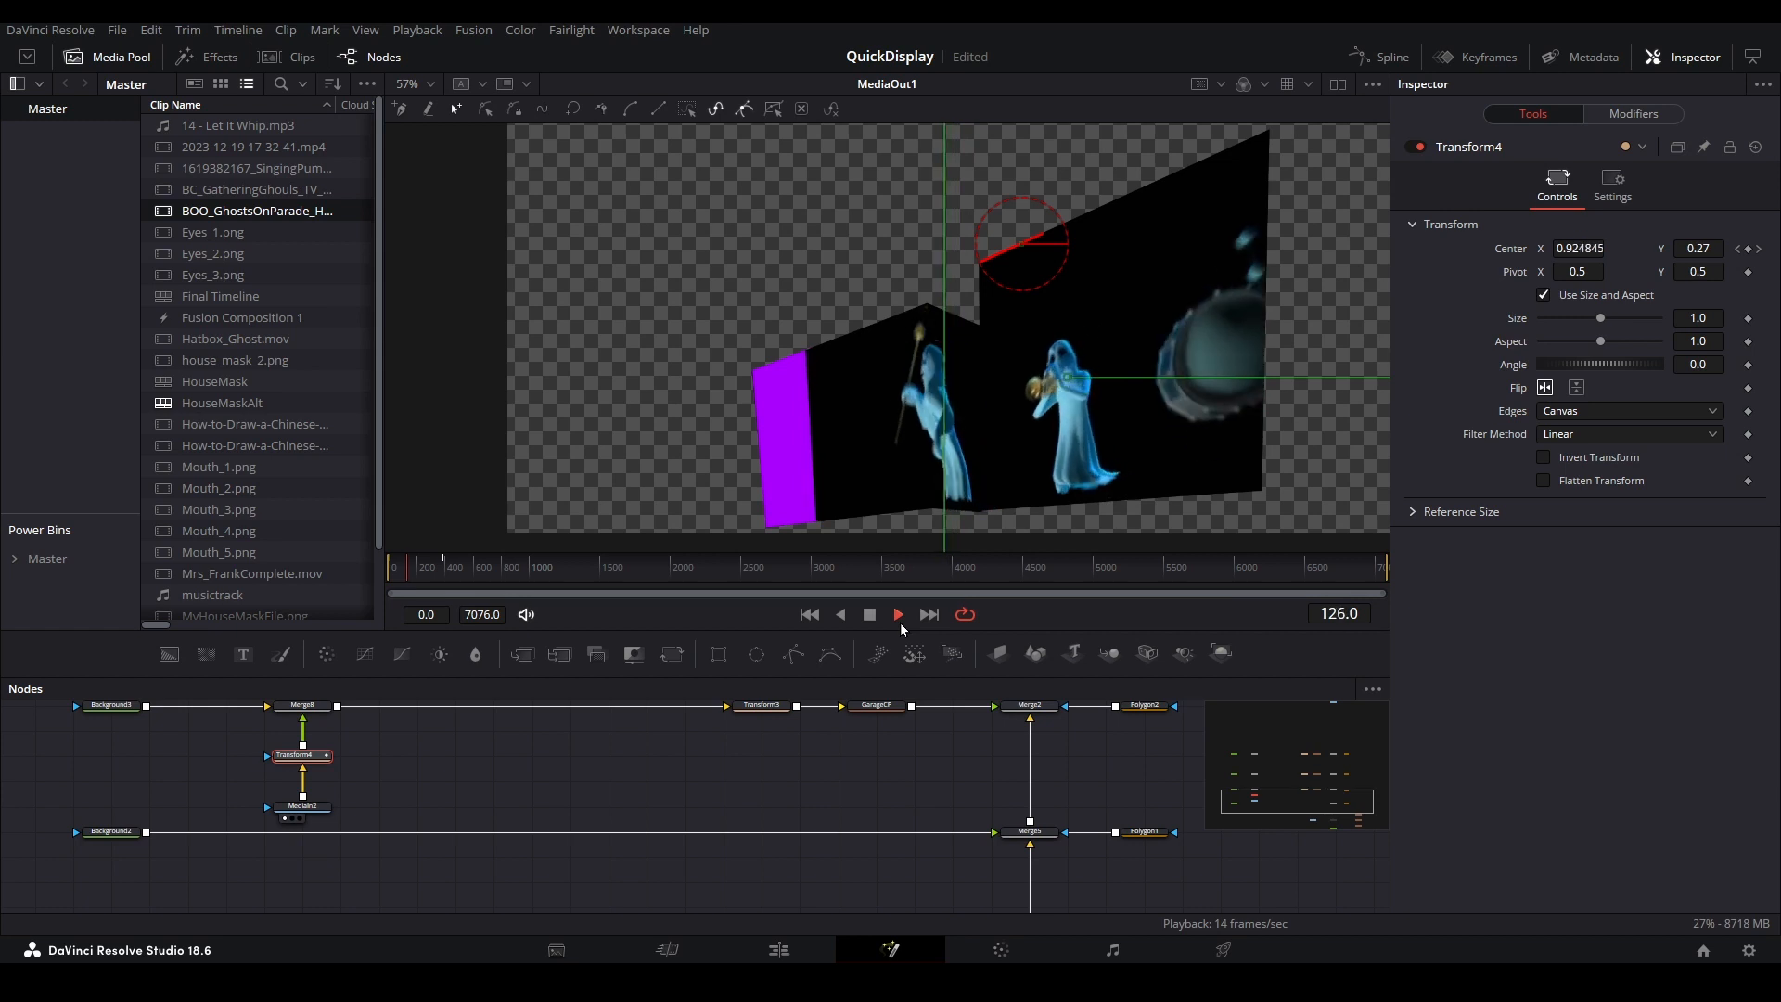
left_click(897, 614)
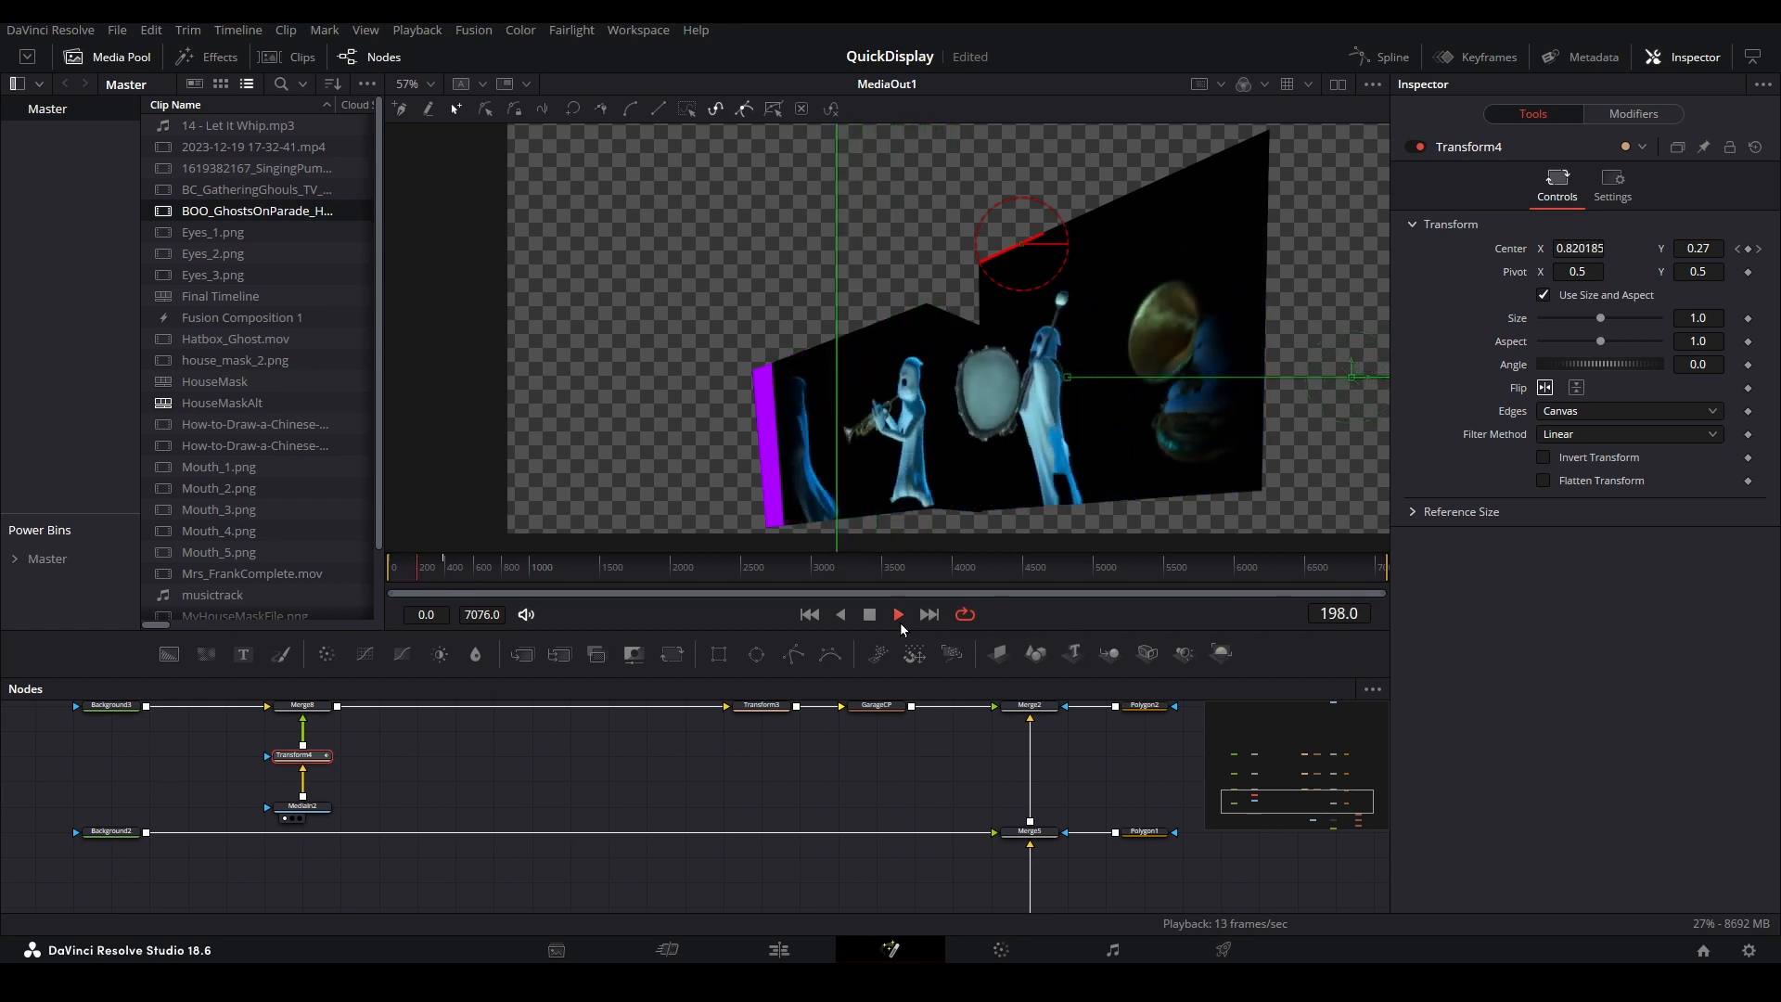
left_click(897, 614)
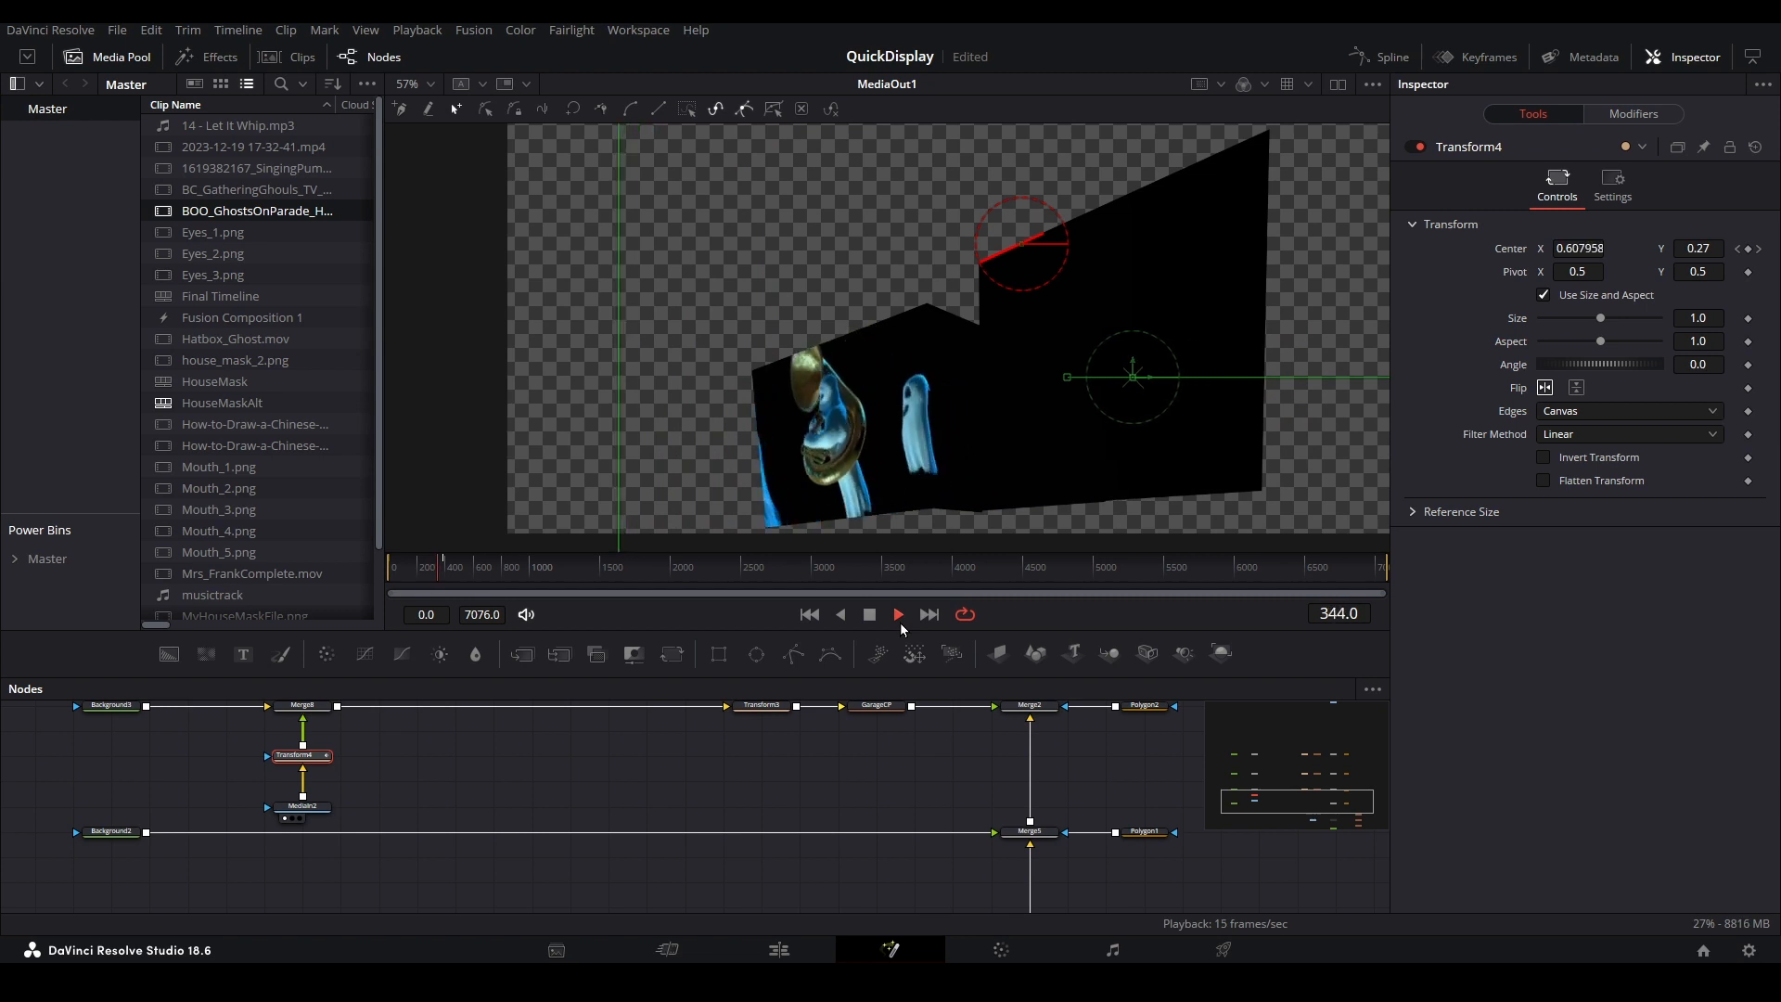
left_click(896, 615)
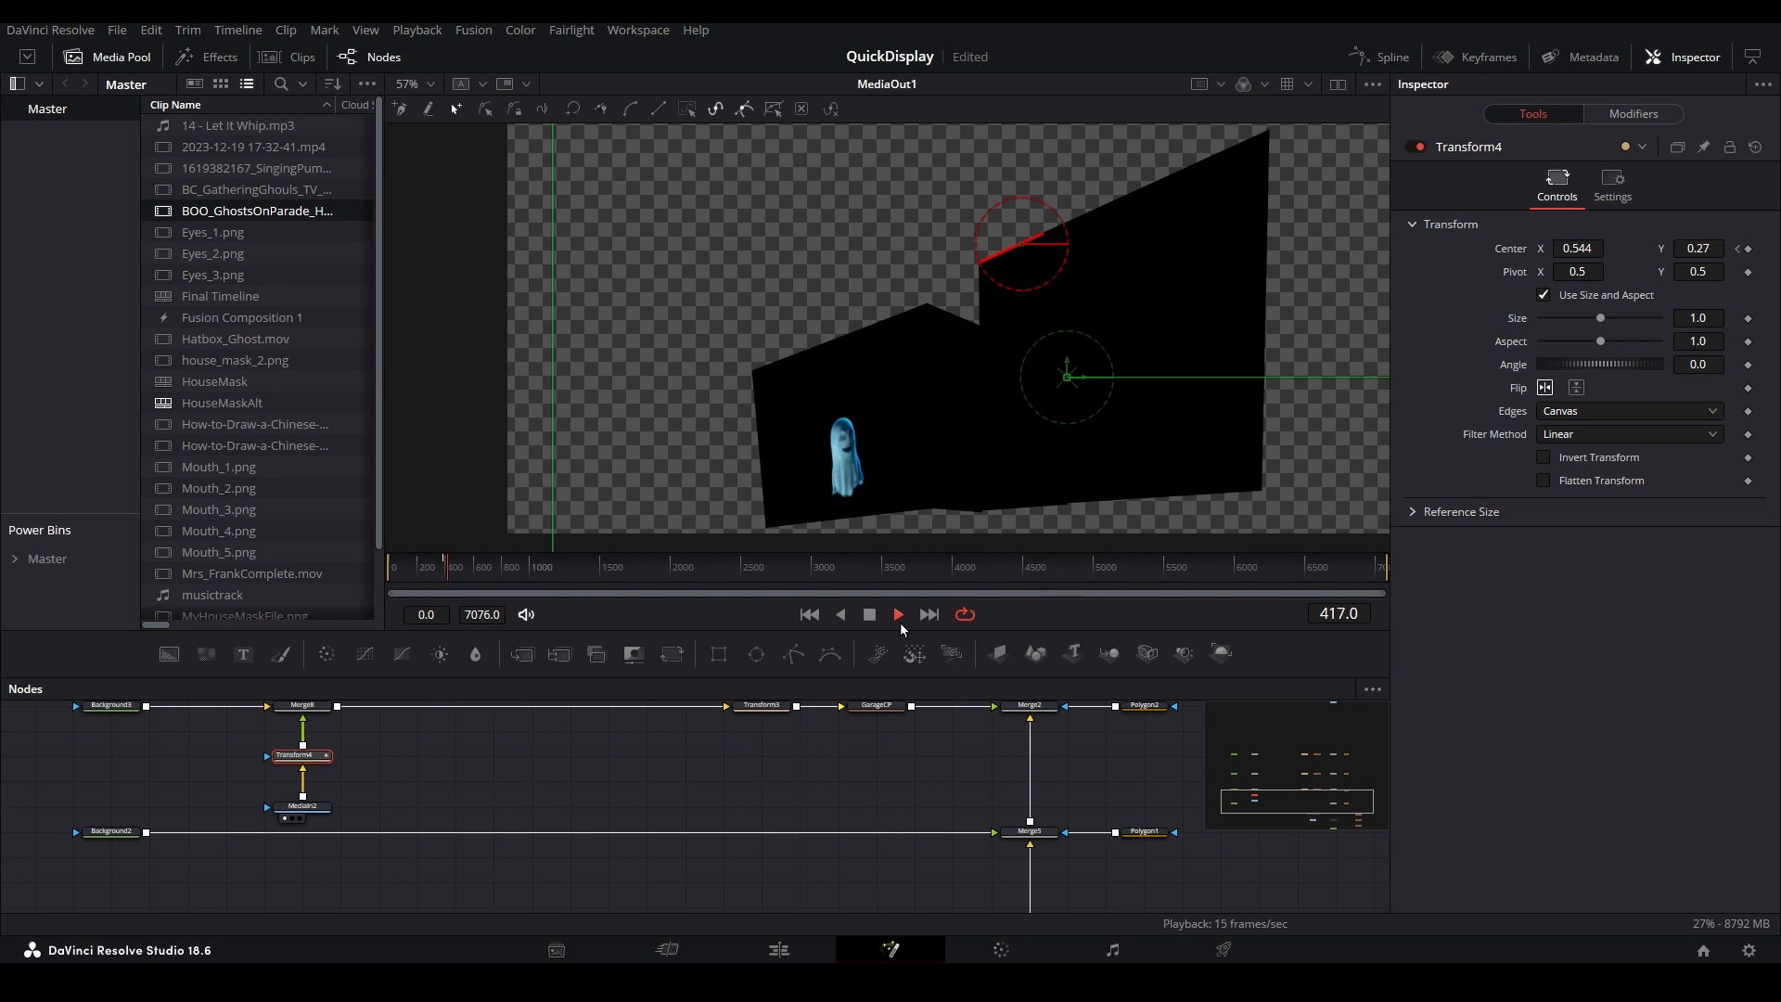
left_click(897, 614)
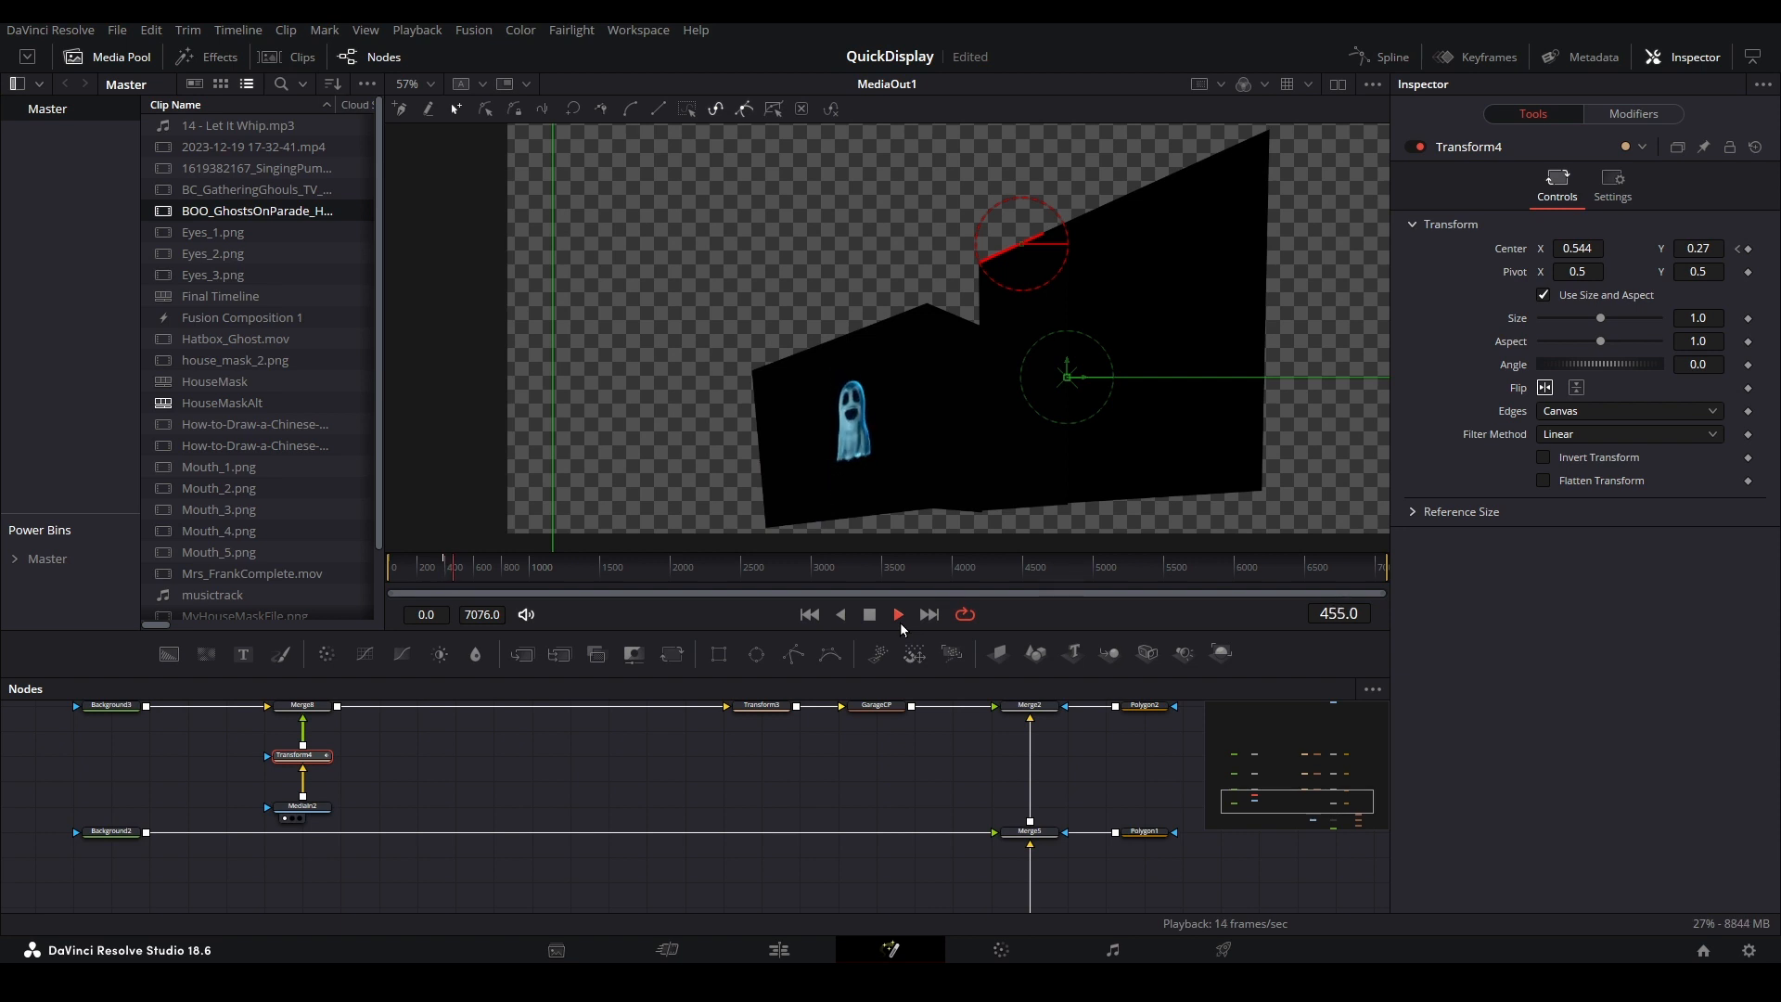
left_click(897, 614)
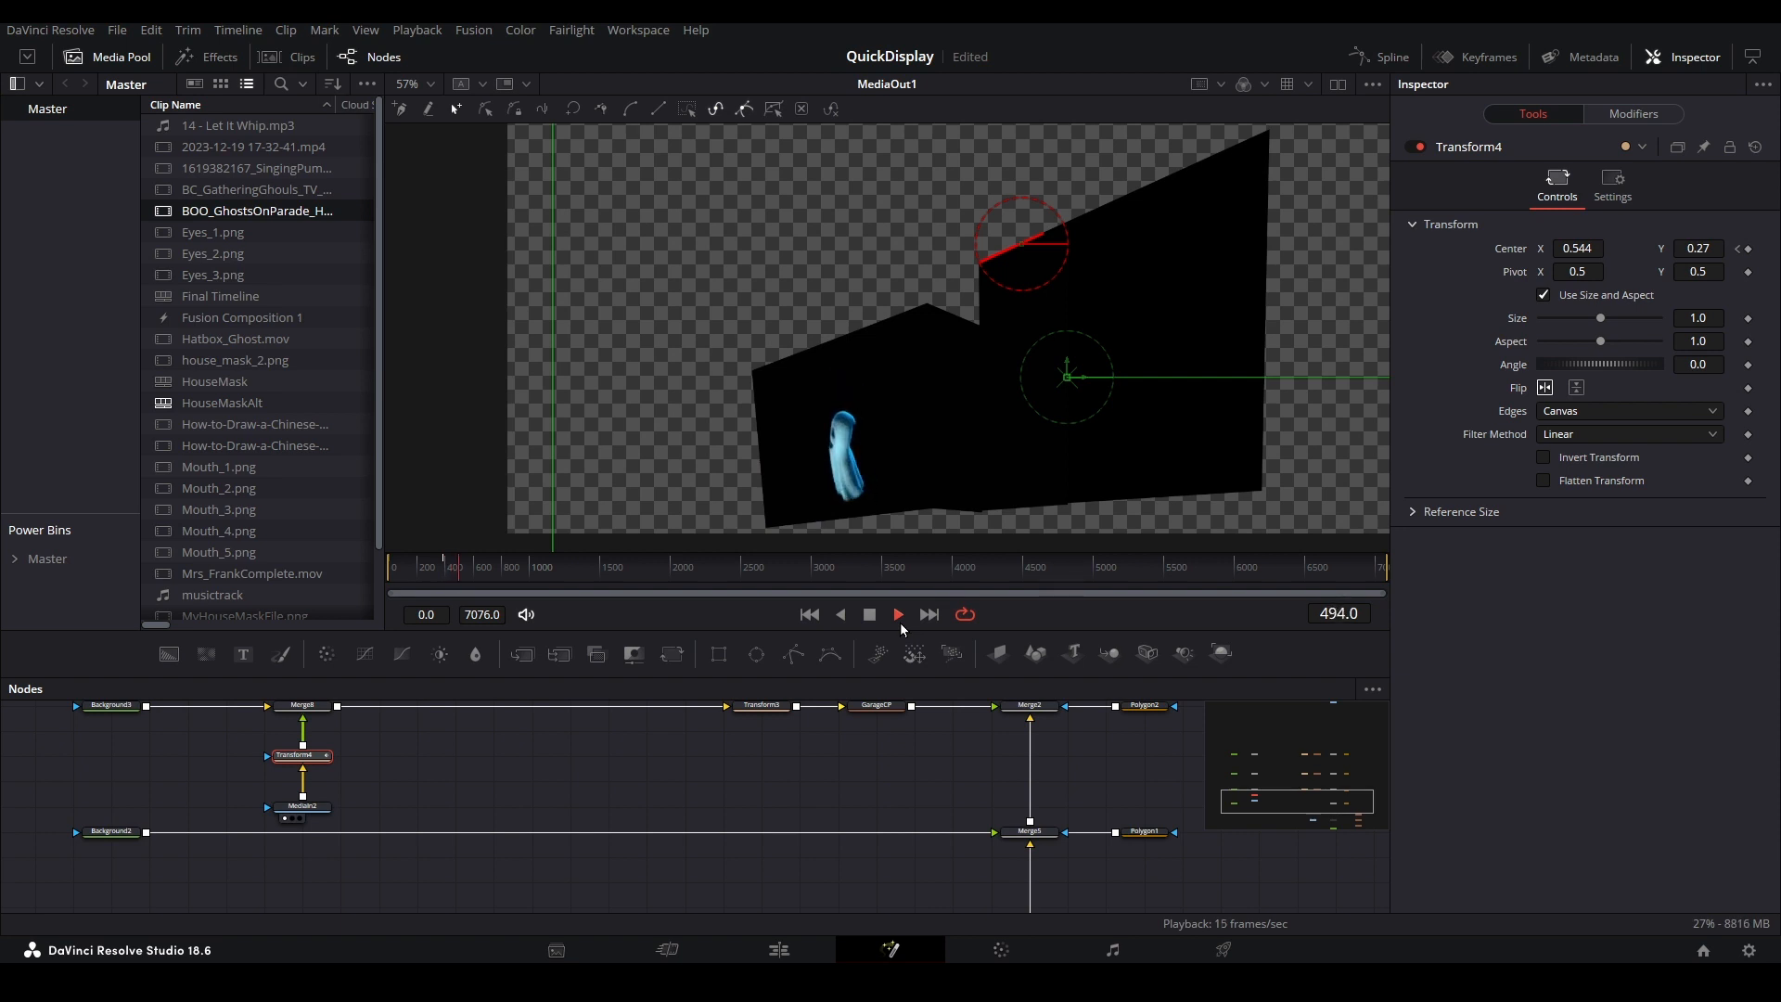
left_click(896, 613)
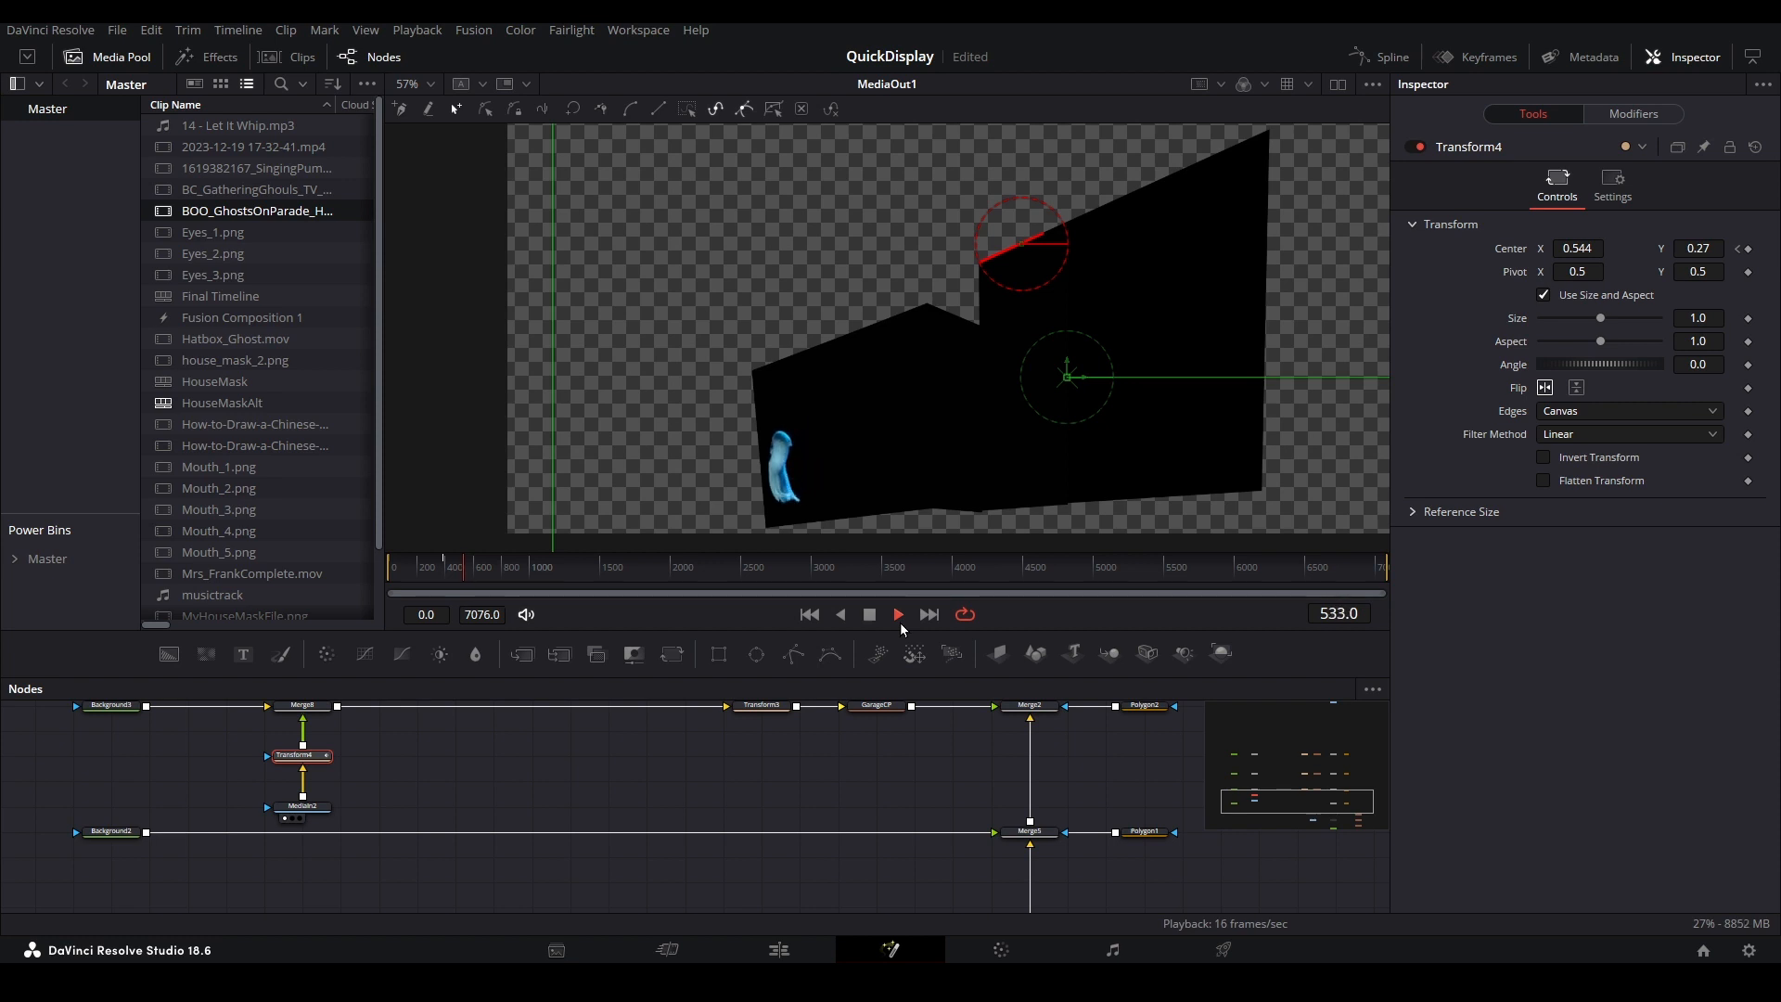
left_click(870, 614)
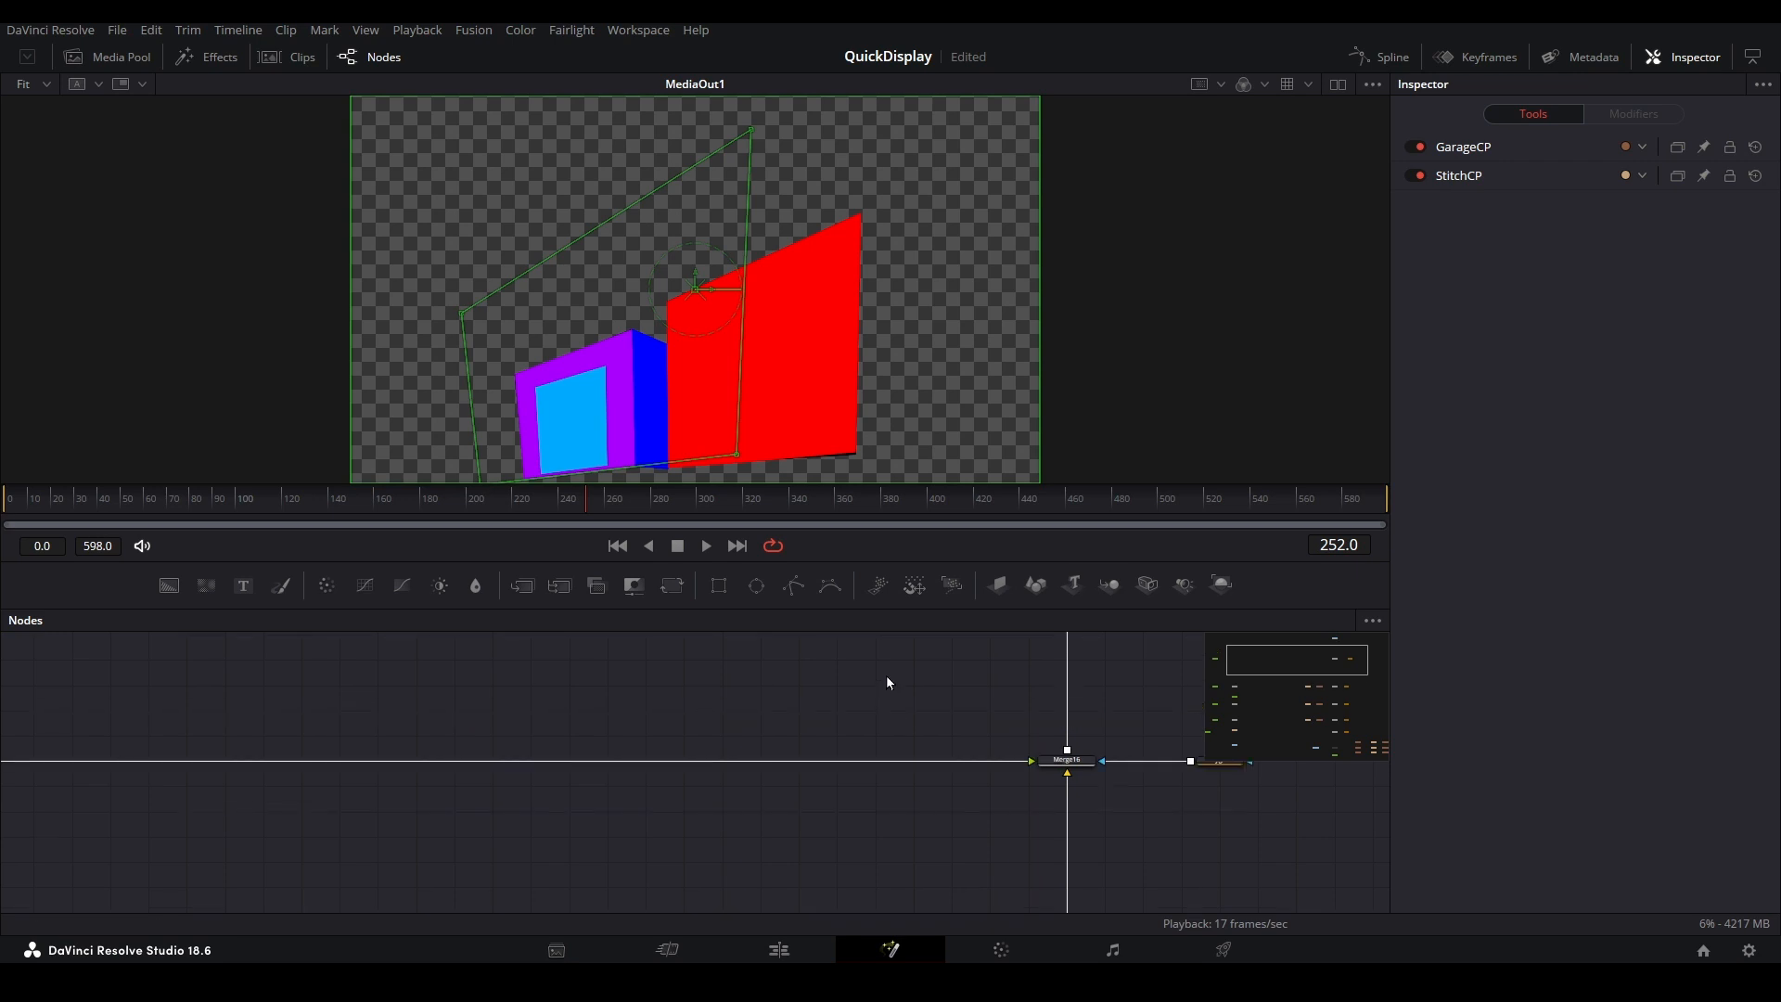
- Select GarageCP_3 and place the copied StitchCP_2 and GarageCP_3 on the Merge14 input line
left_click(951, 735)
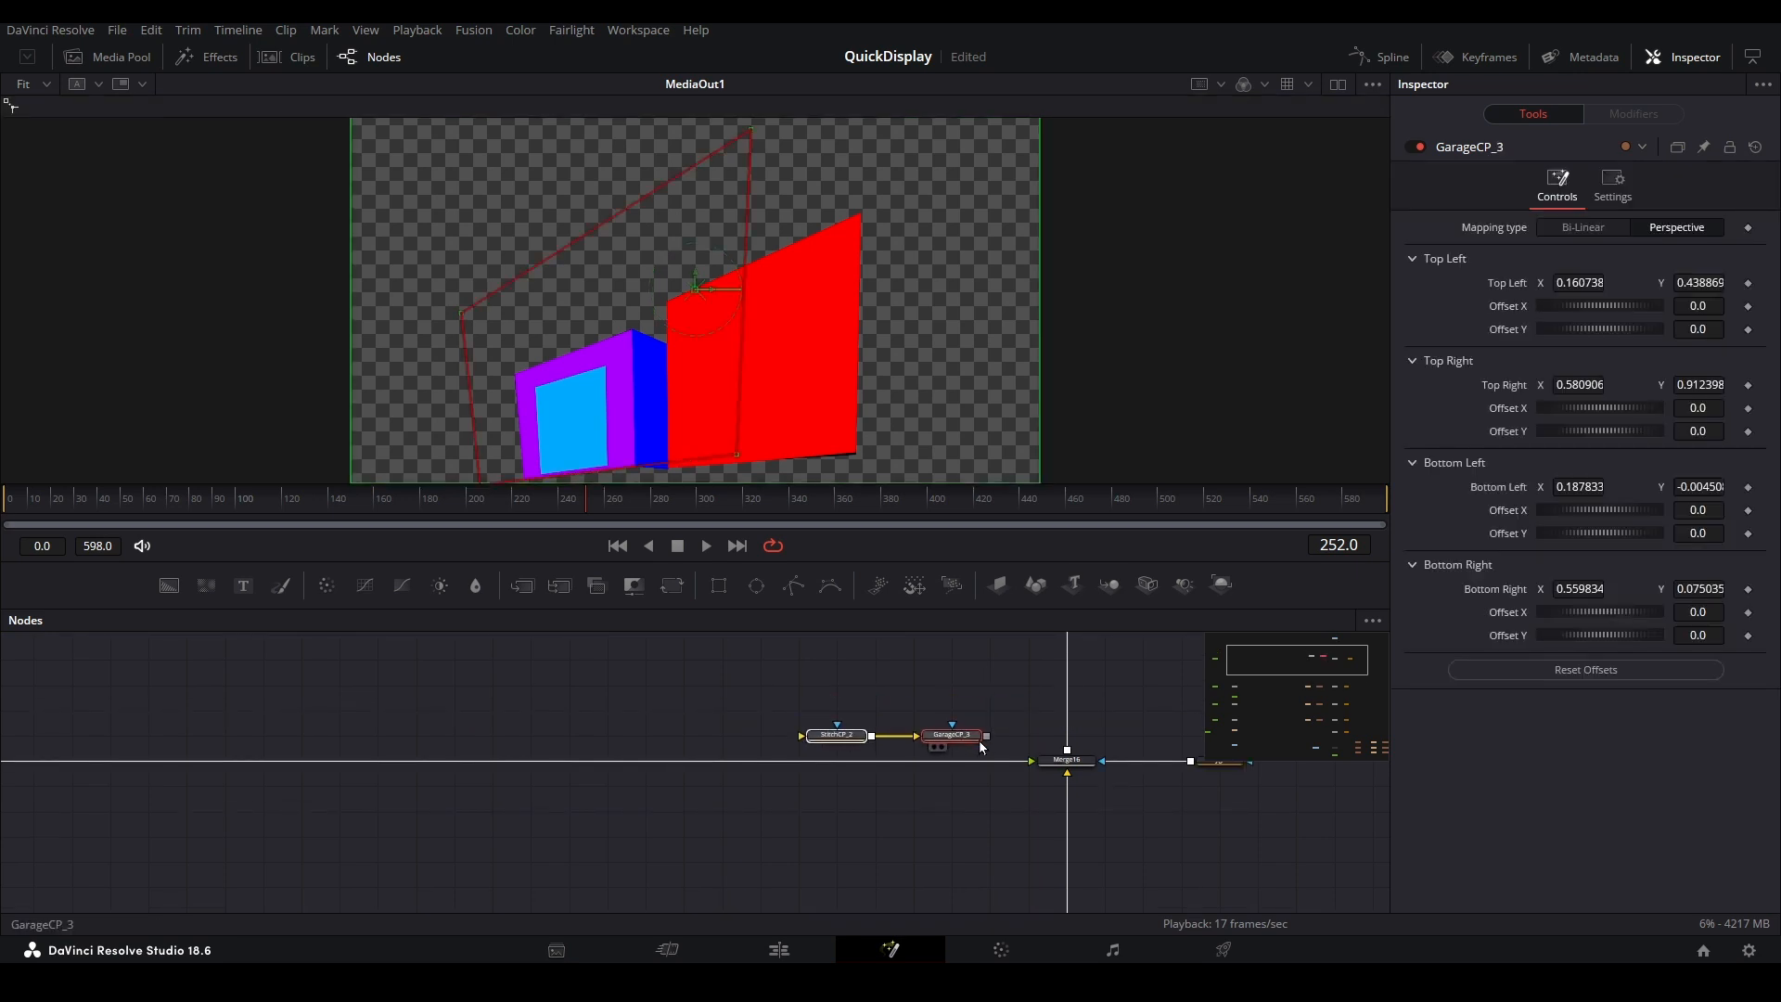
left_click(835, 735)
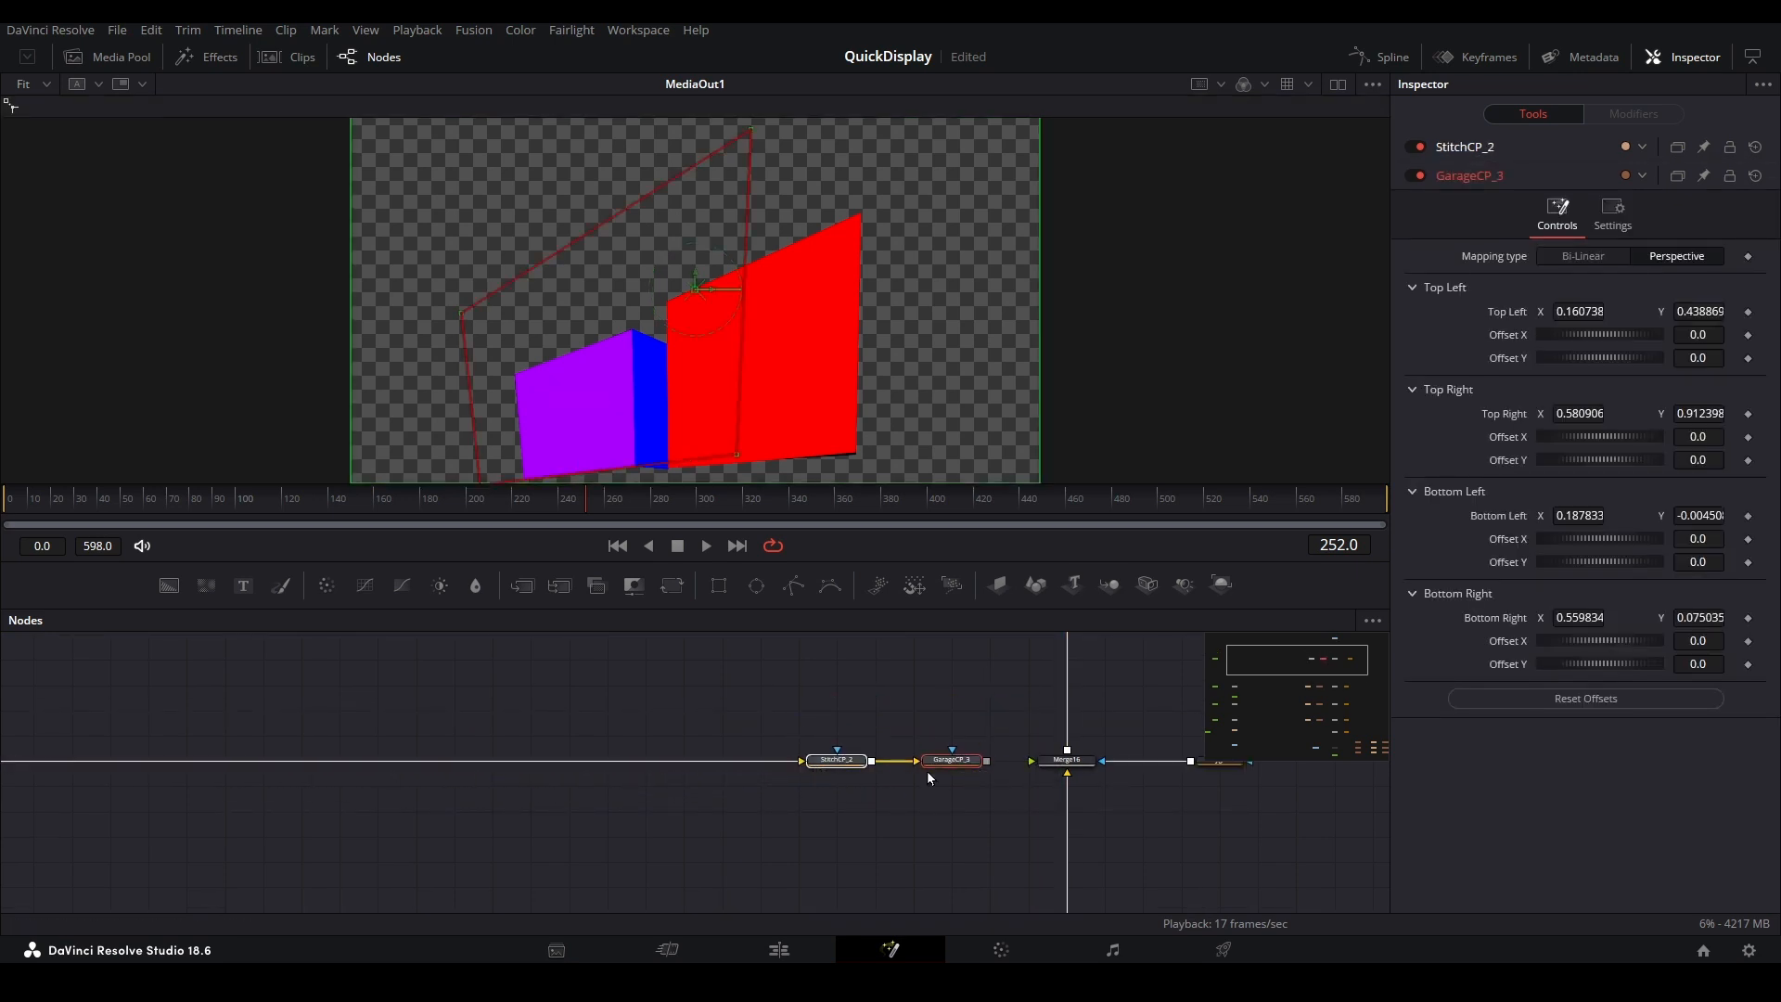